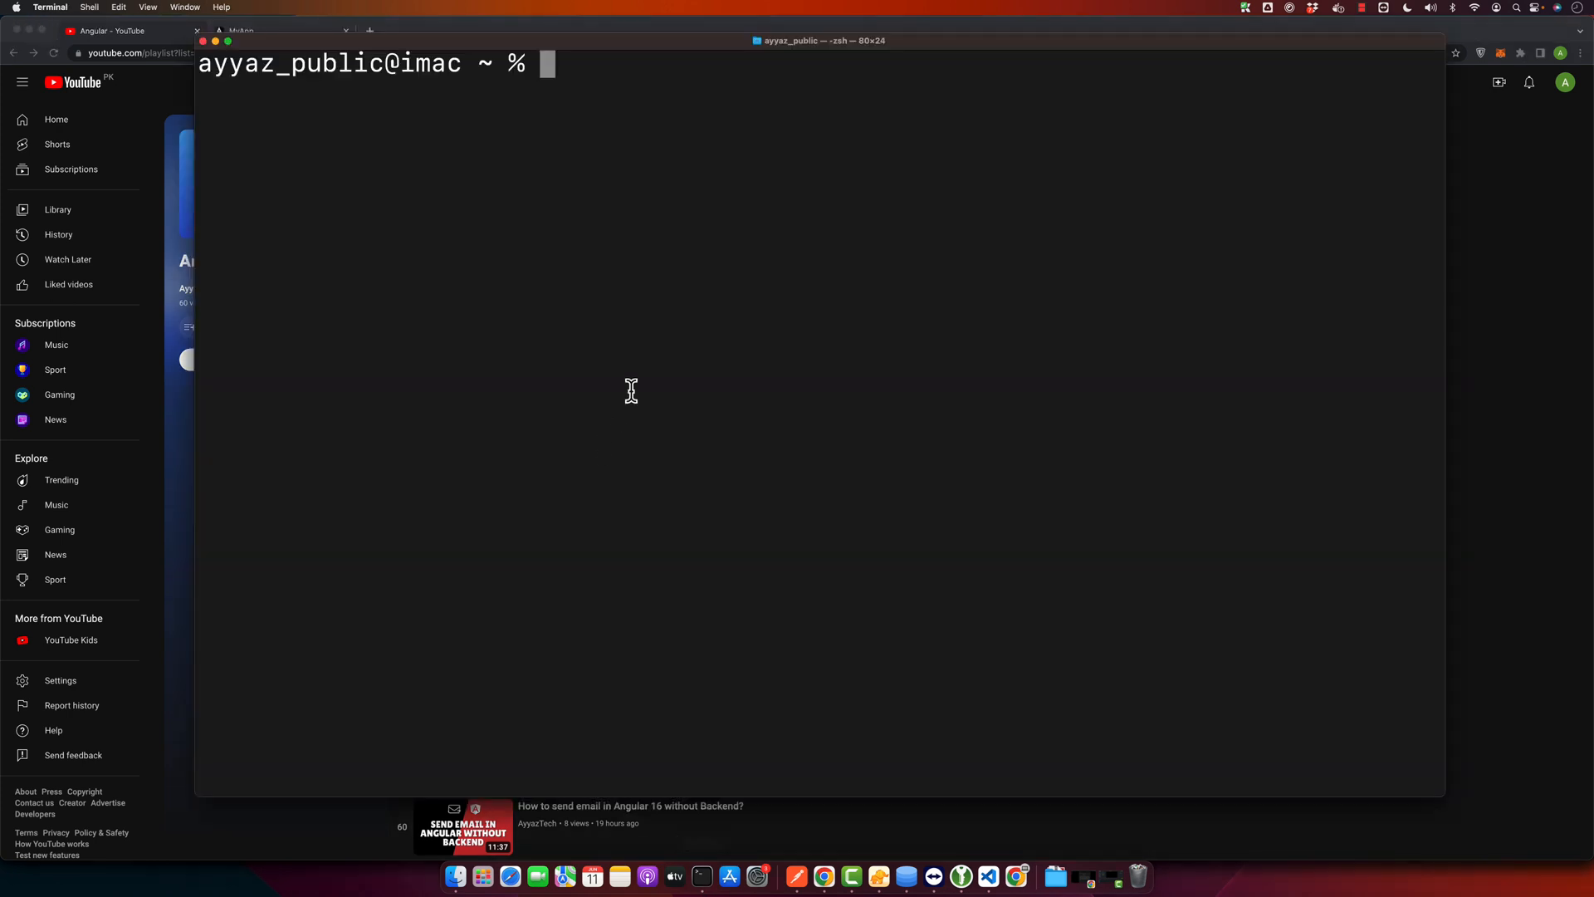
Step: Check the node and npm versions, then clear the terminal
type("node --versio")
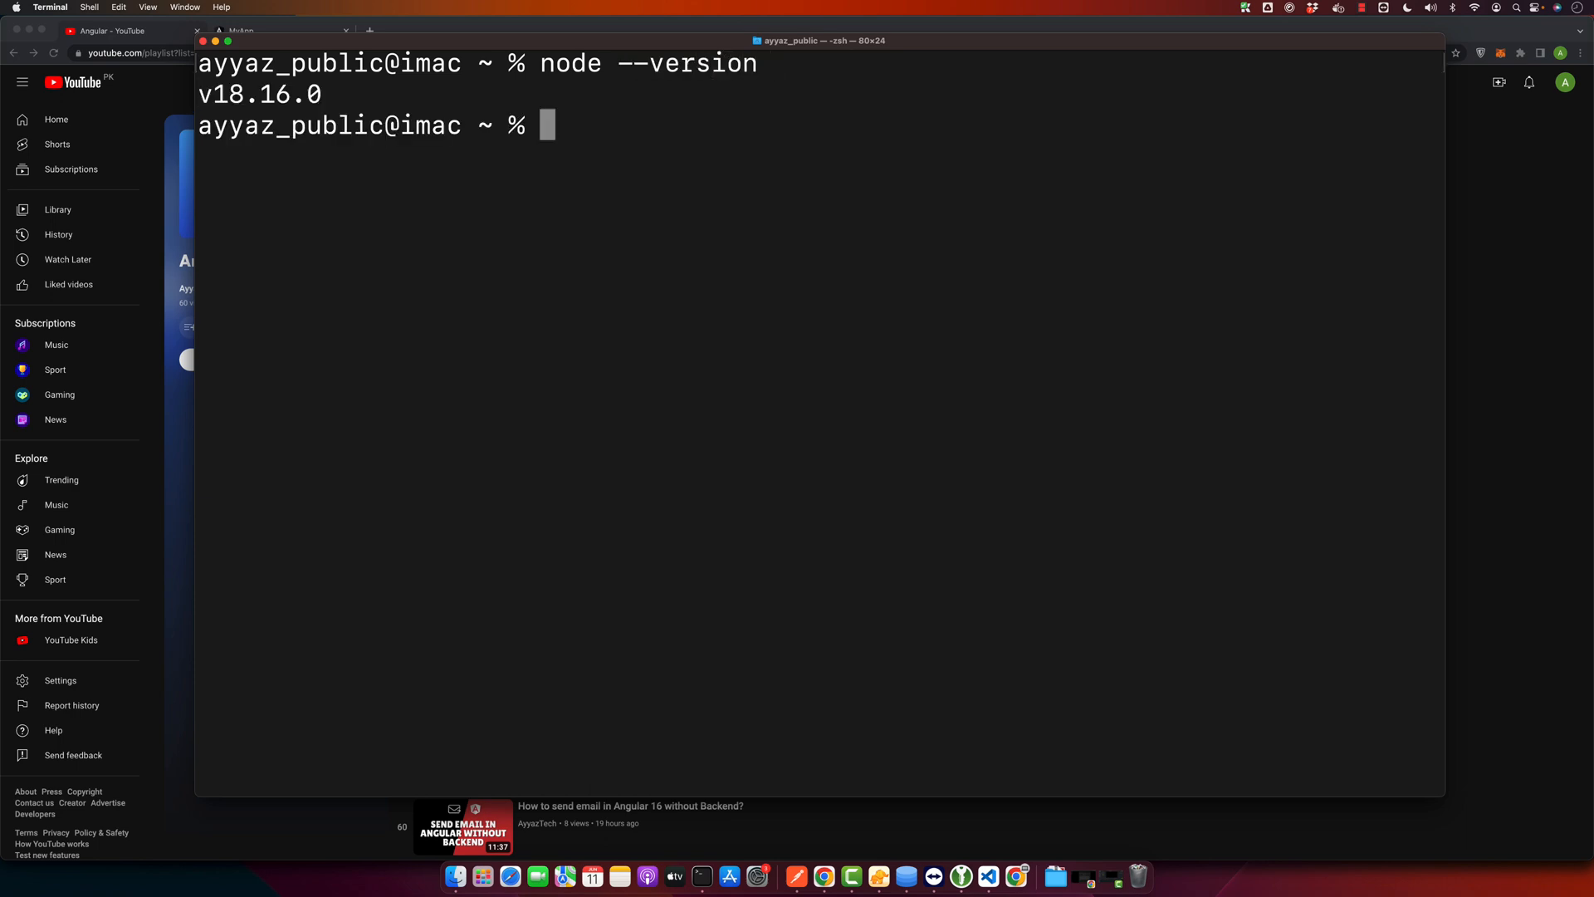
type("npm")
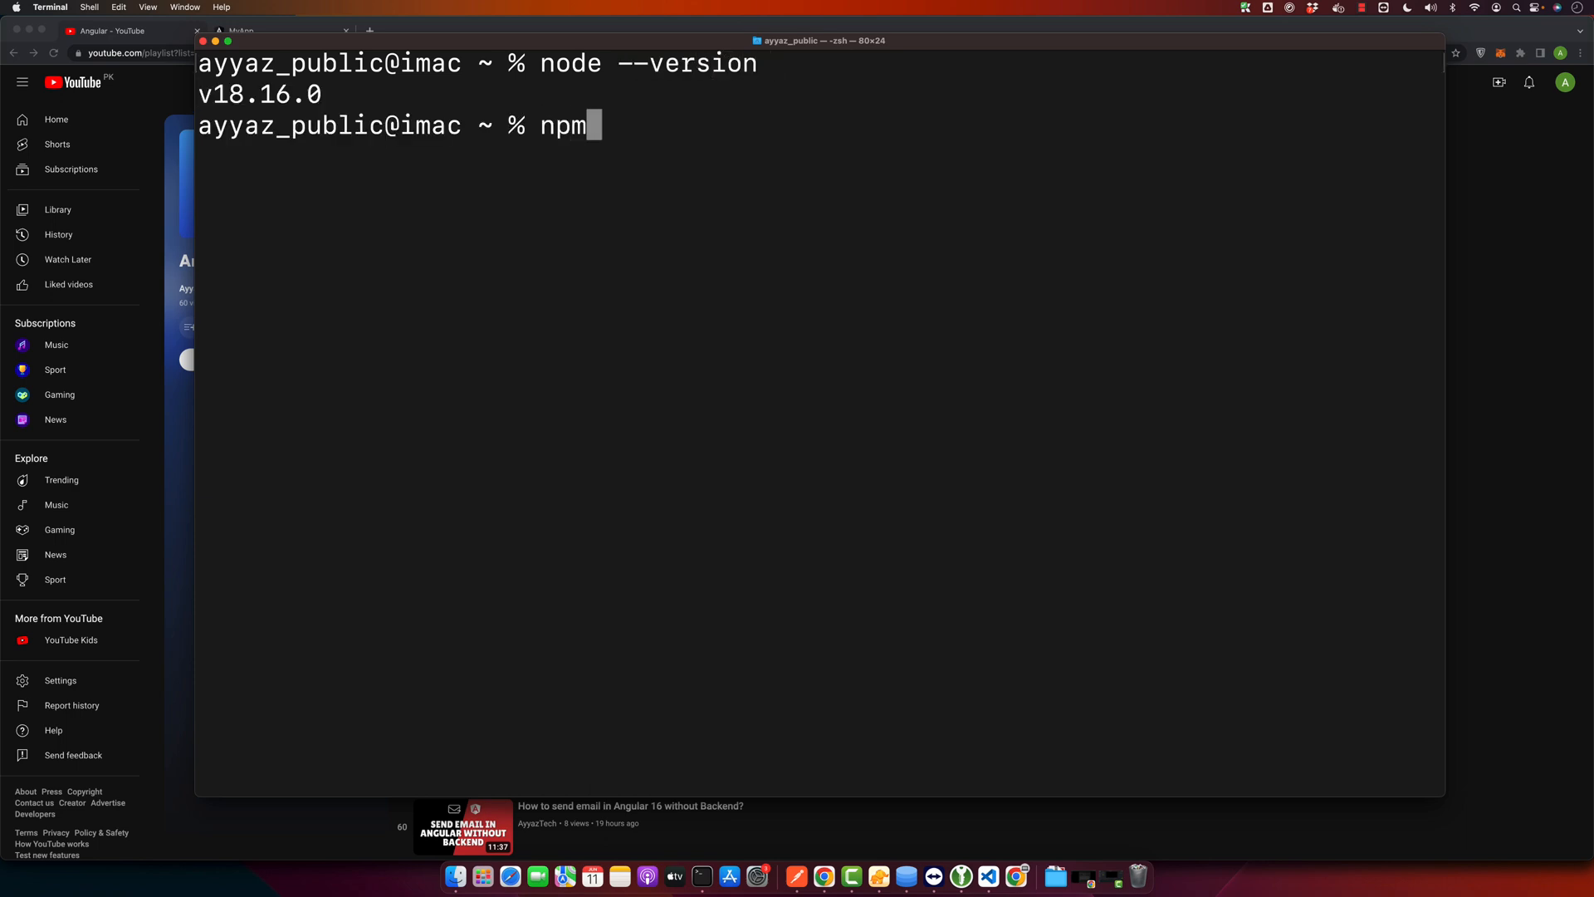
type("--version")
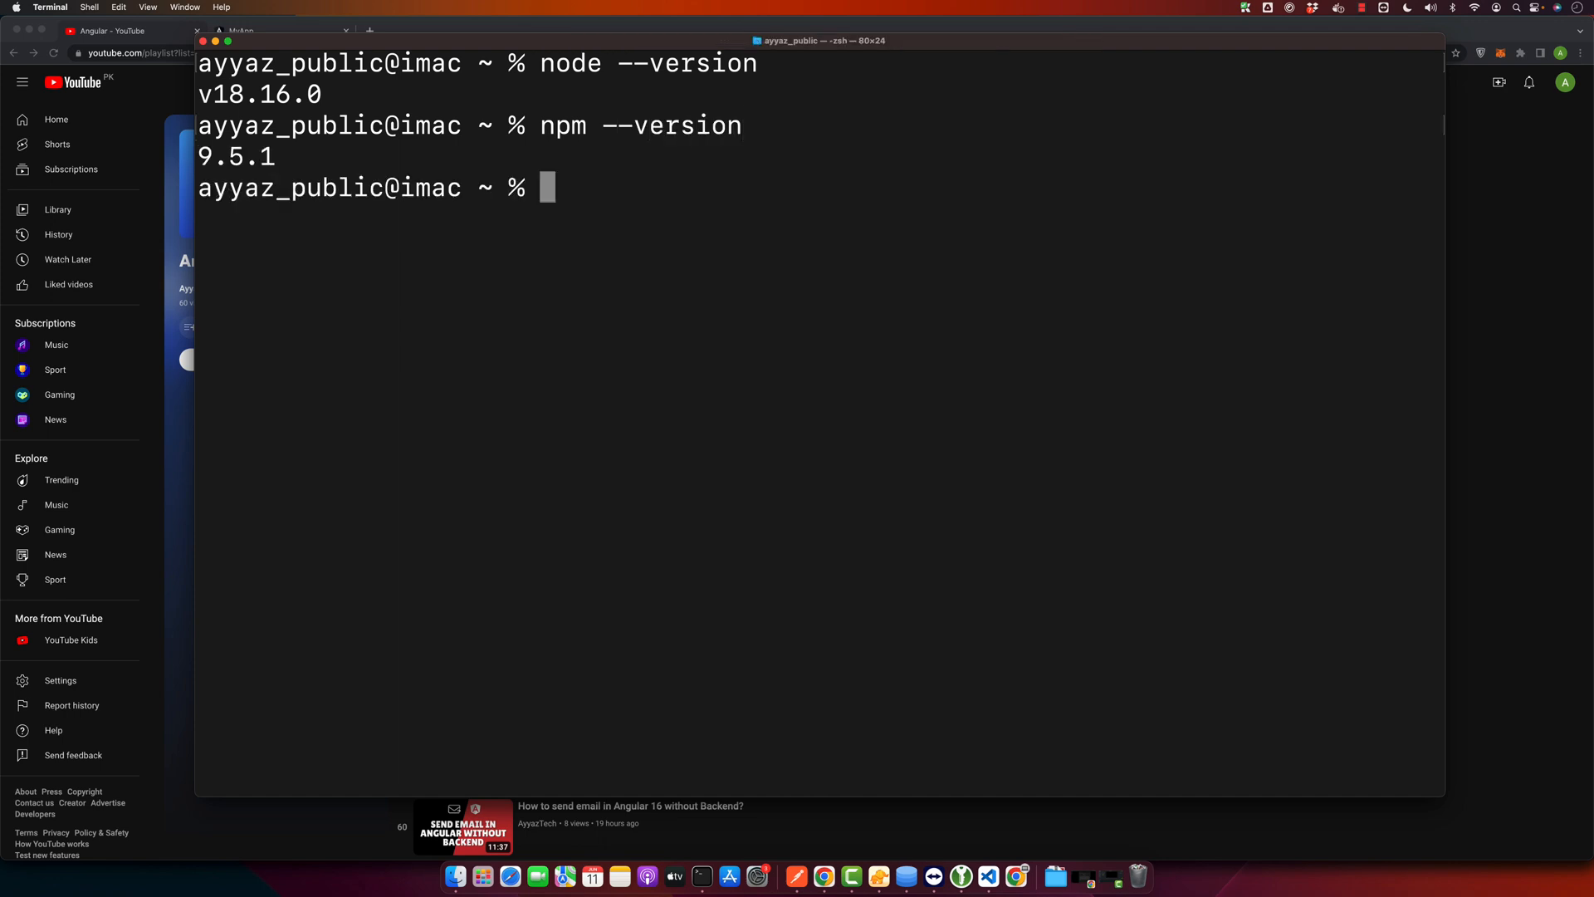
type("clear")
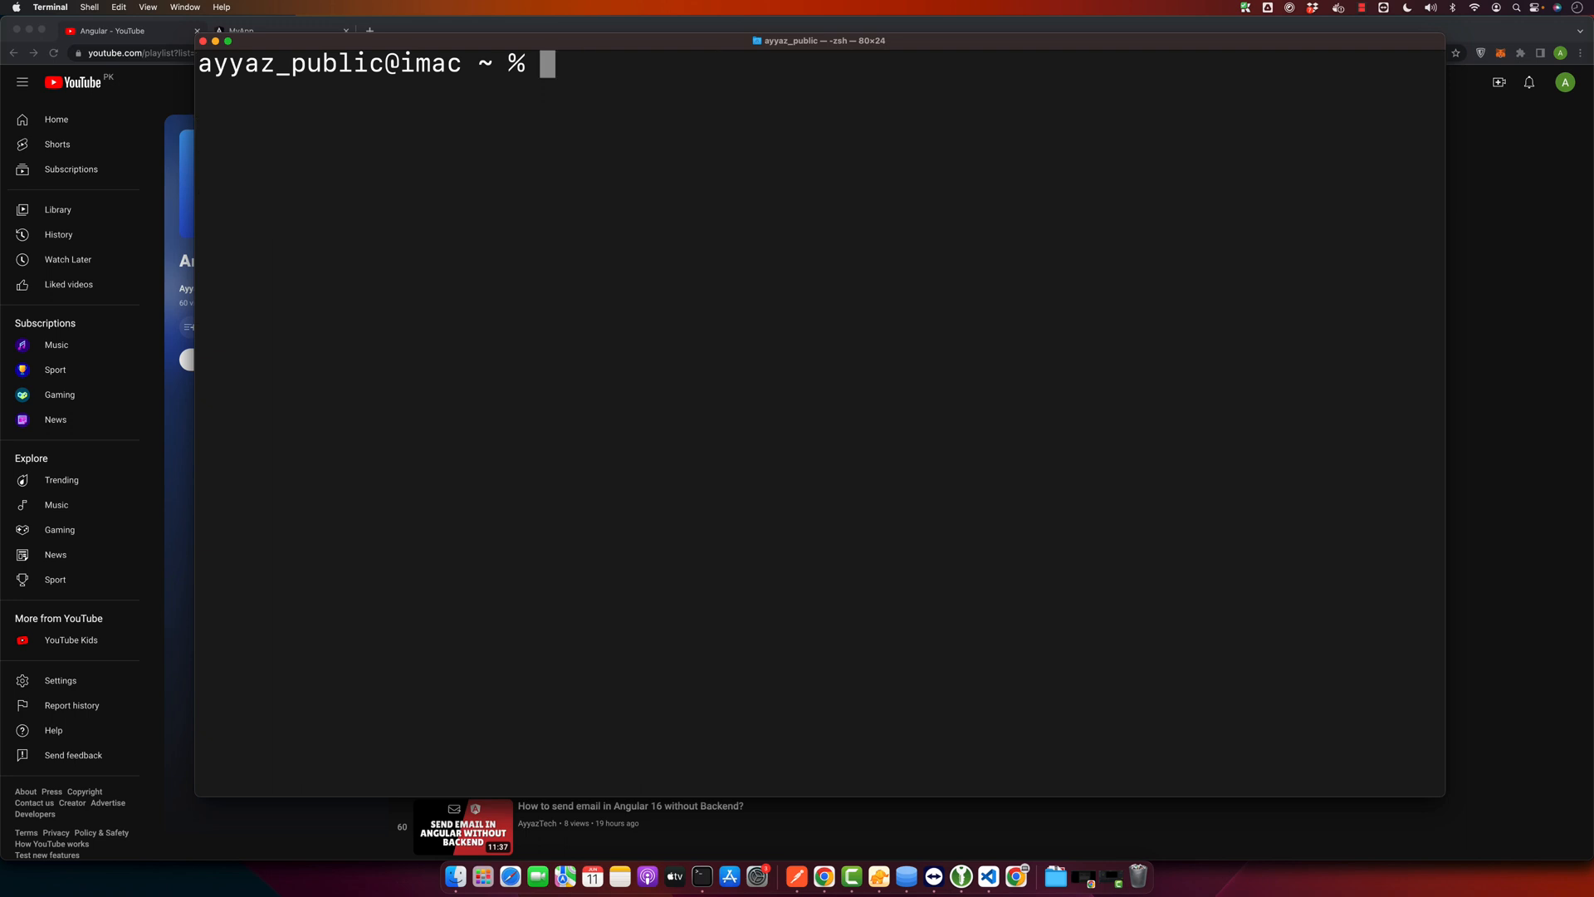
Step: Install json-server globally with npm install -g json-server
type("npm install -g")
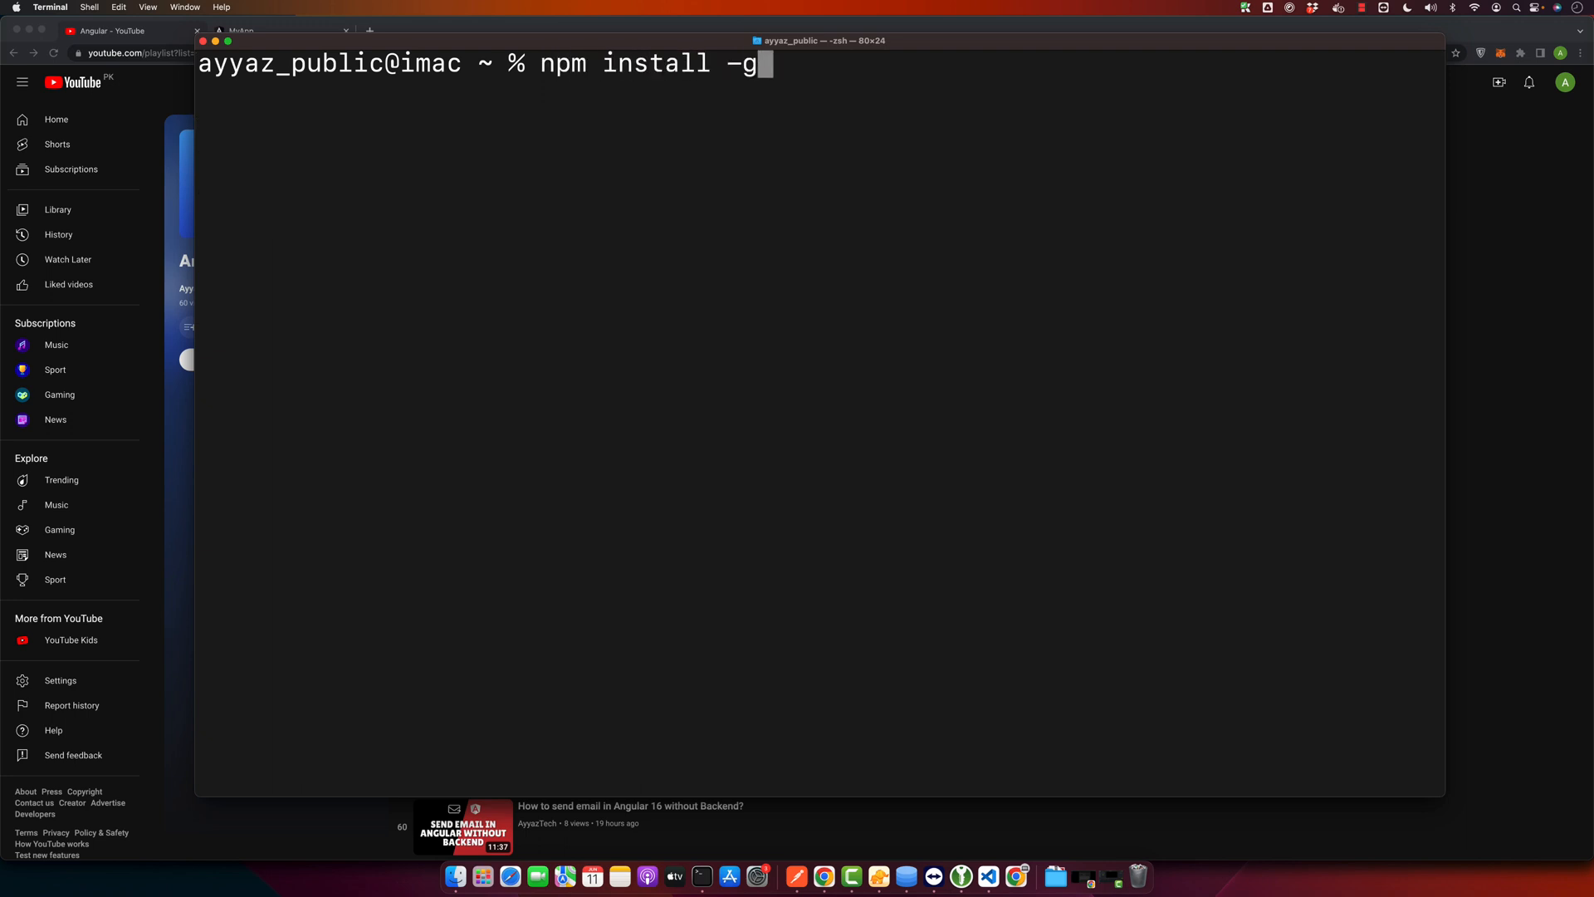
type("json-")
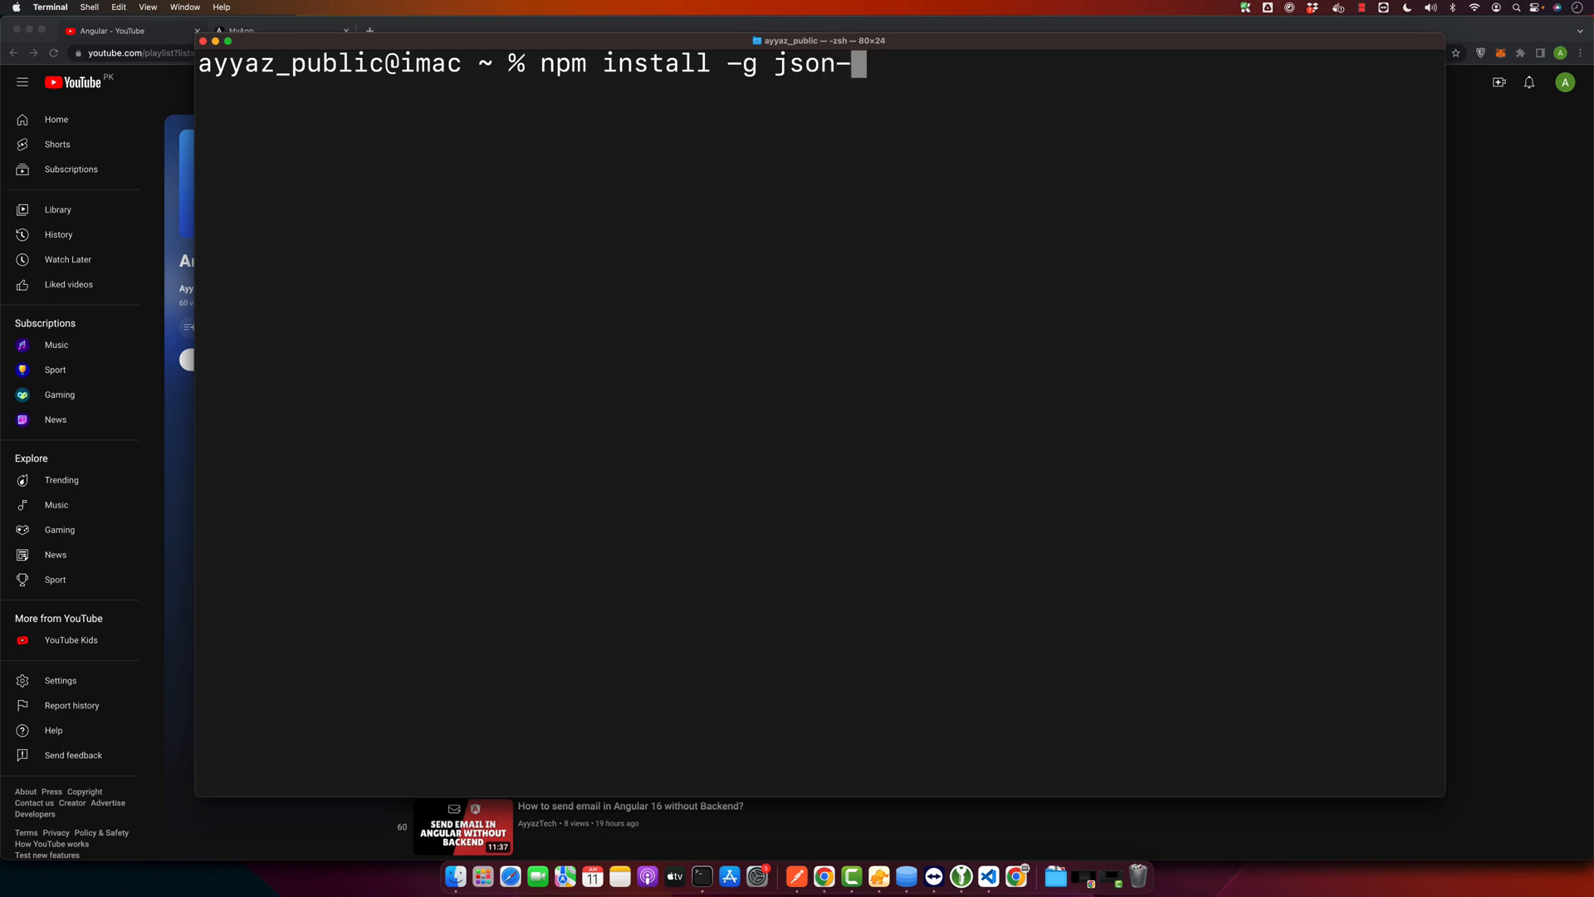
type("server")
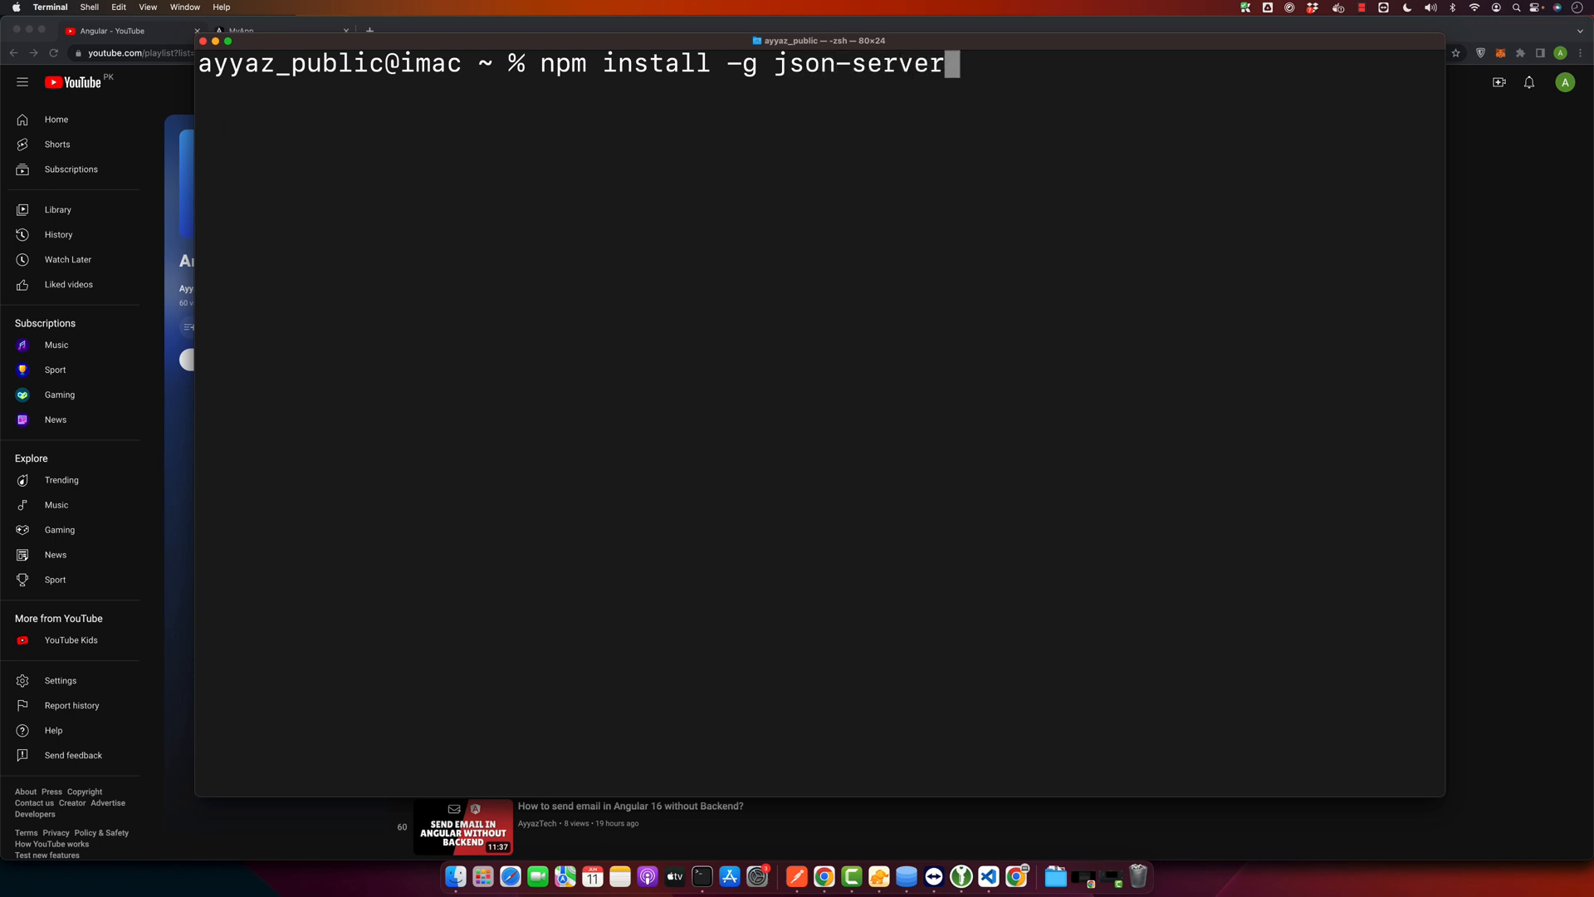
key("Return")
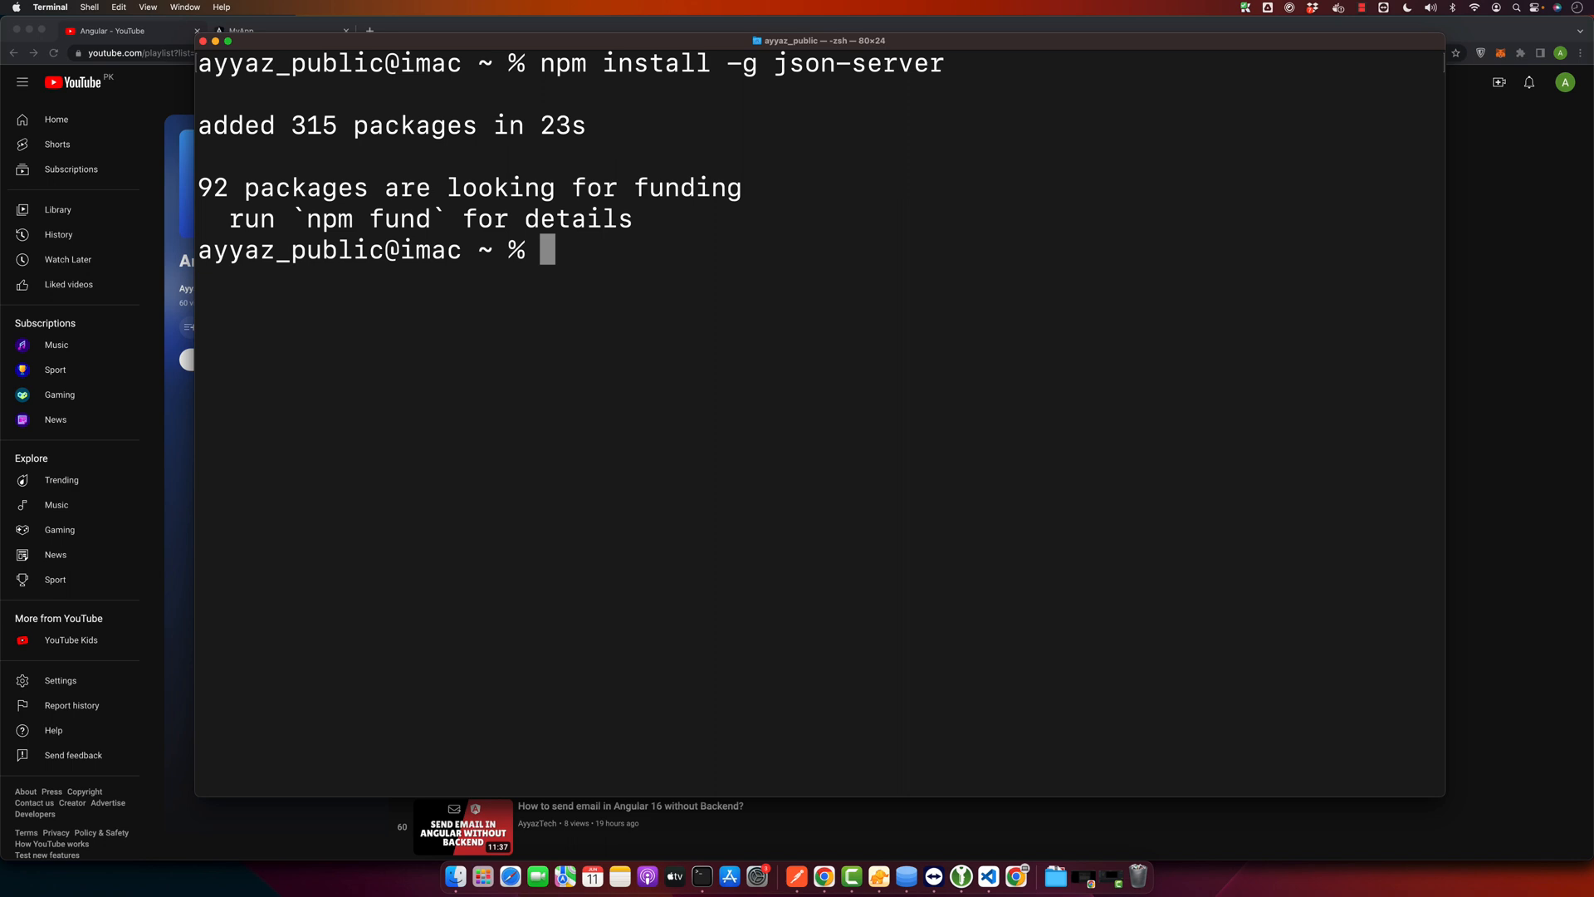
type("m")
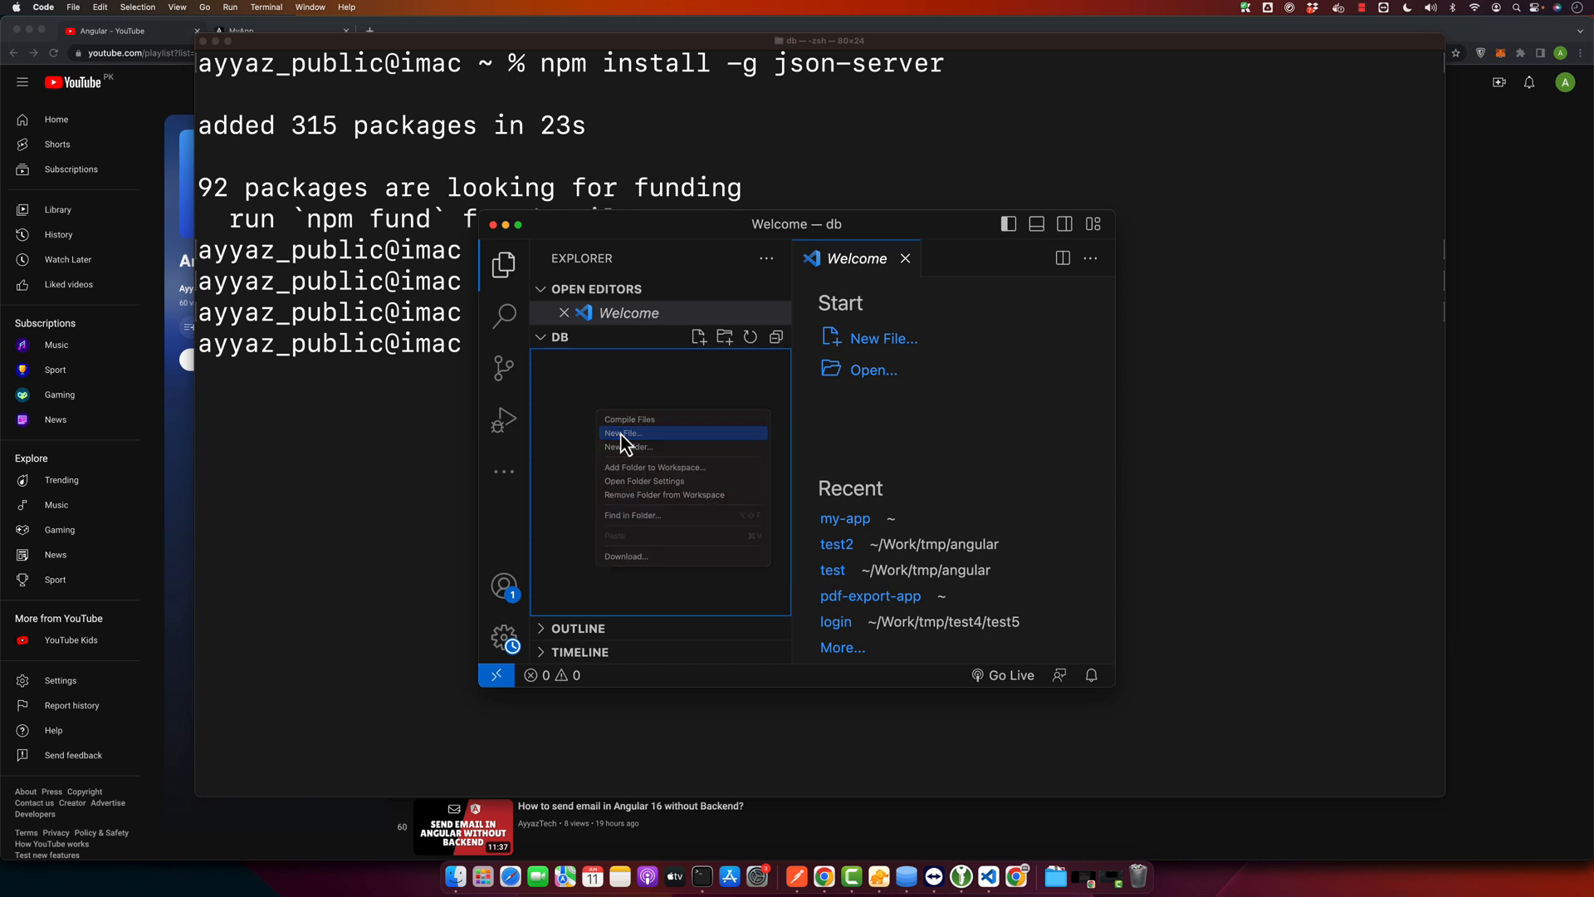
Step: Create db.json in the db folder holding a posts list of six id/title entries
left_click(624, 432)
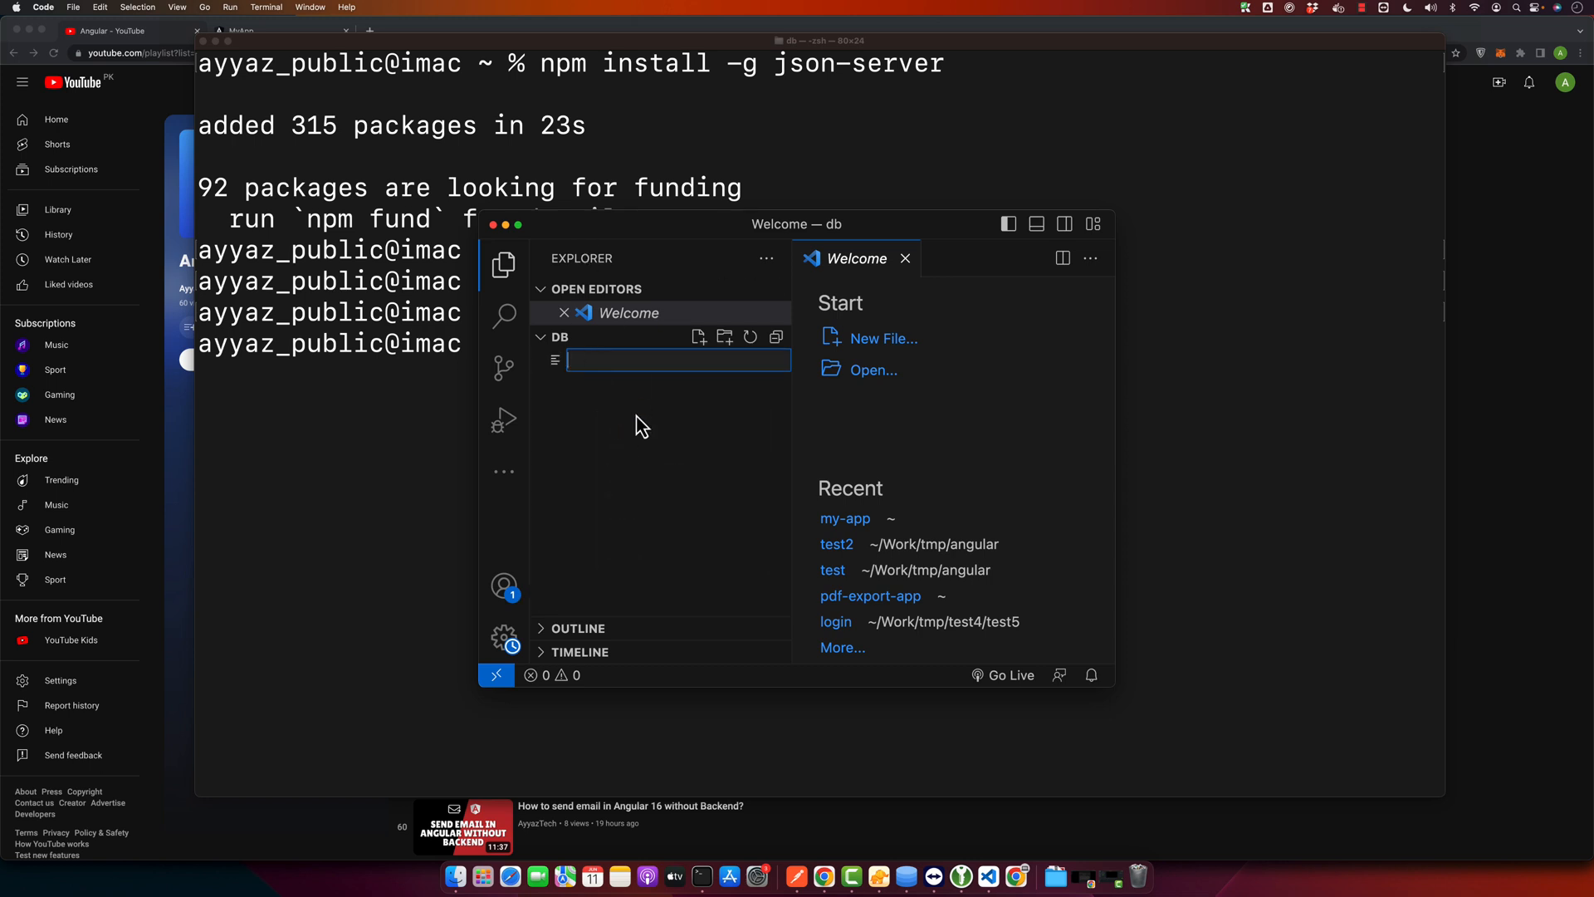
type("db.json")
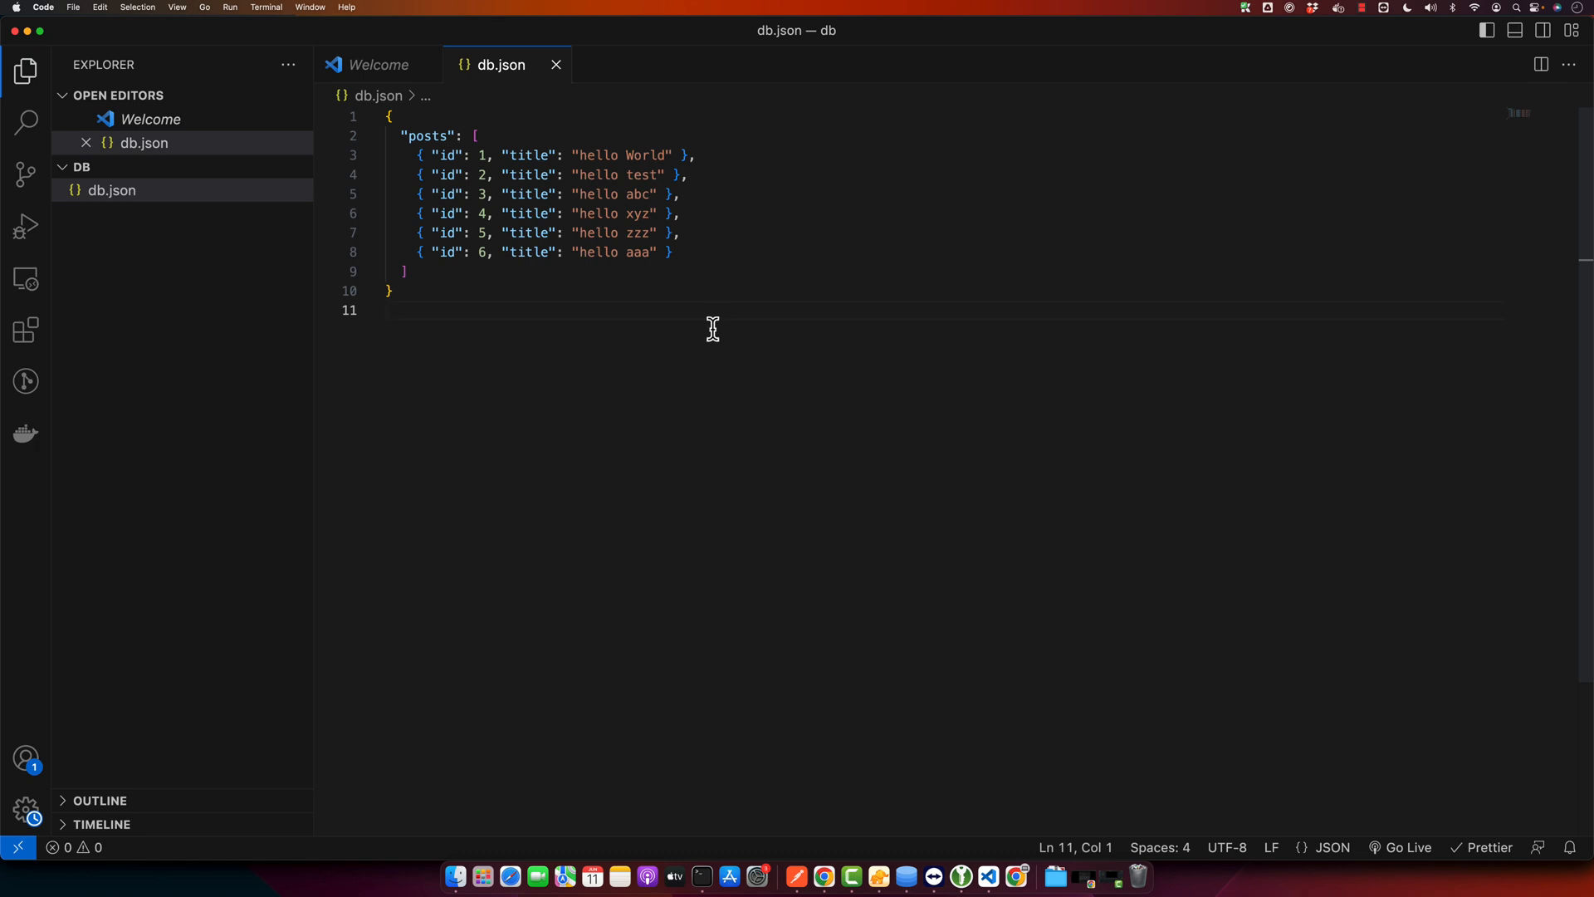
mouse_move(569, 298)
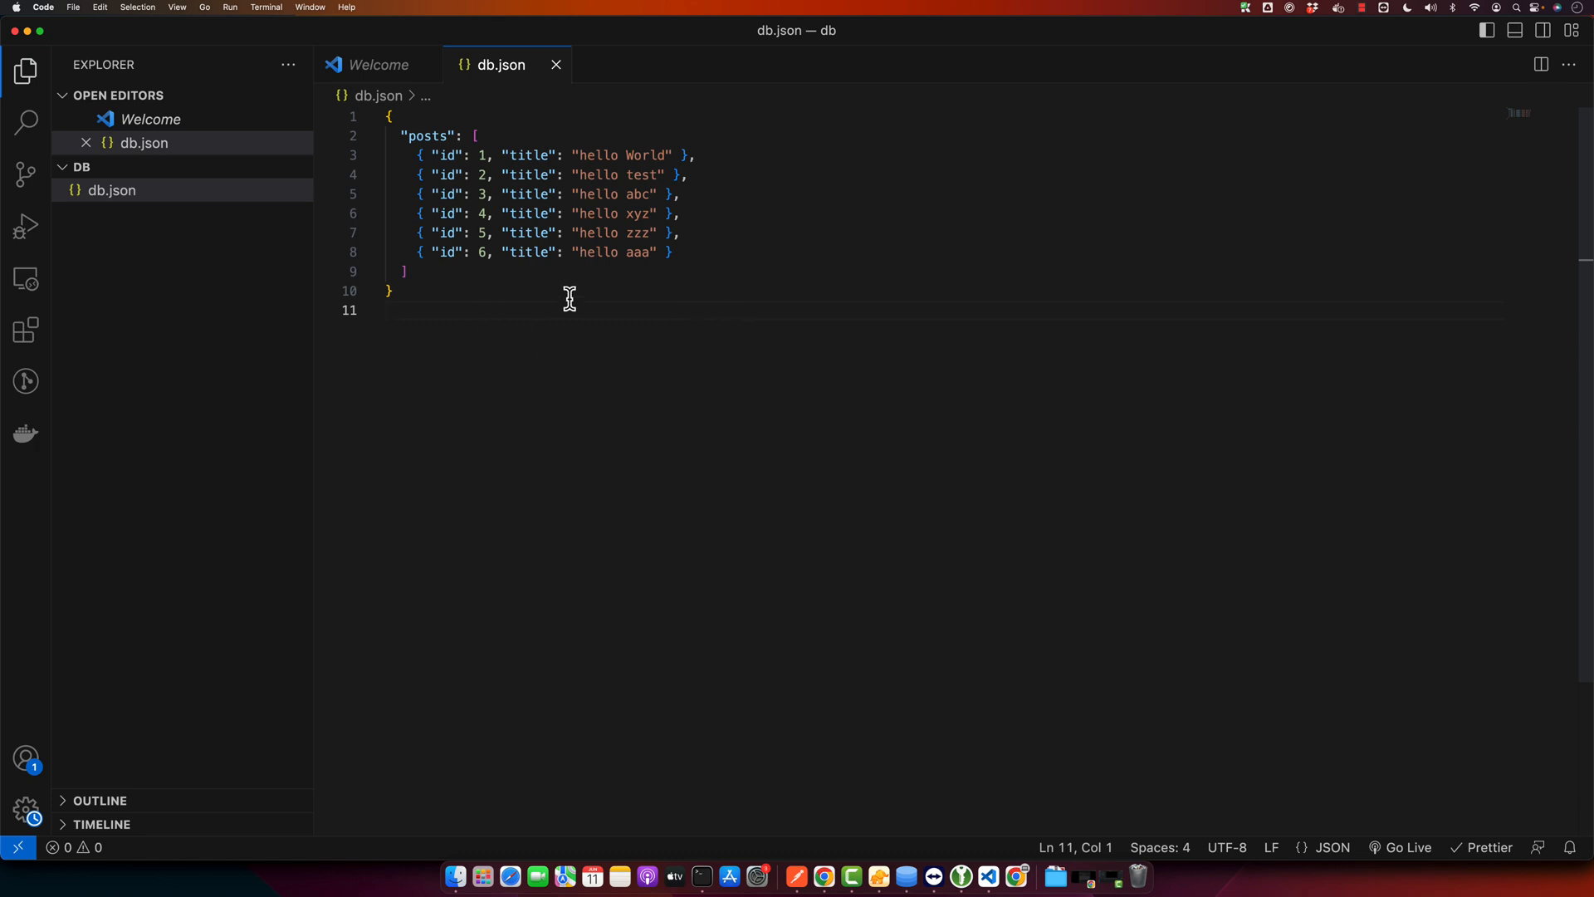
mouse_move(585, 357)
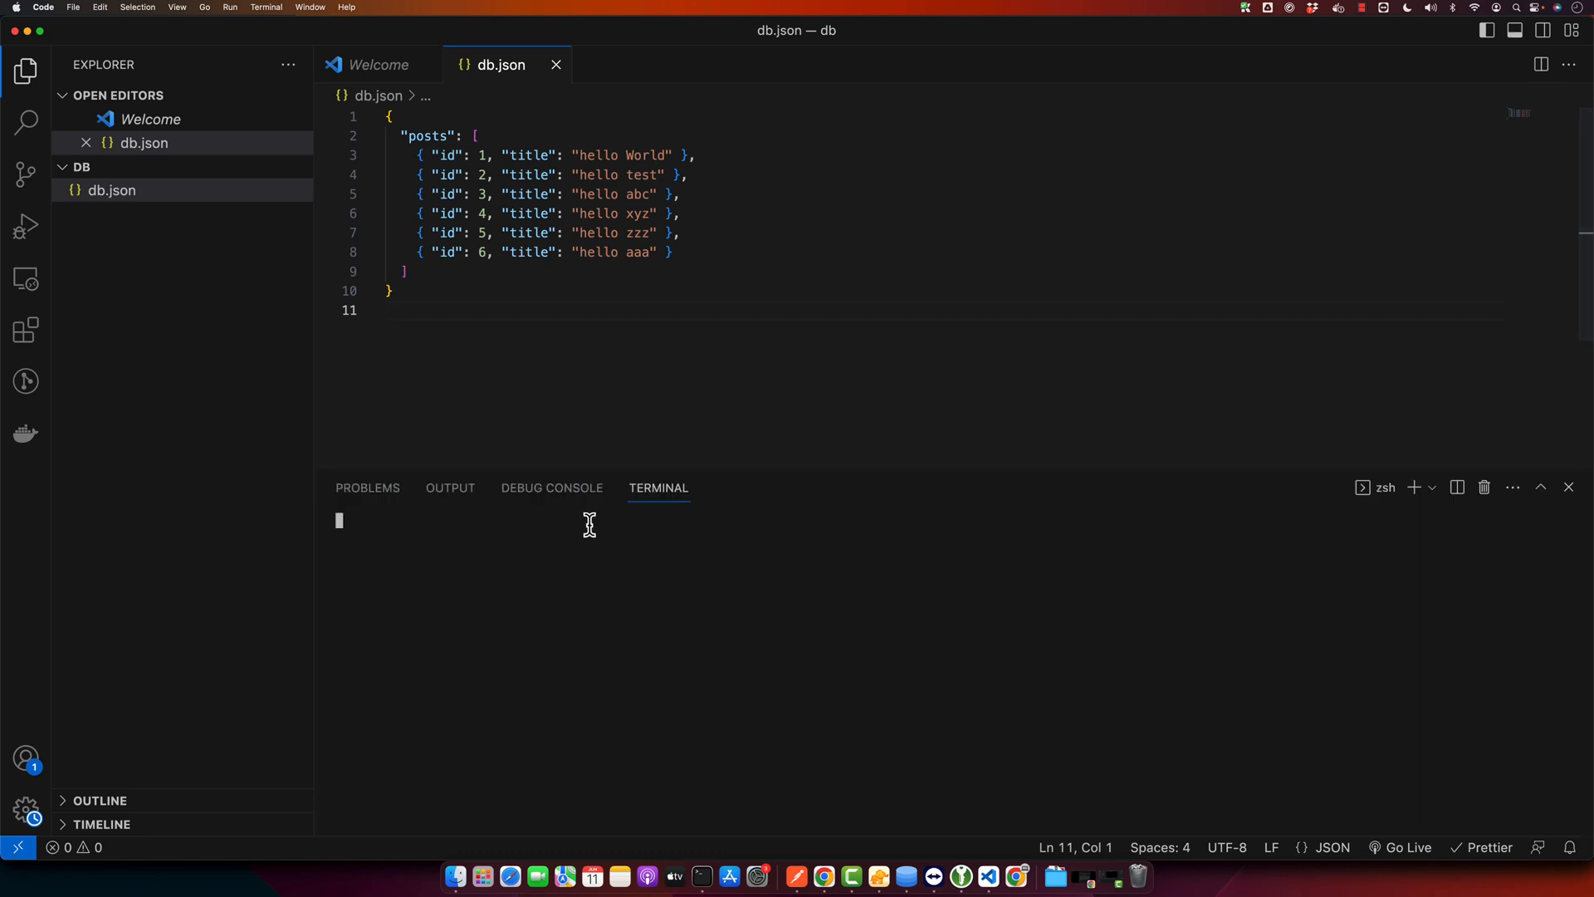
mouse_move(665, 693)
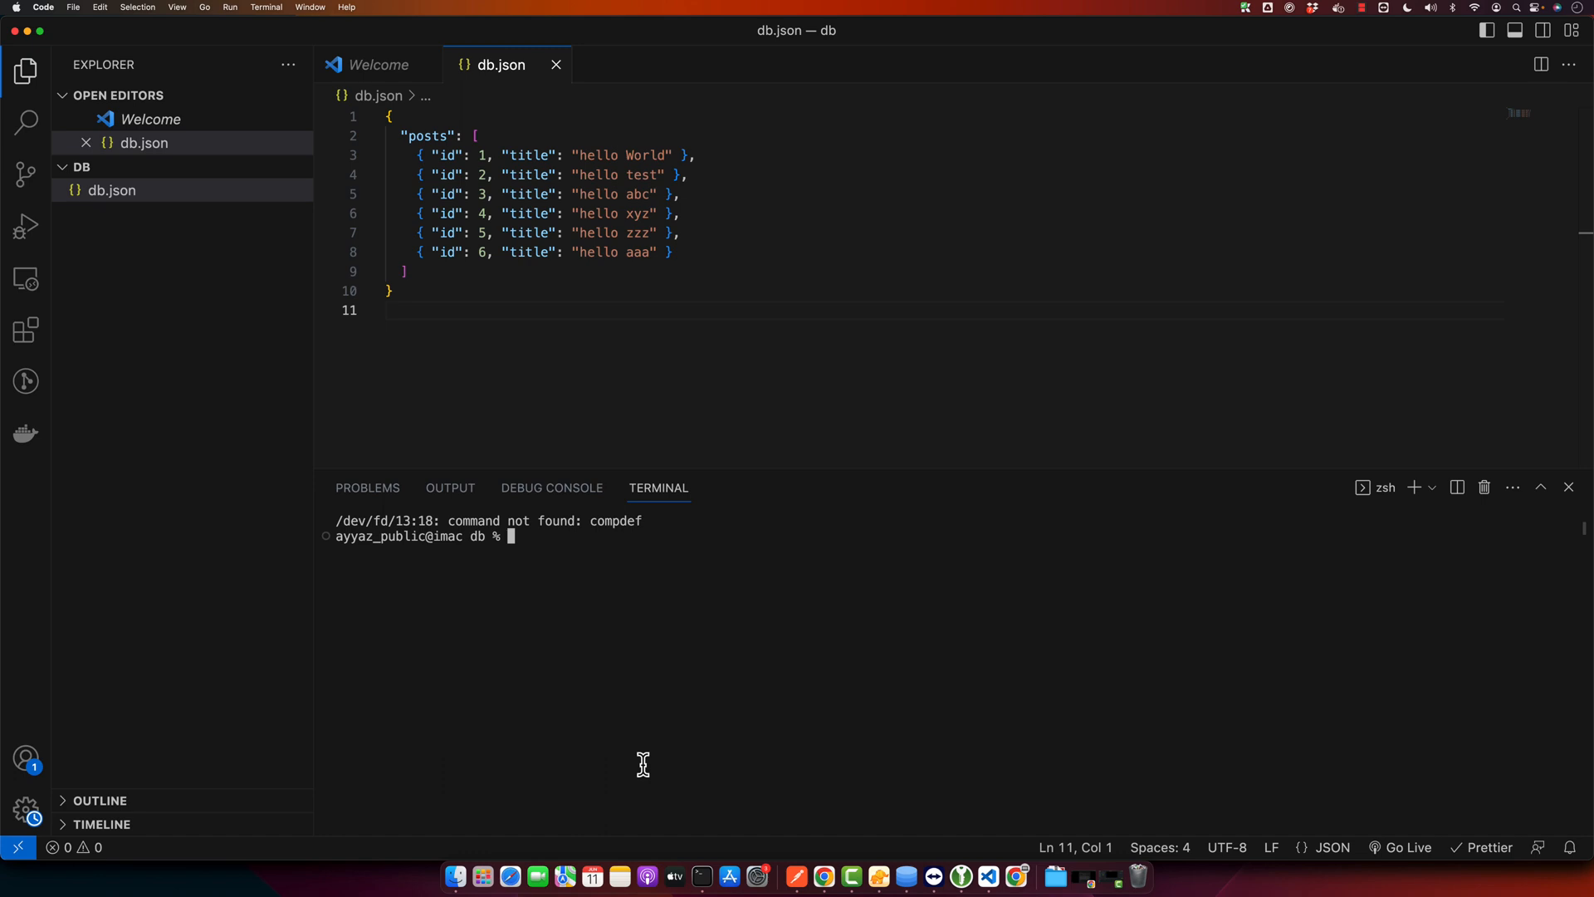
Step: Run json-server --watch db.json to serve posts at localhost:3000/posts
type("json-server")
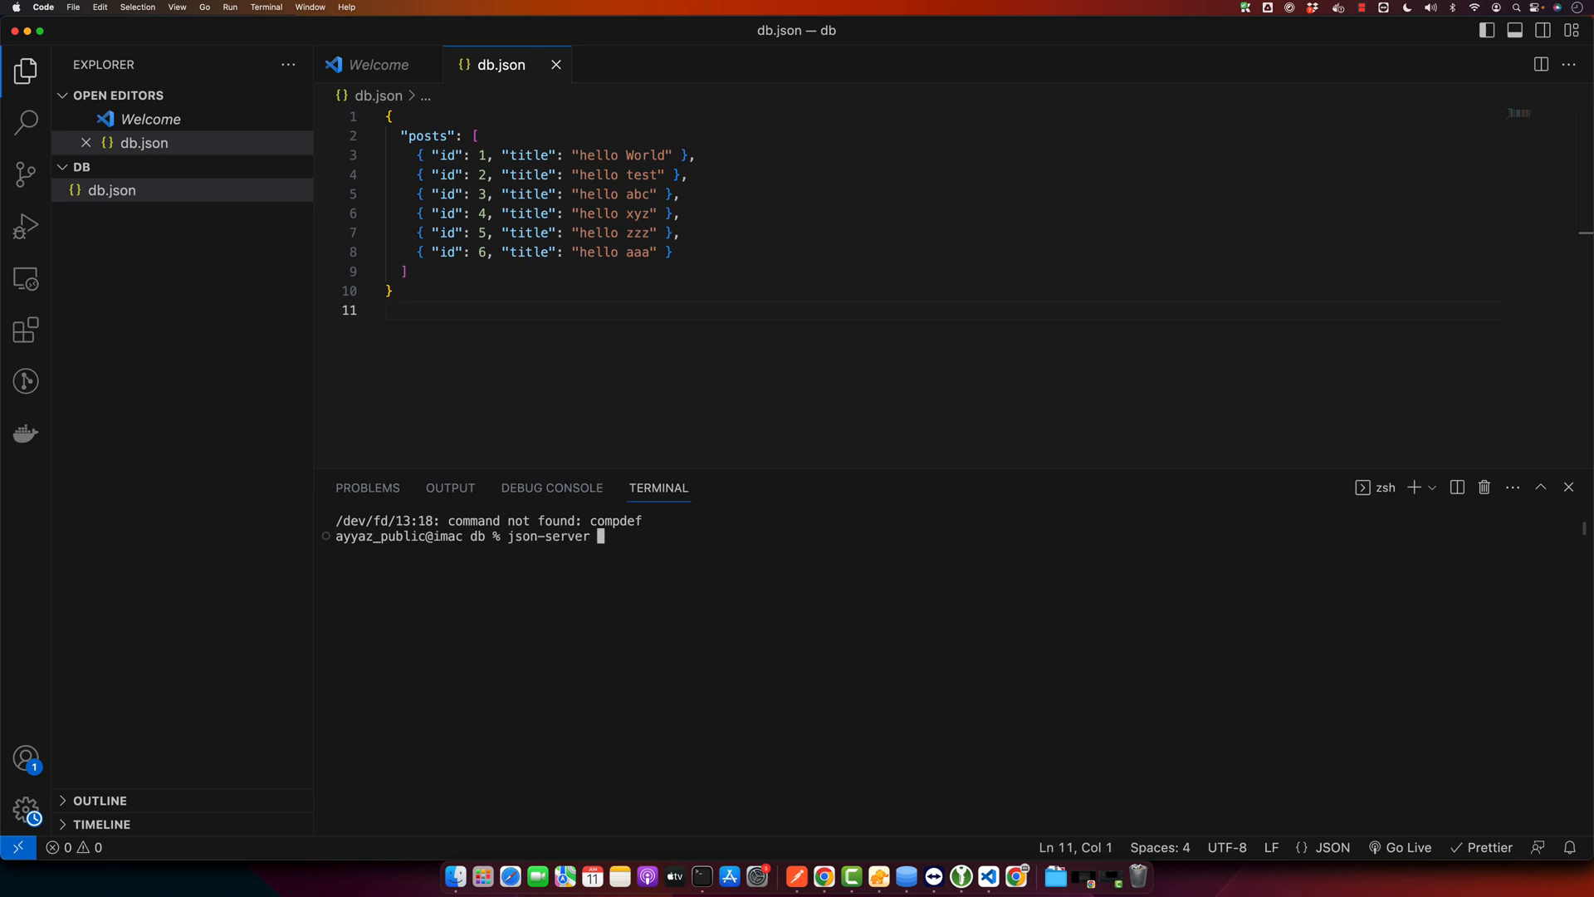
type("--watch db")
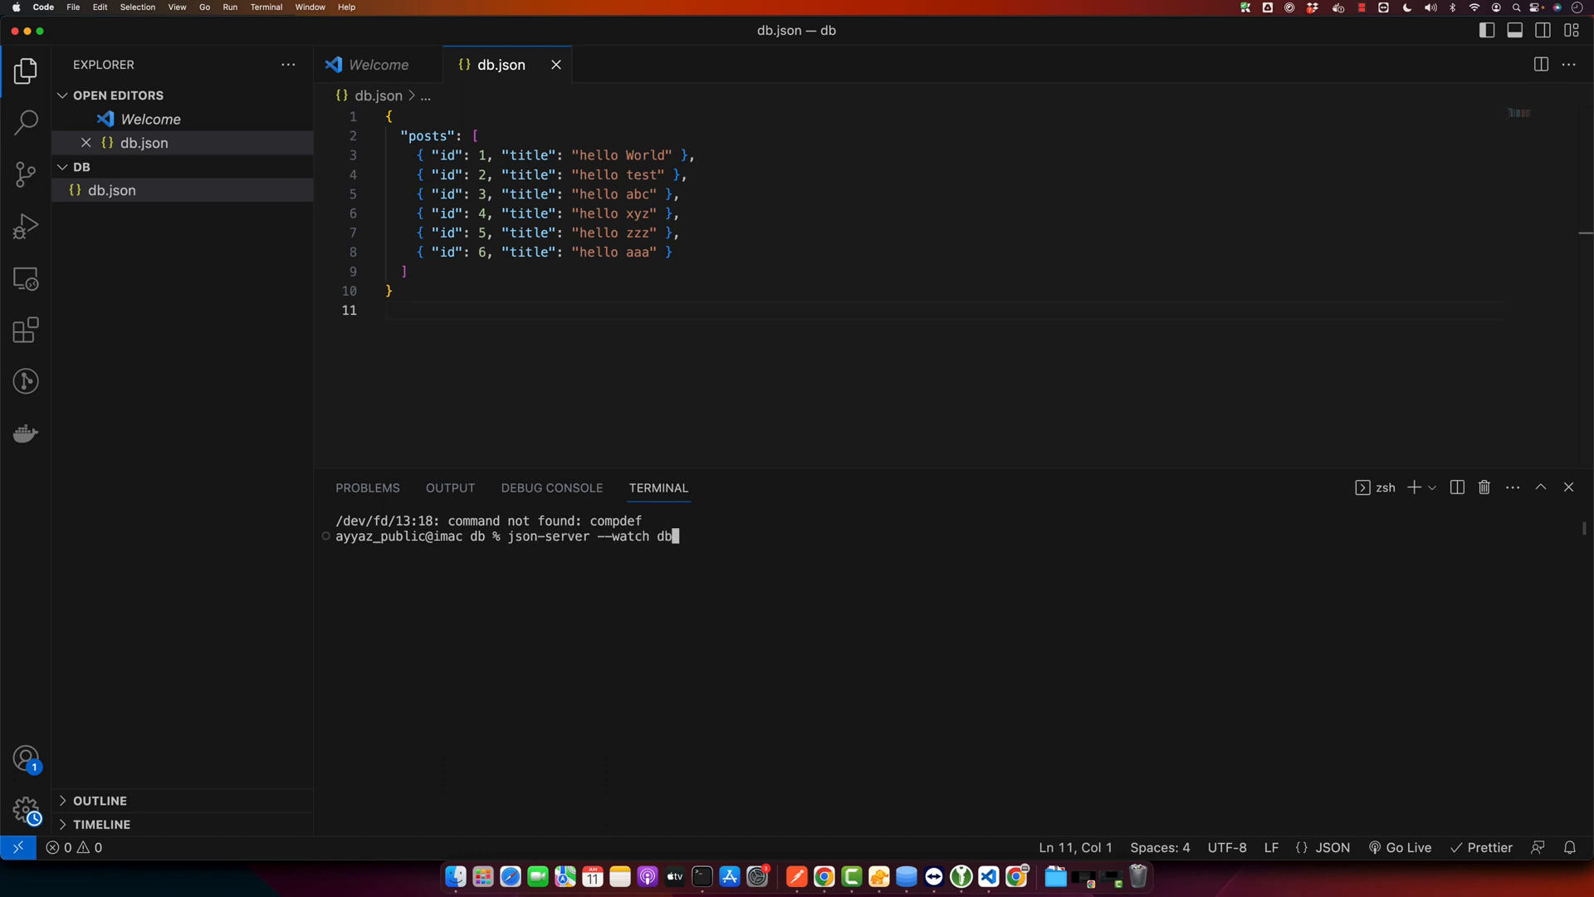
type("json")
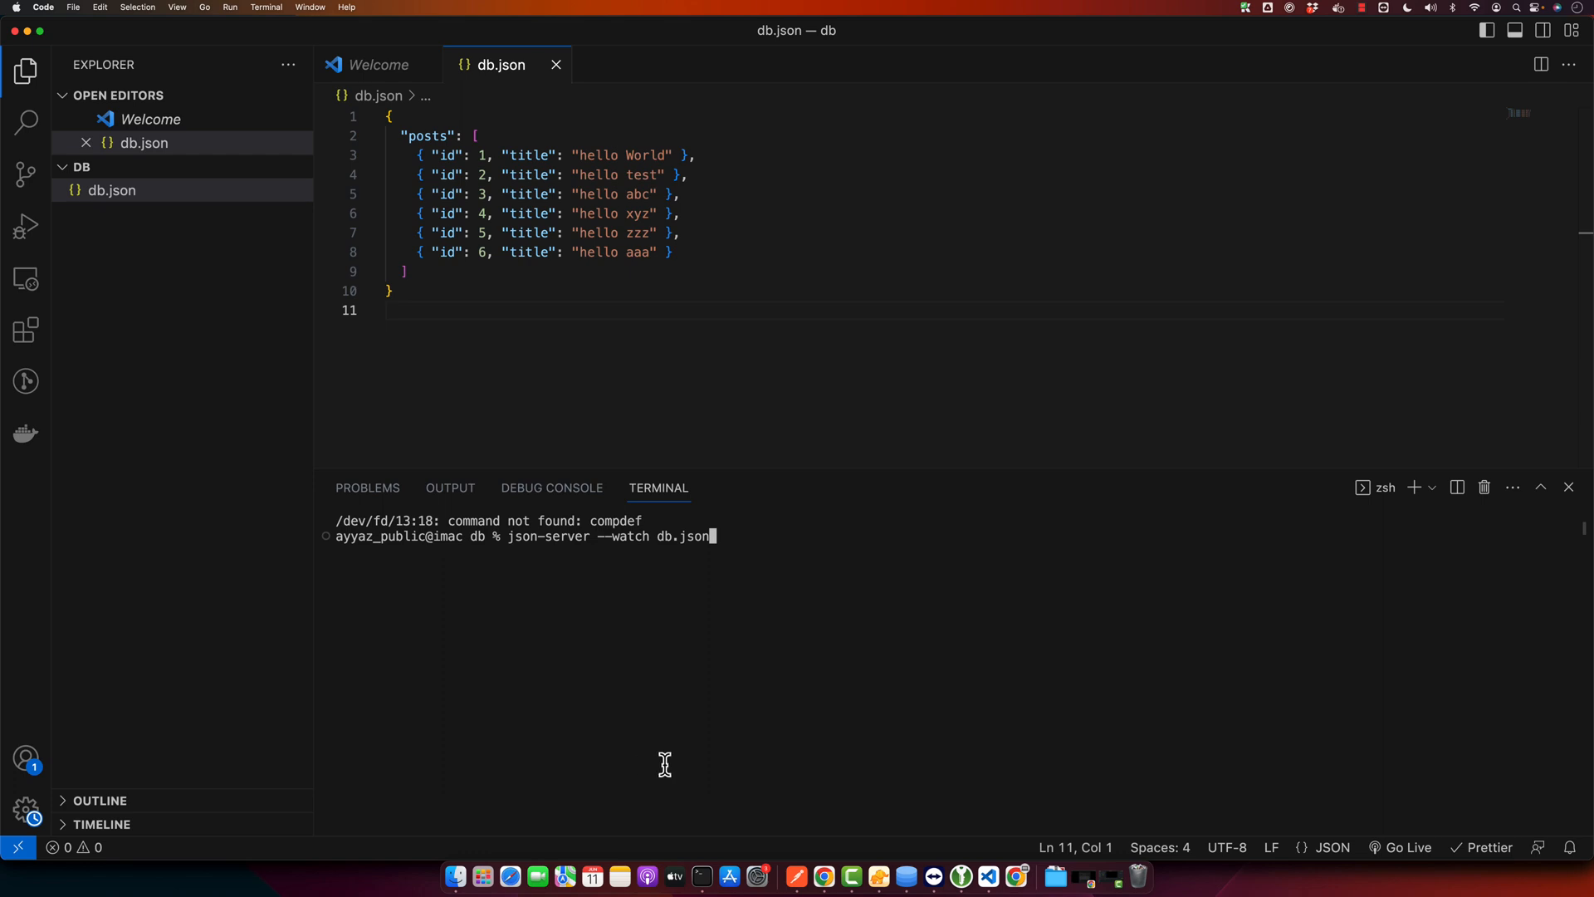
double_click(684, 536)
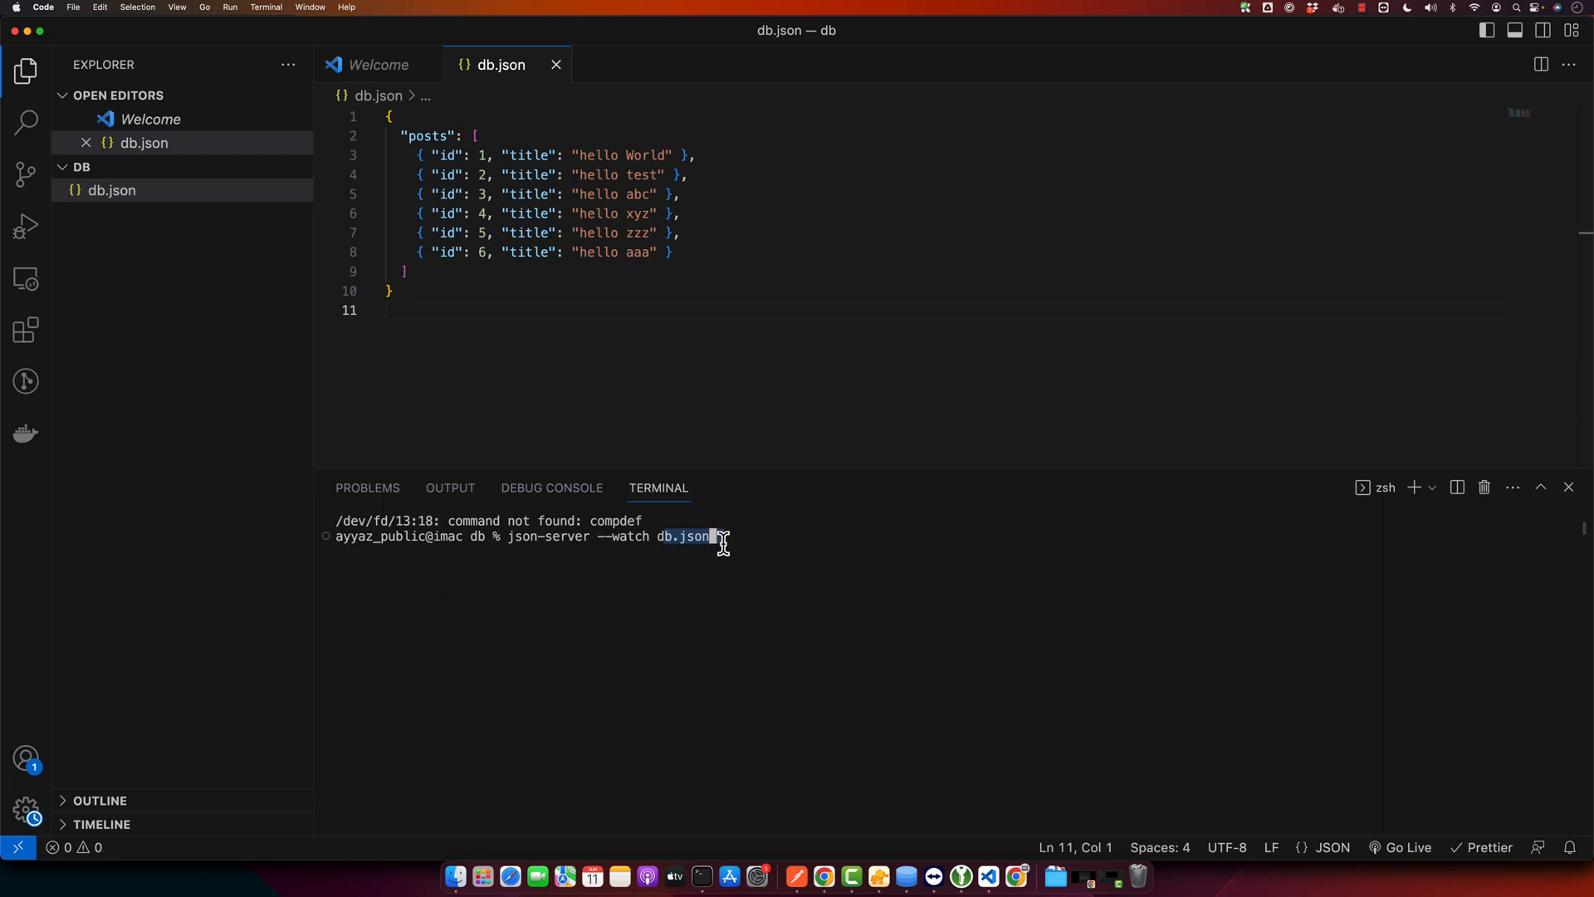
key("enter")
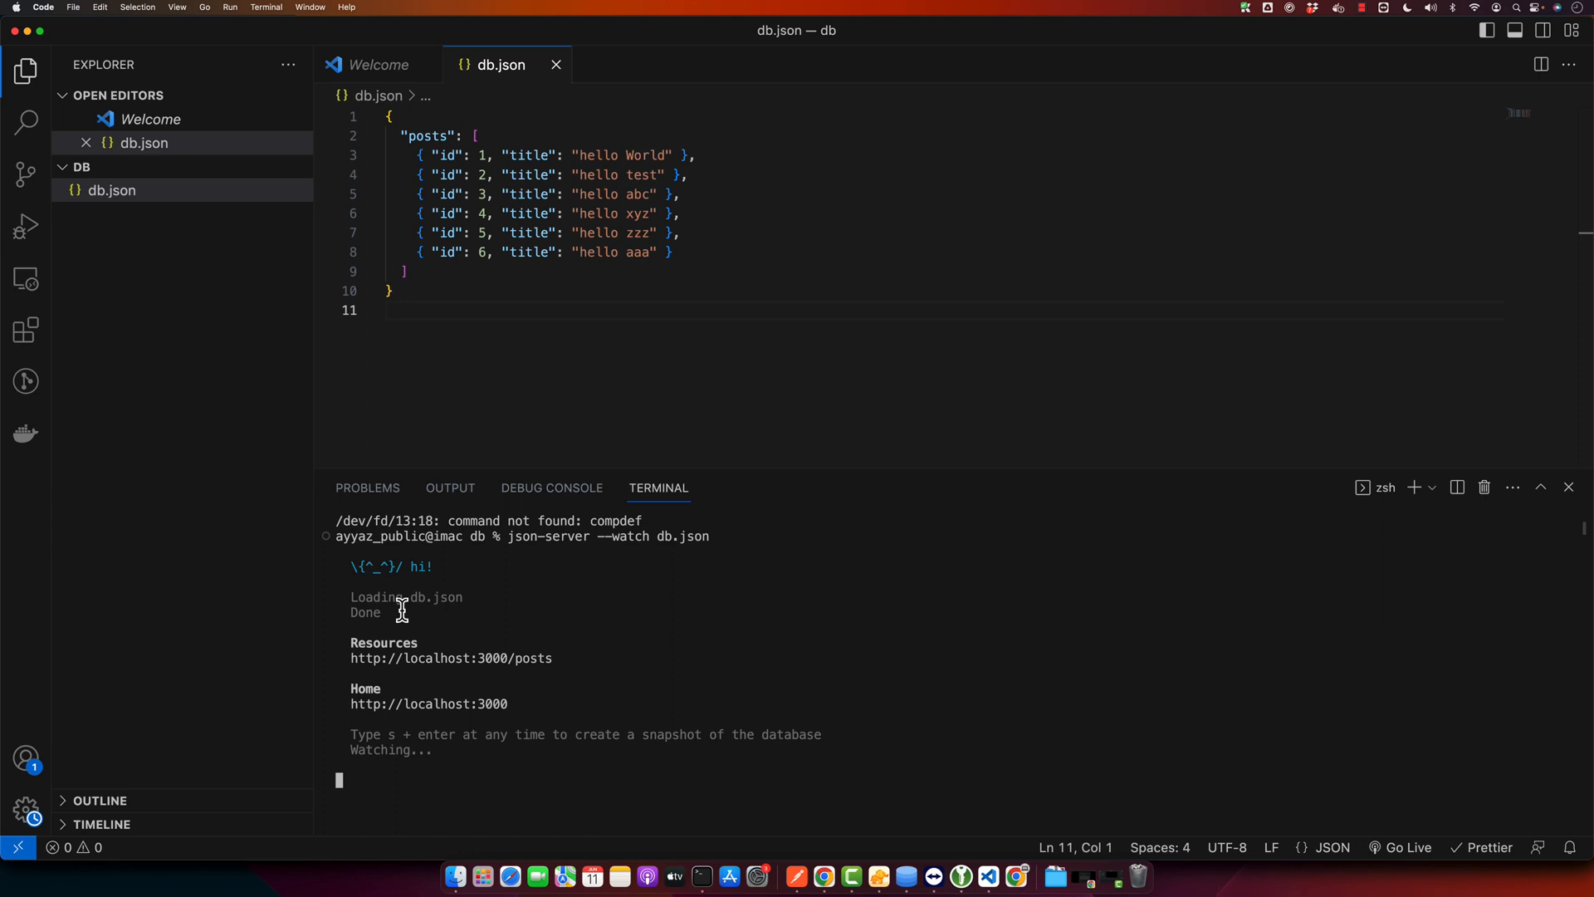
mouse_move(514, 747)
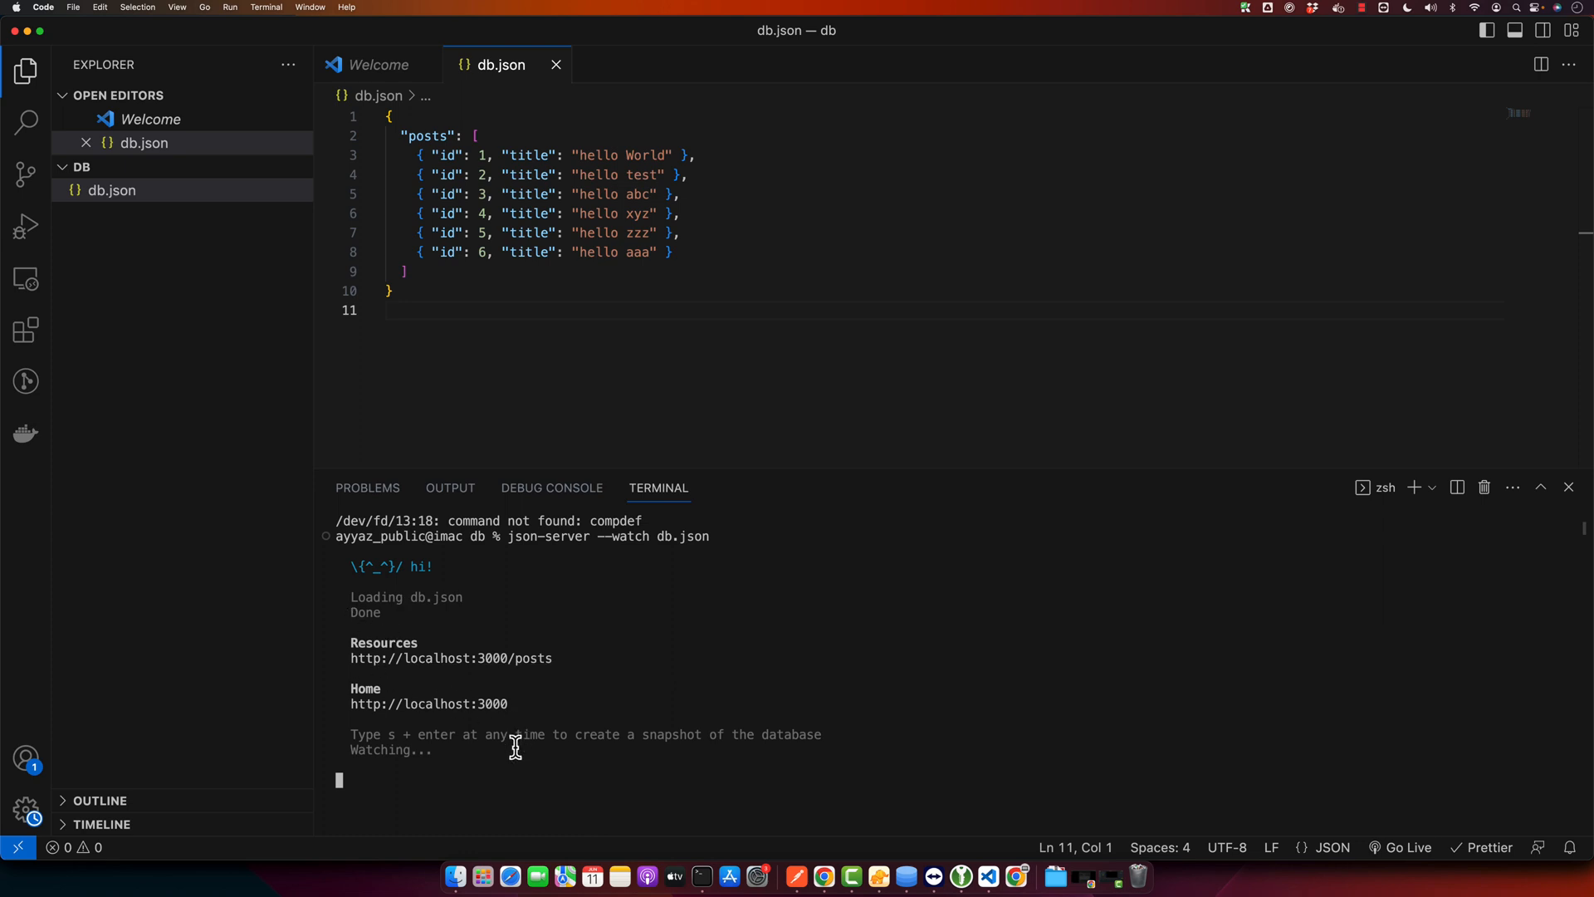
mouse_move(549, 712)
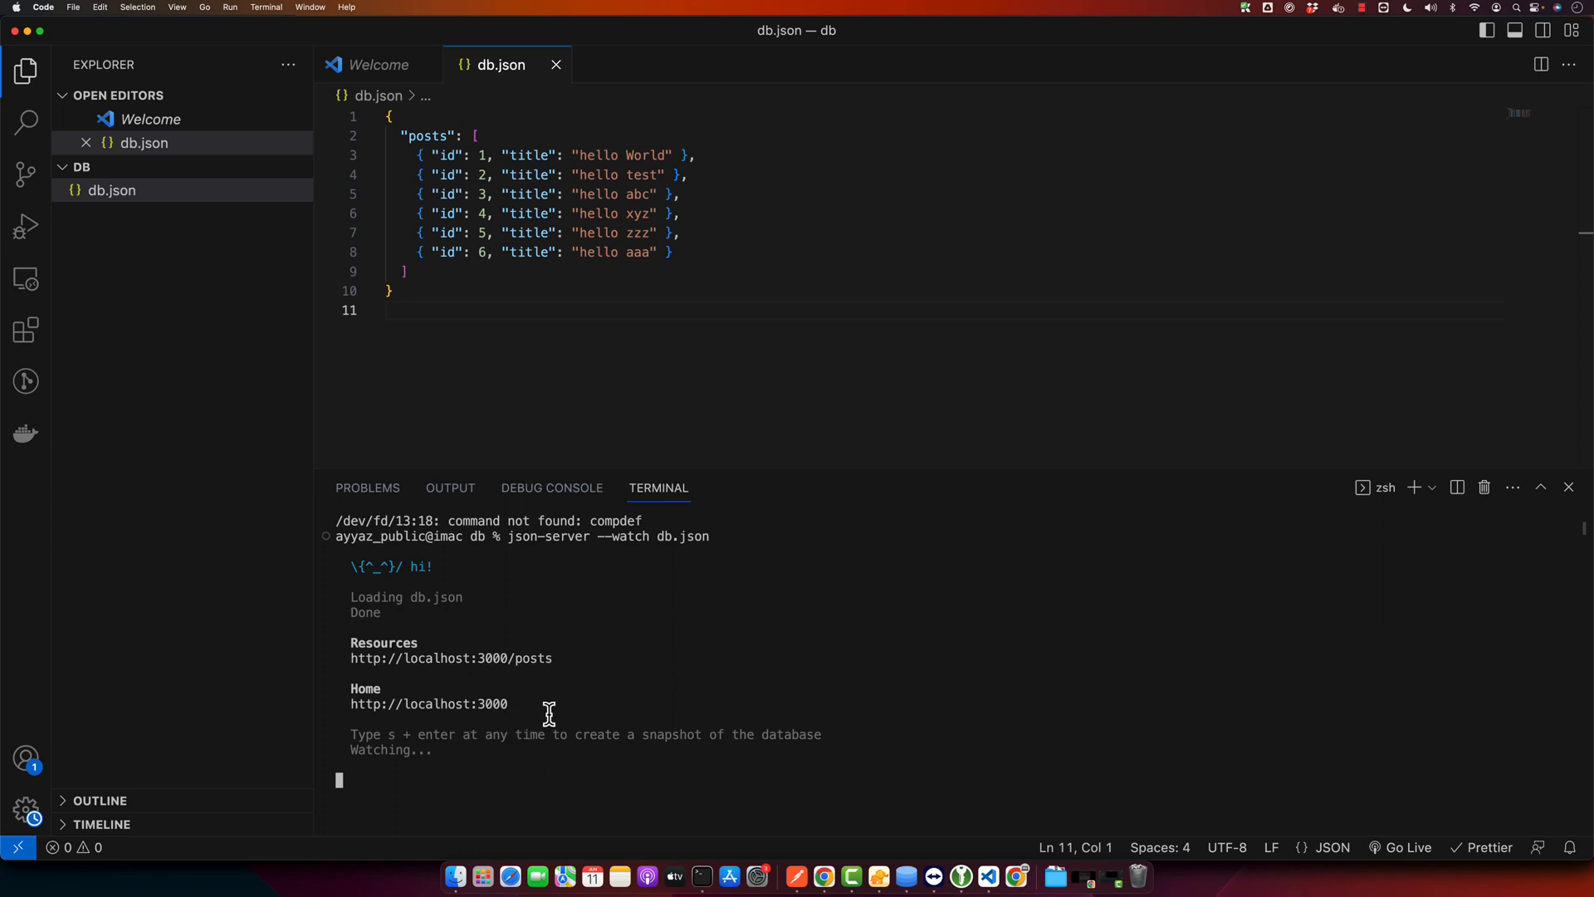
mouse_move(622, 699)
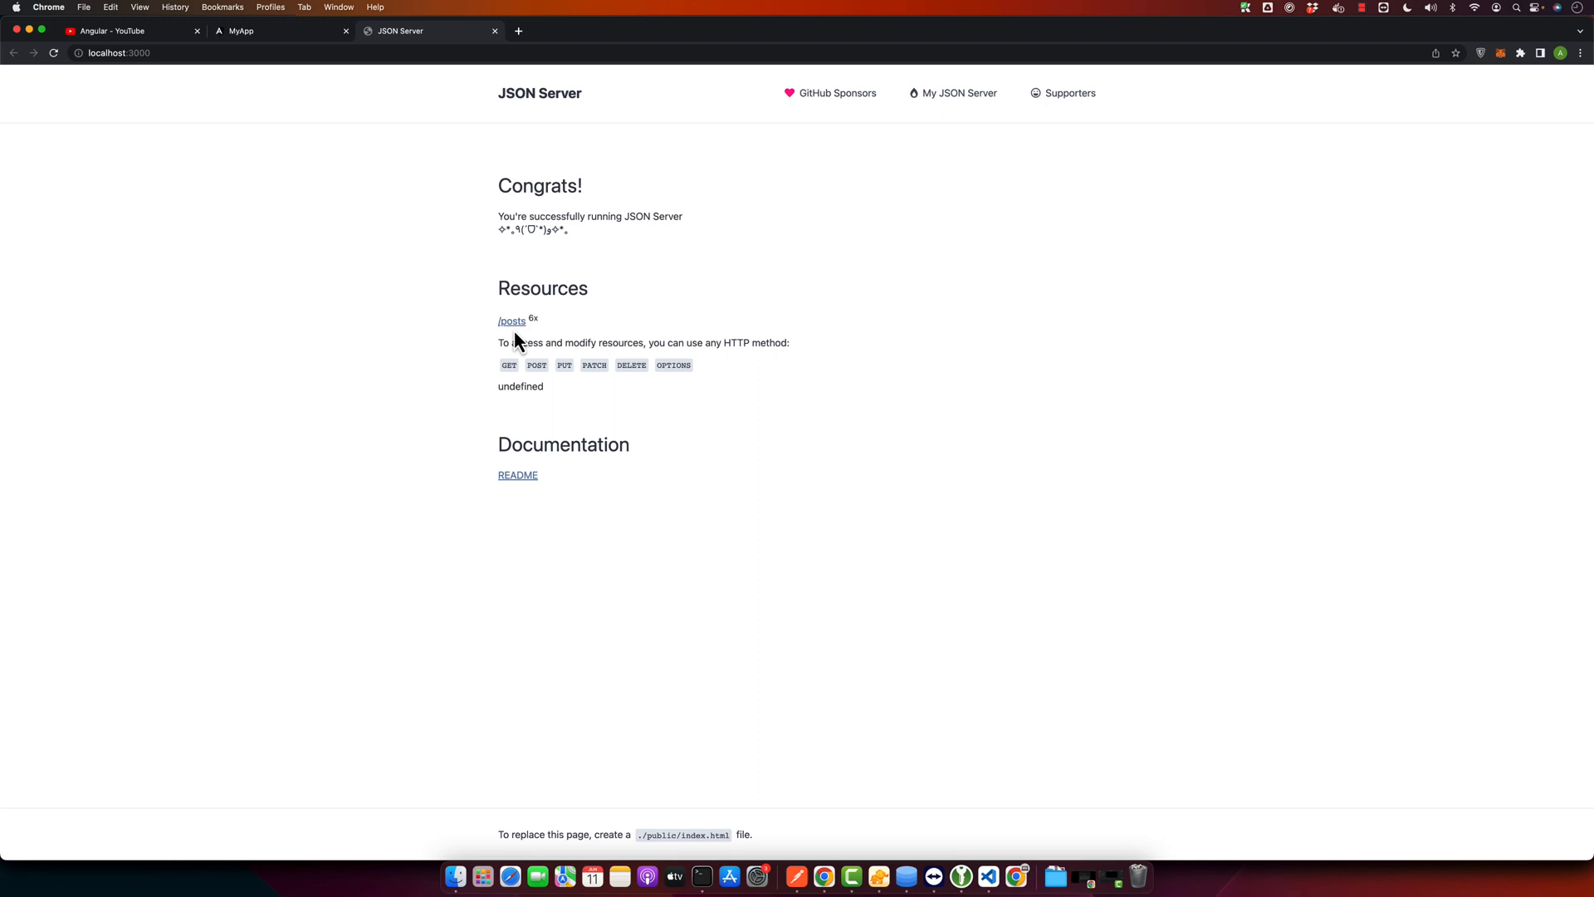
mouse_move(520, 327)
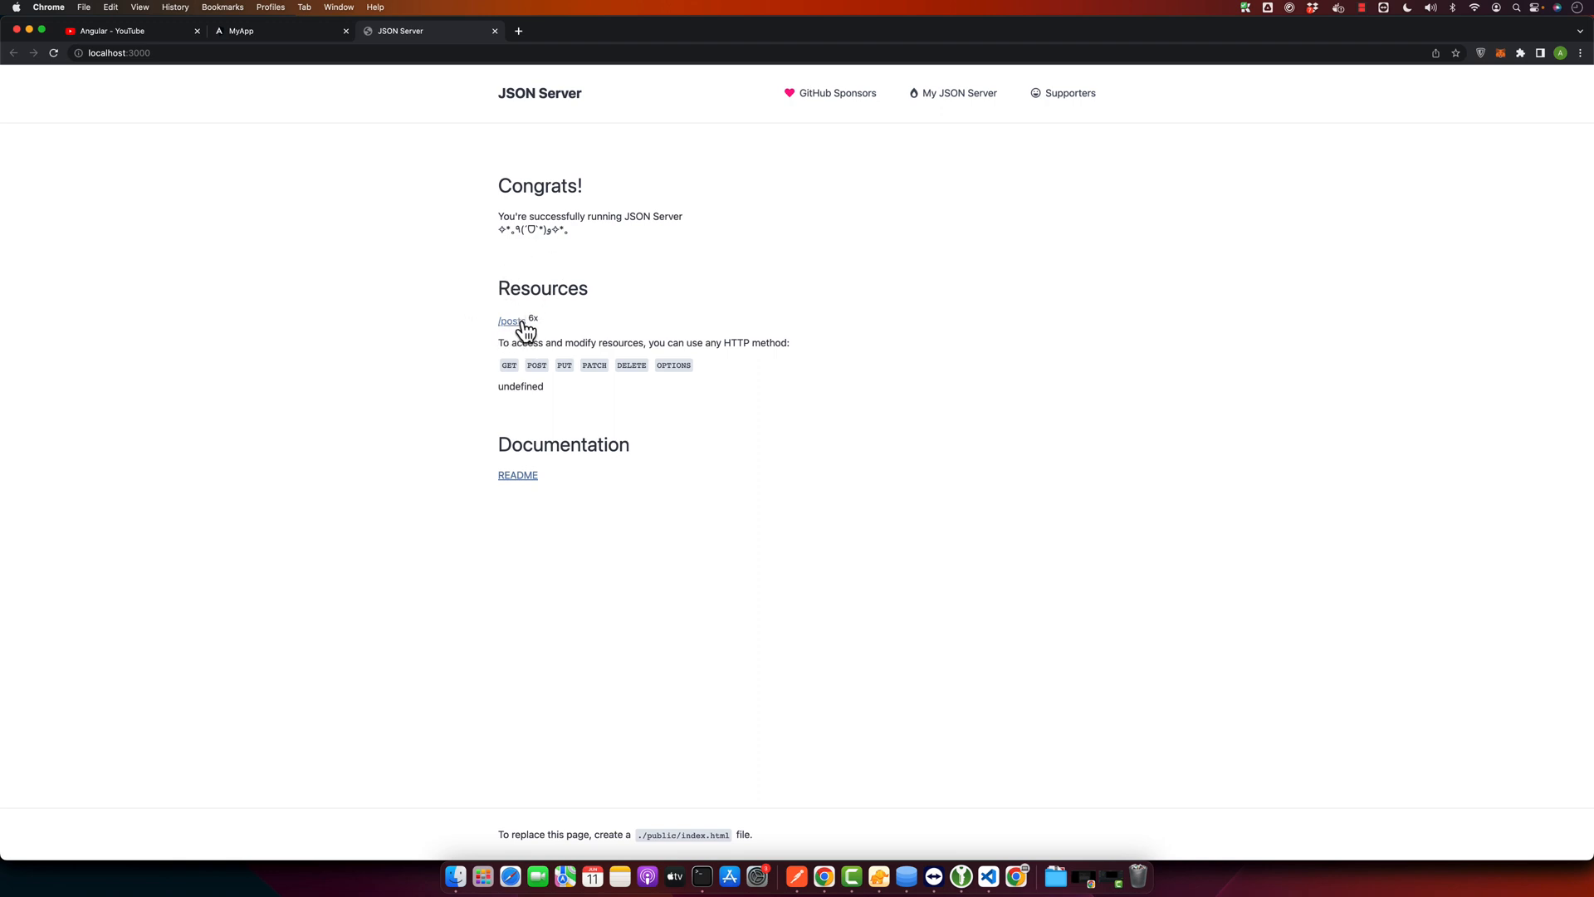
mouse_move(513, 322)
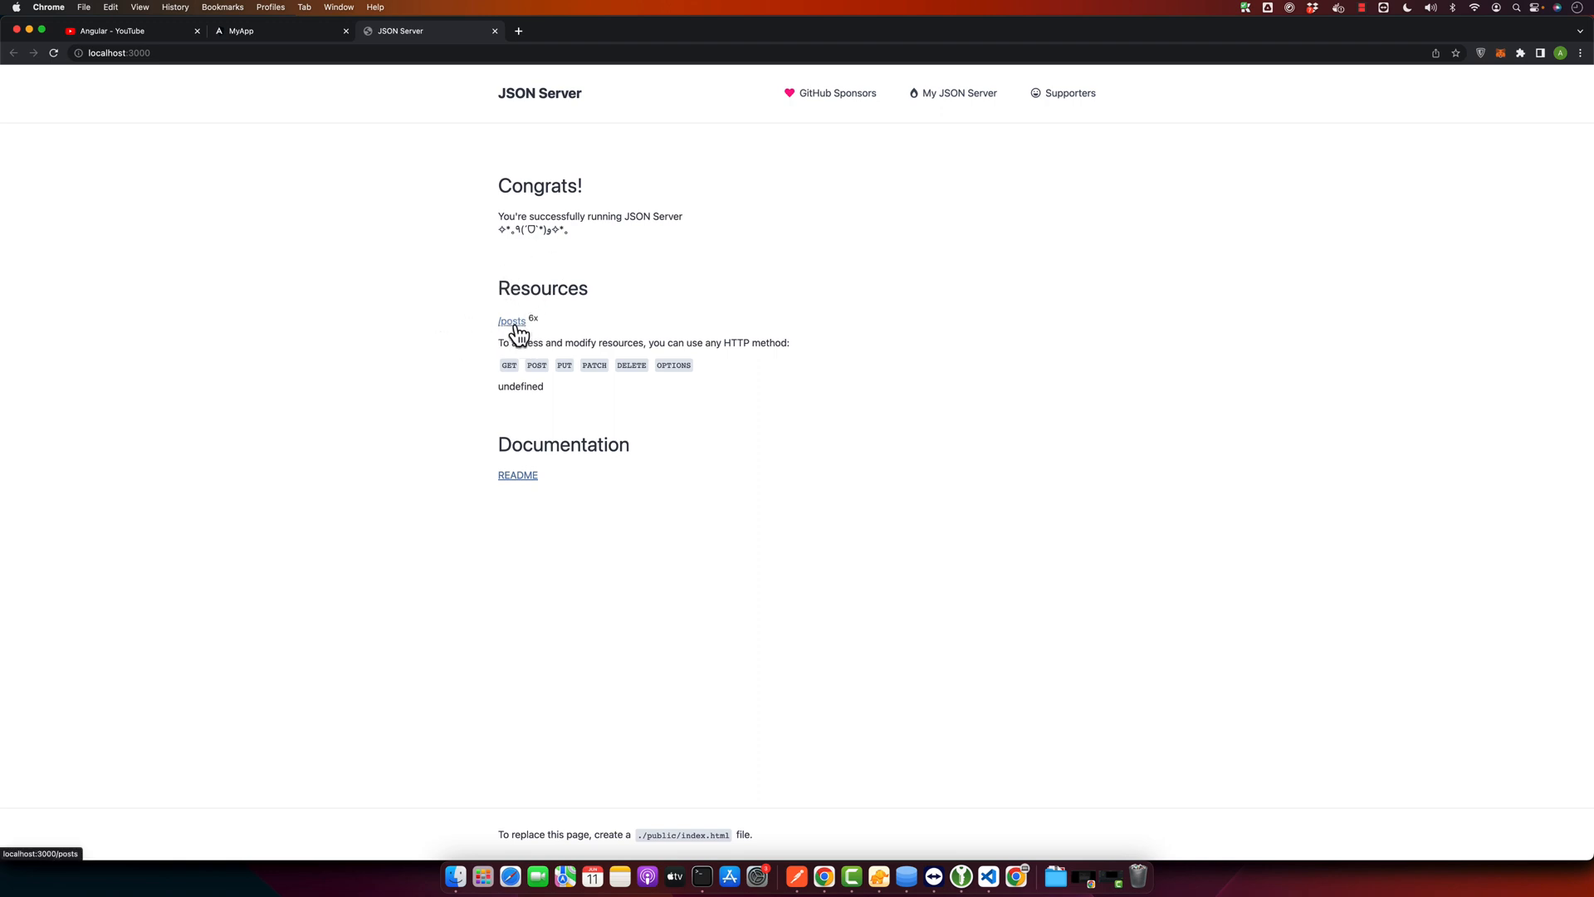
Step: Browse the /posts resource and the README link on the localhost:3000 JSON Server page
left_click(513, 322)
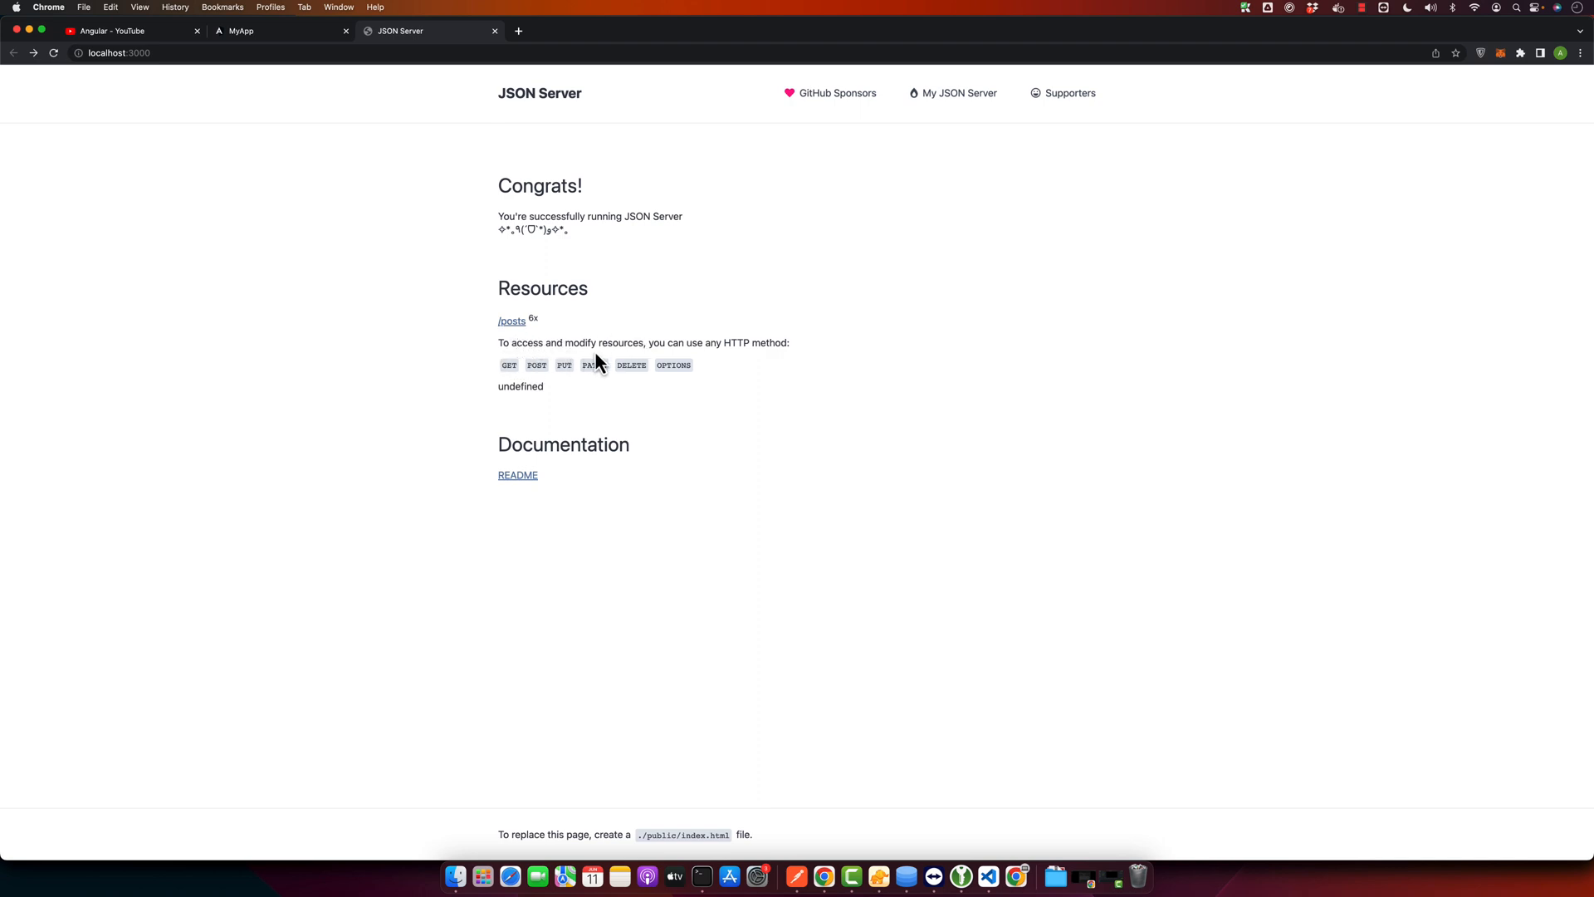
mouse_move(683, 362)
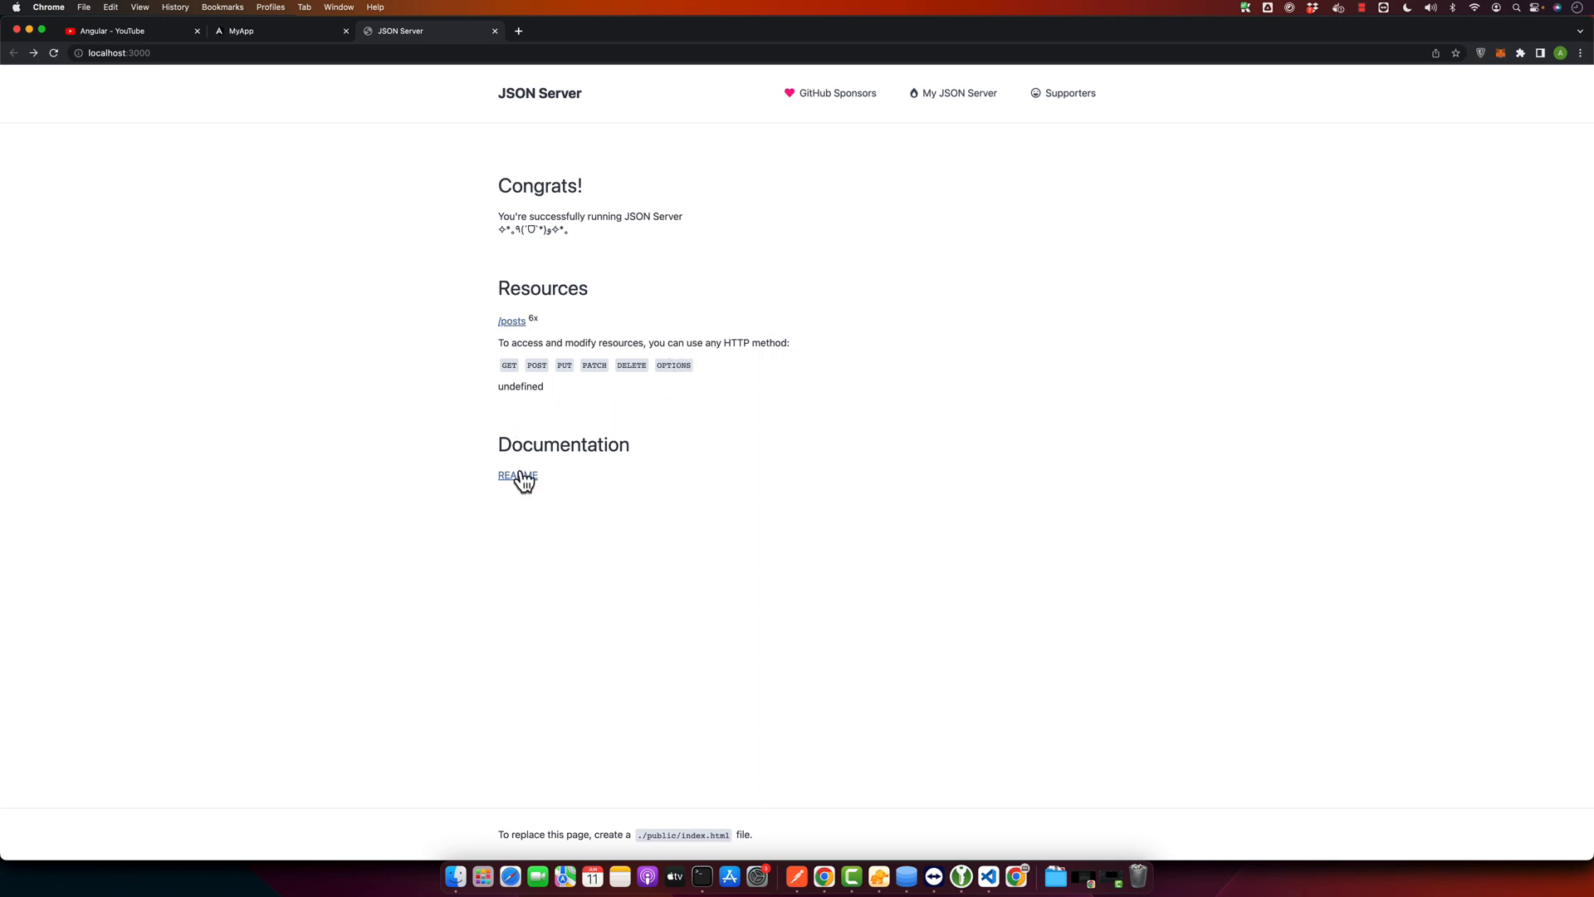
left_click(516, 475)
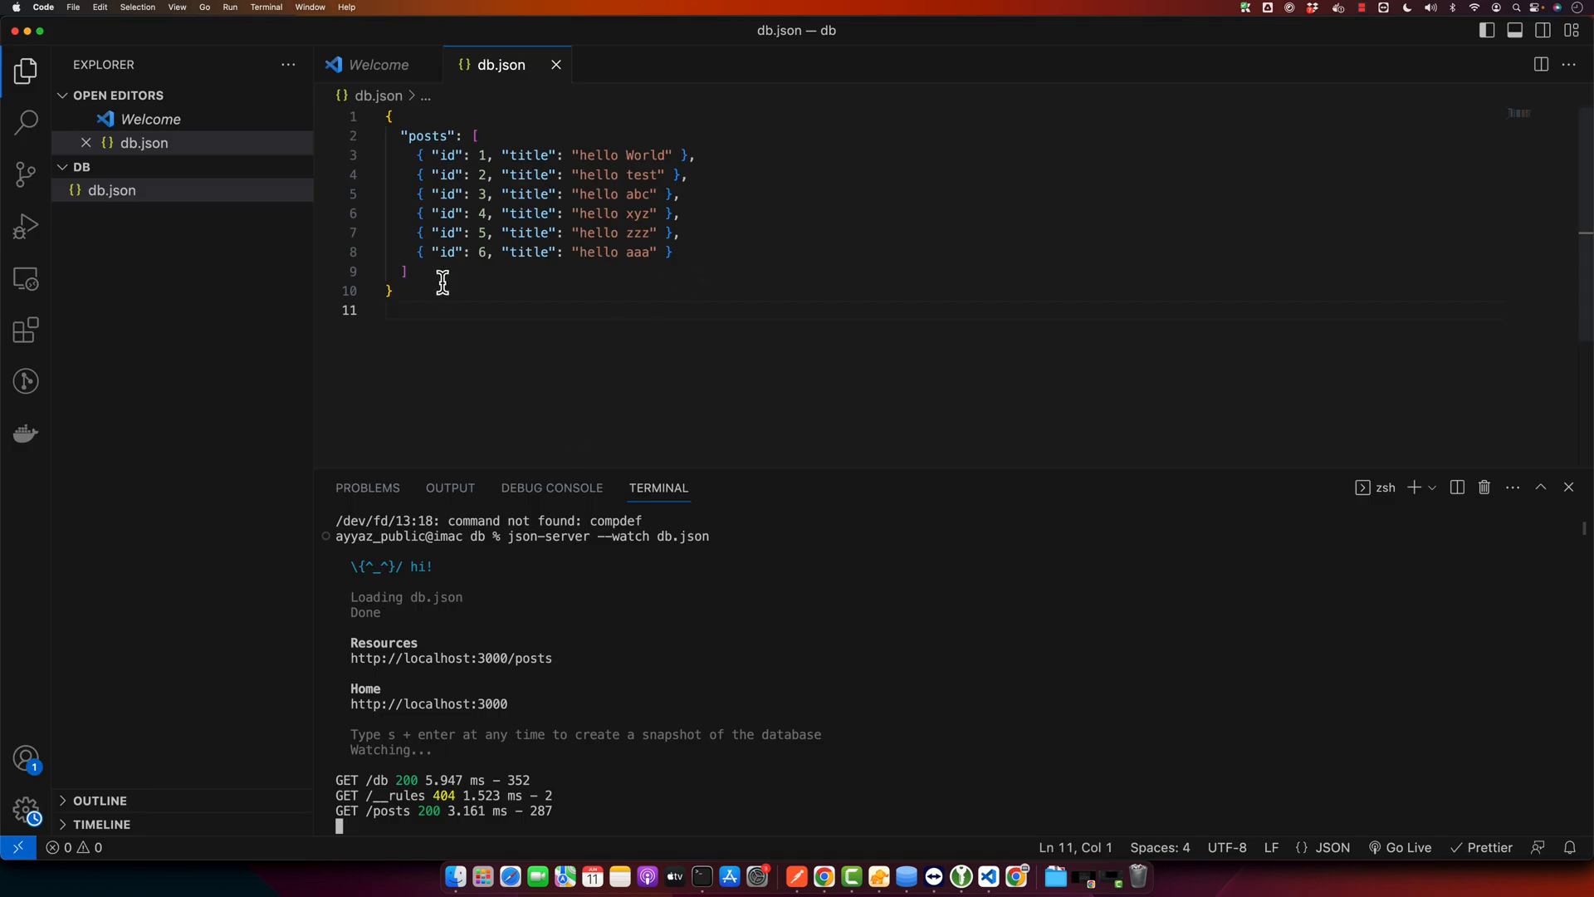
Step: Add a comma after the posts array in db.json to start another top-level resource
type(",")
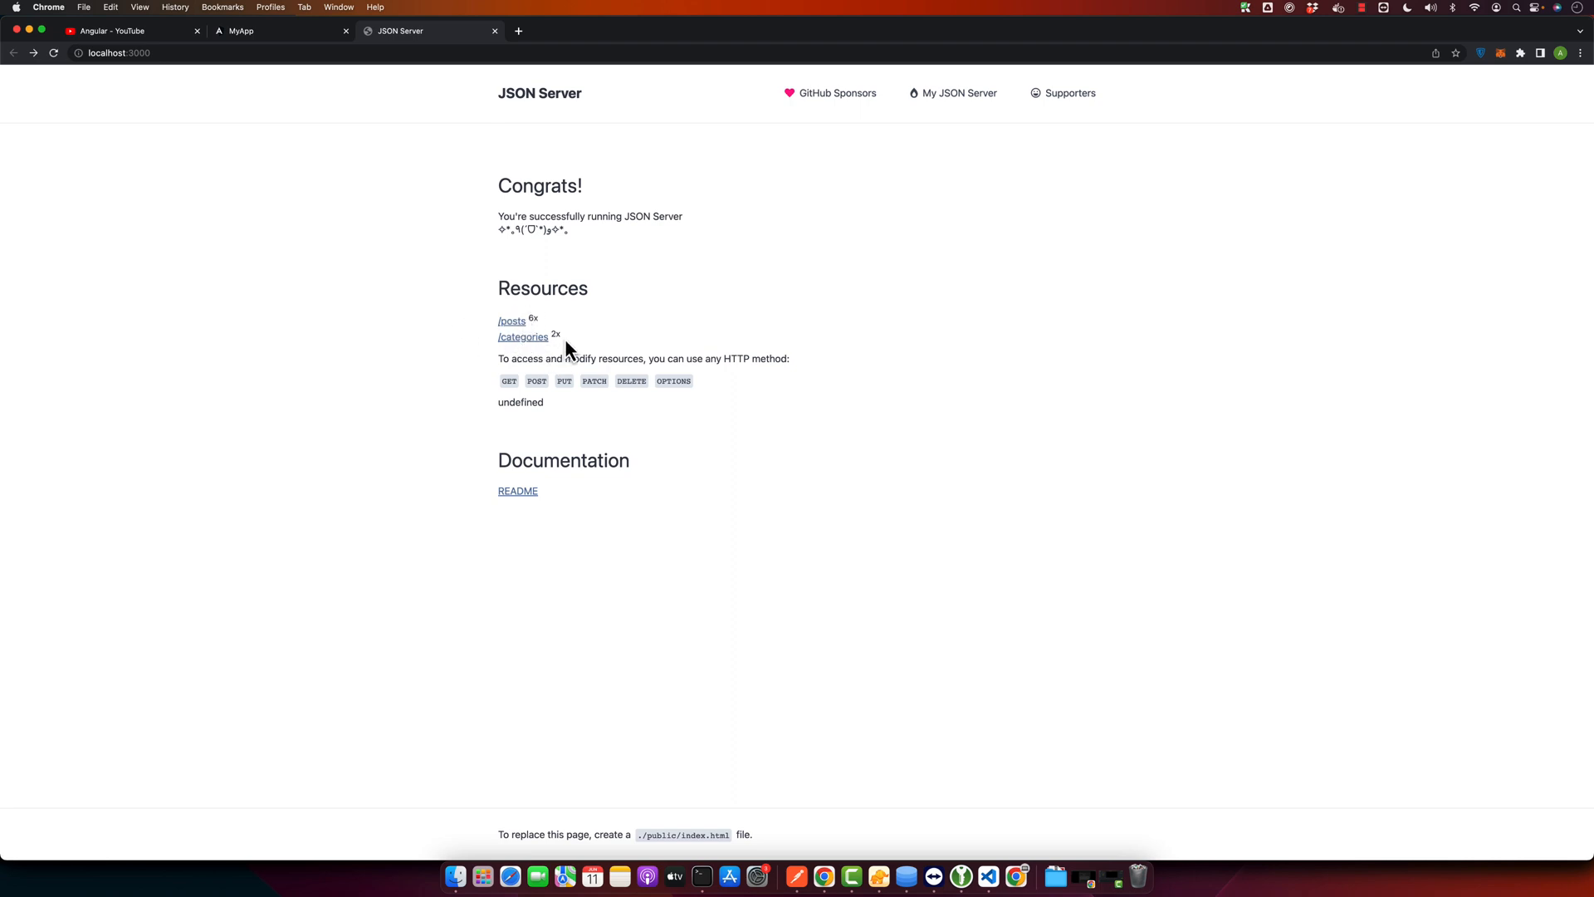
double_click(554, 335)
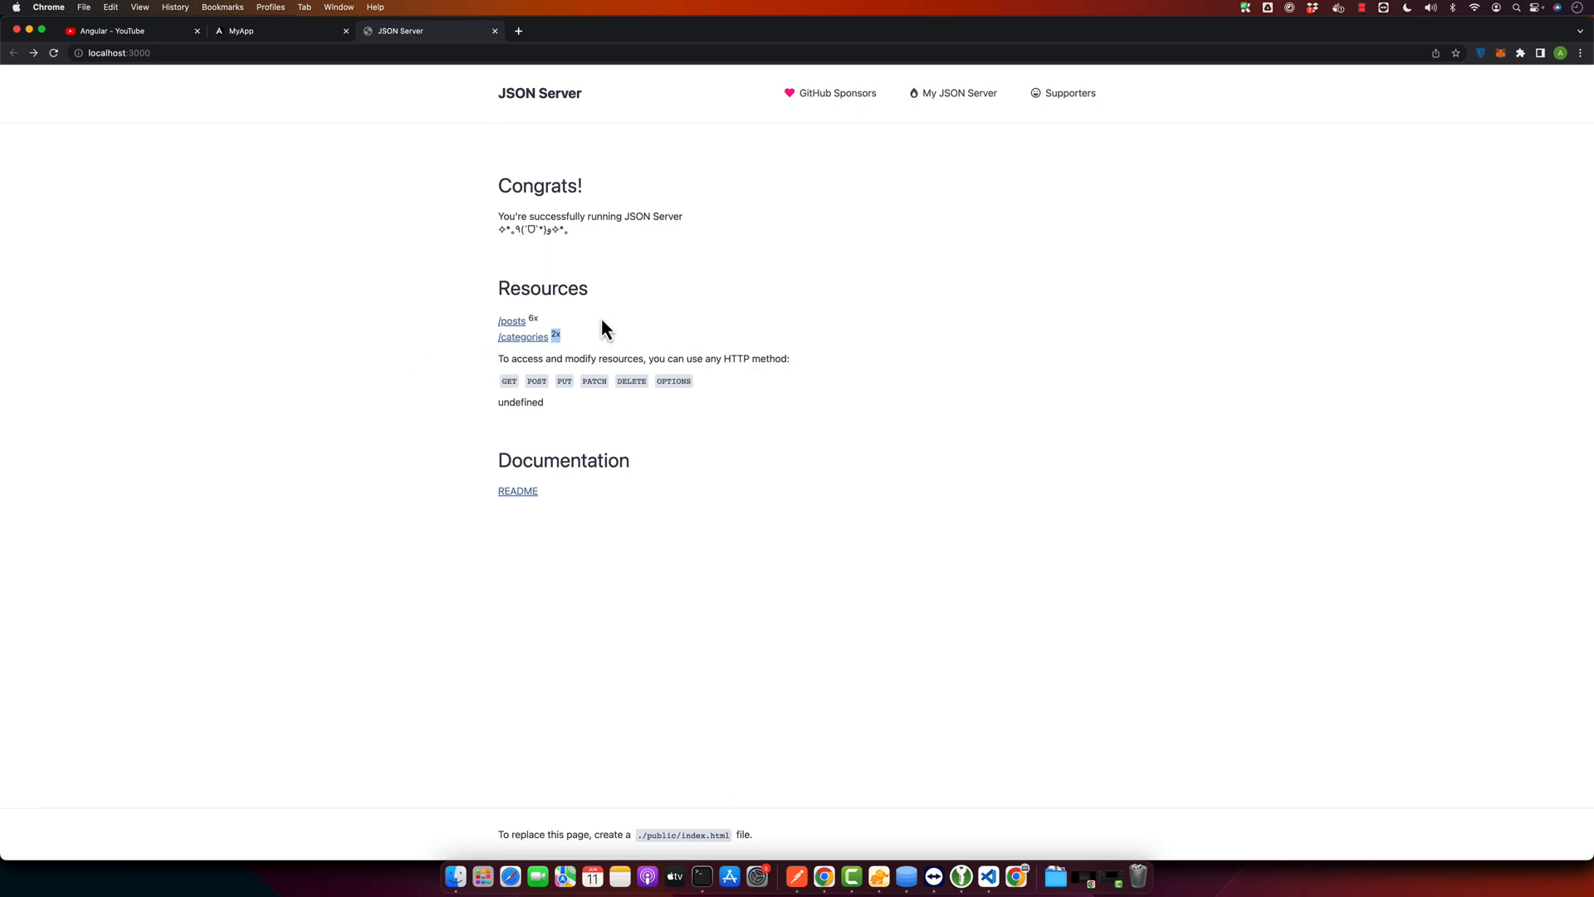
left_click(522, 336)
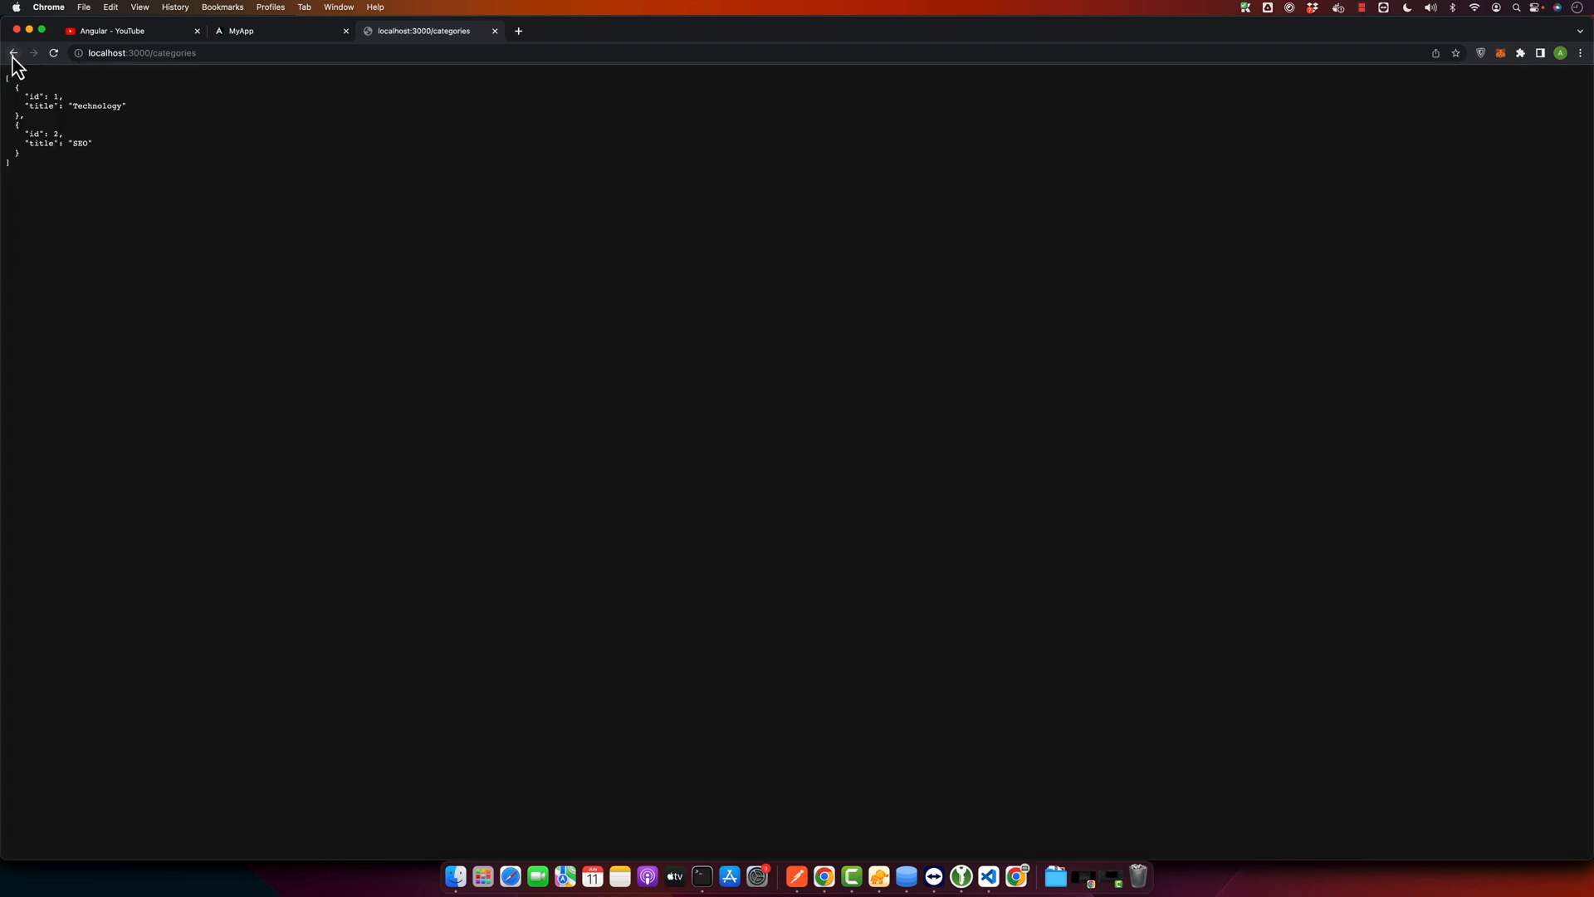
left_click(13, 53)
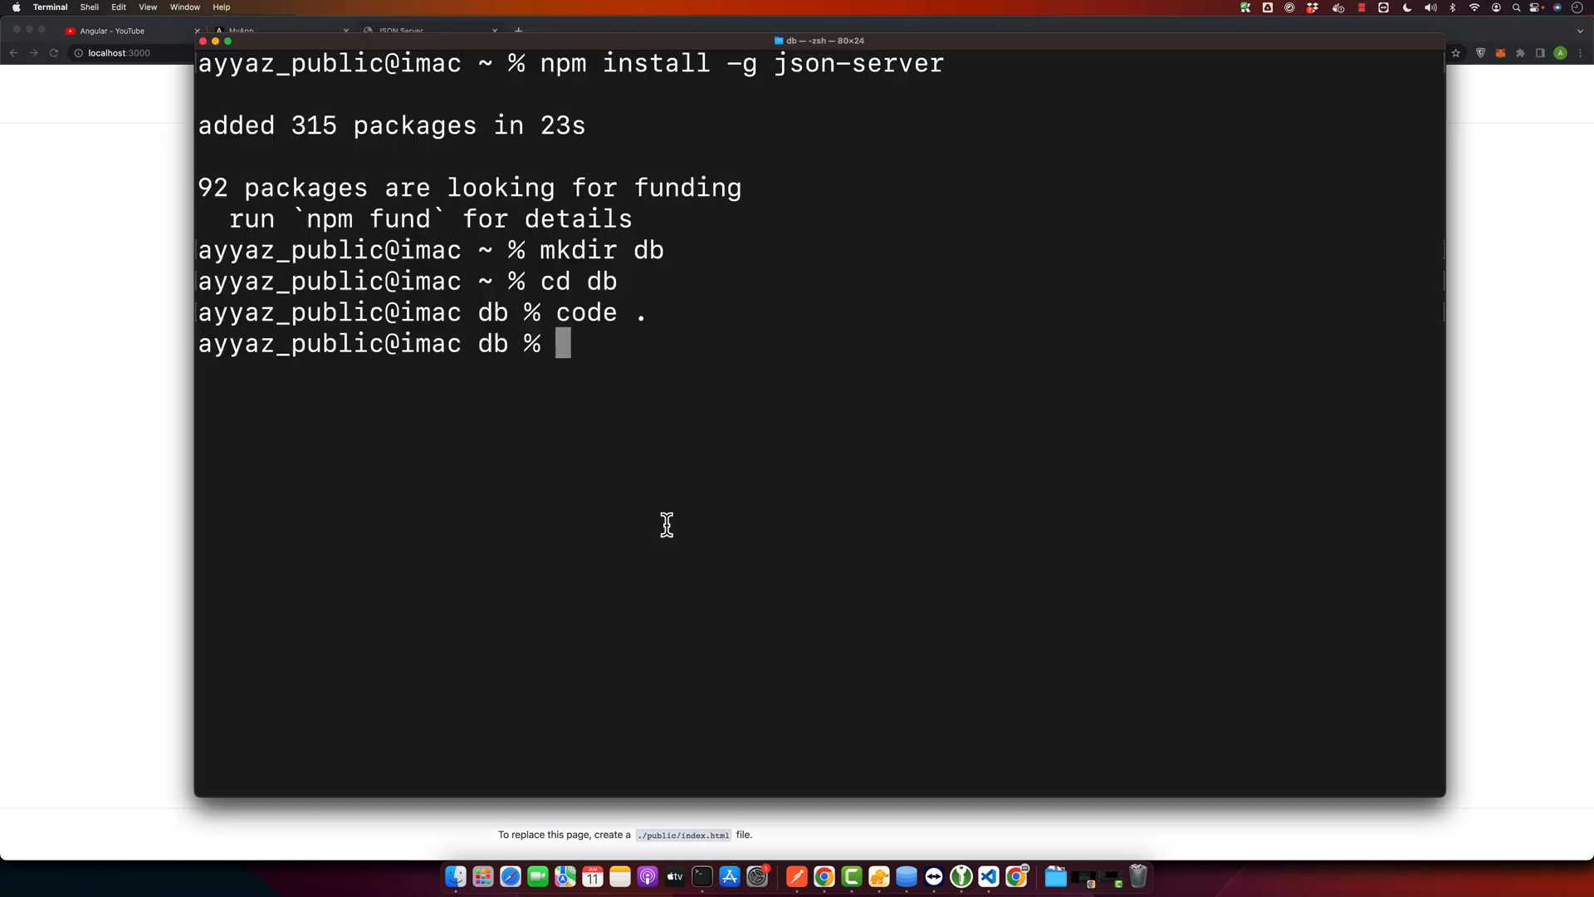
Step: Confirm Angular CLI 16.0.5 with ng version, then clear the screen
type("n")
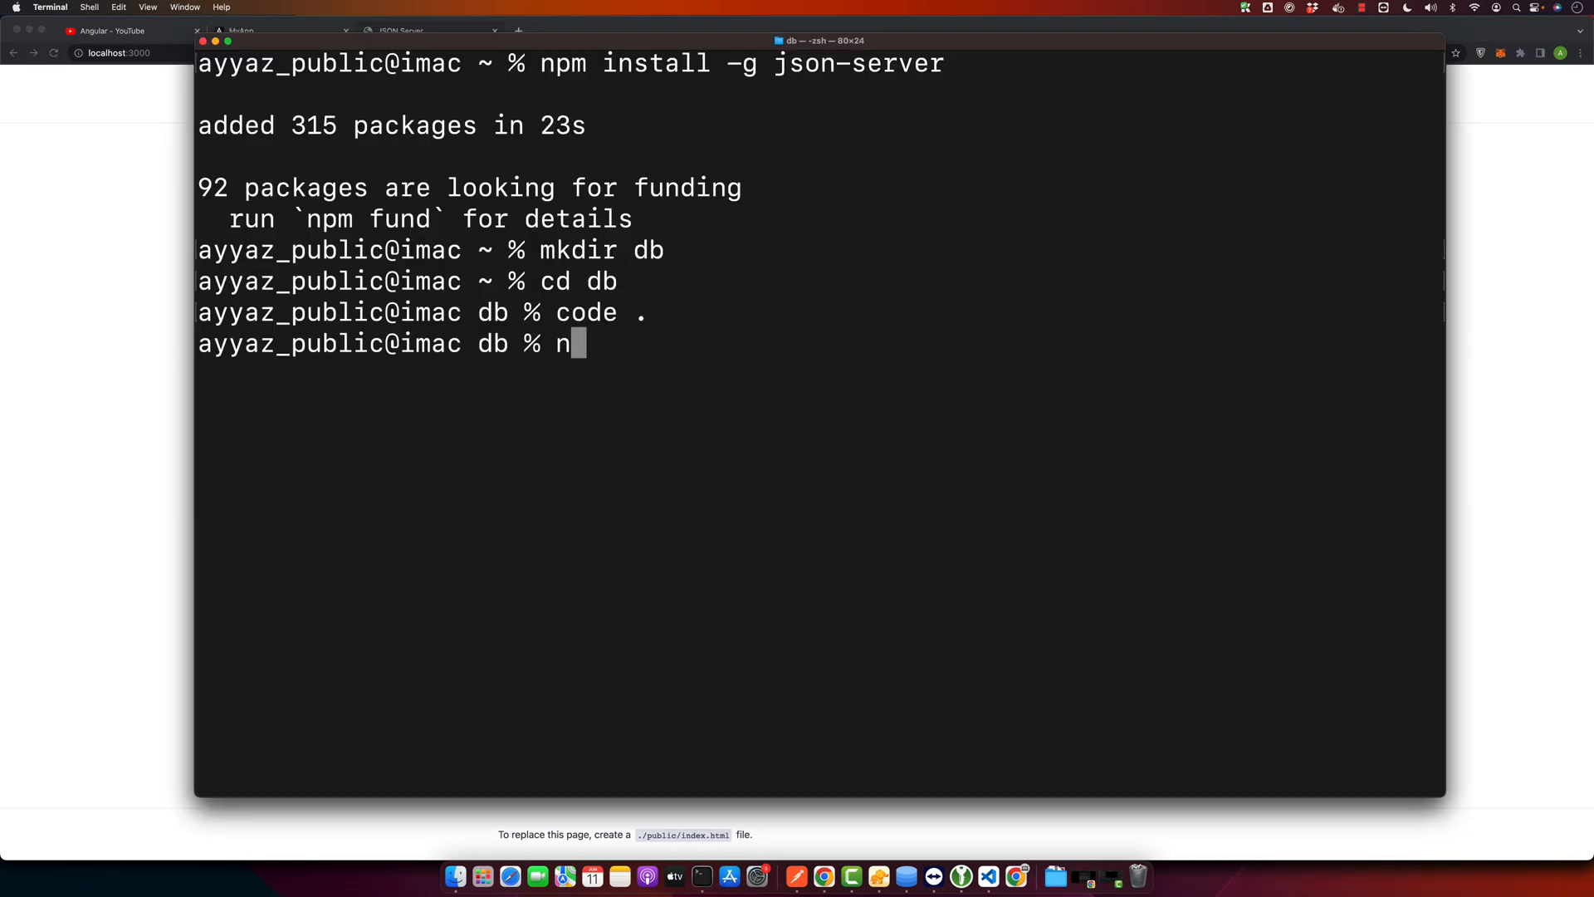
type("pm install")
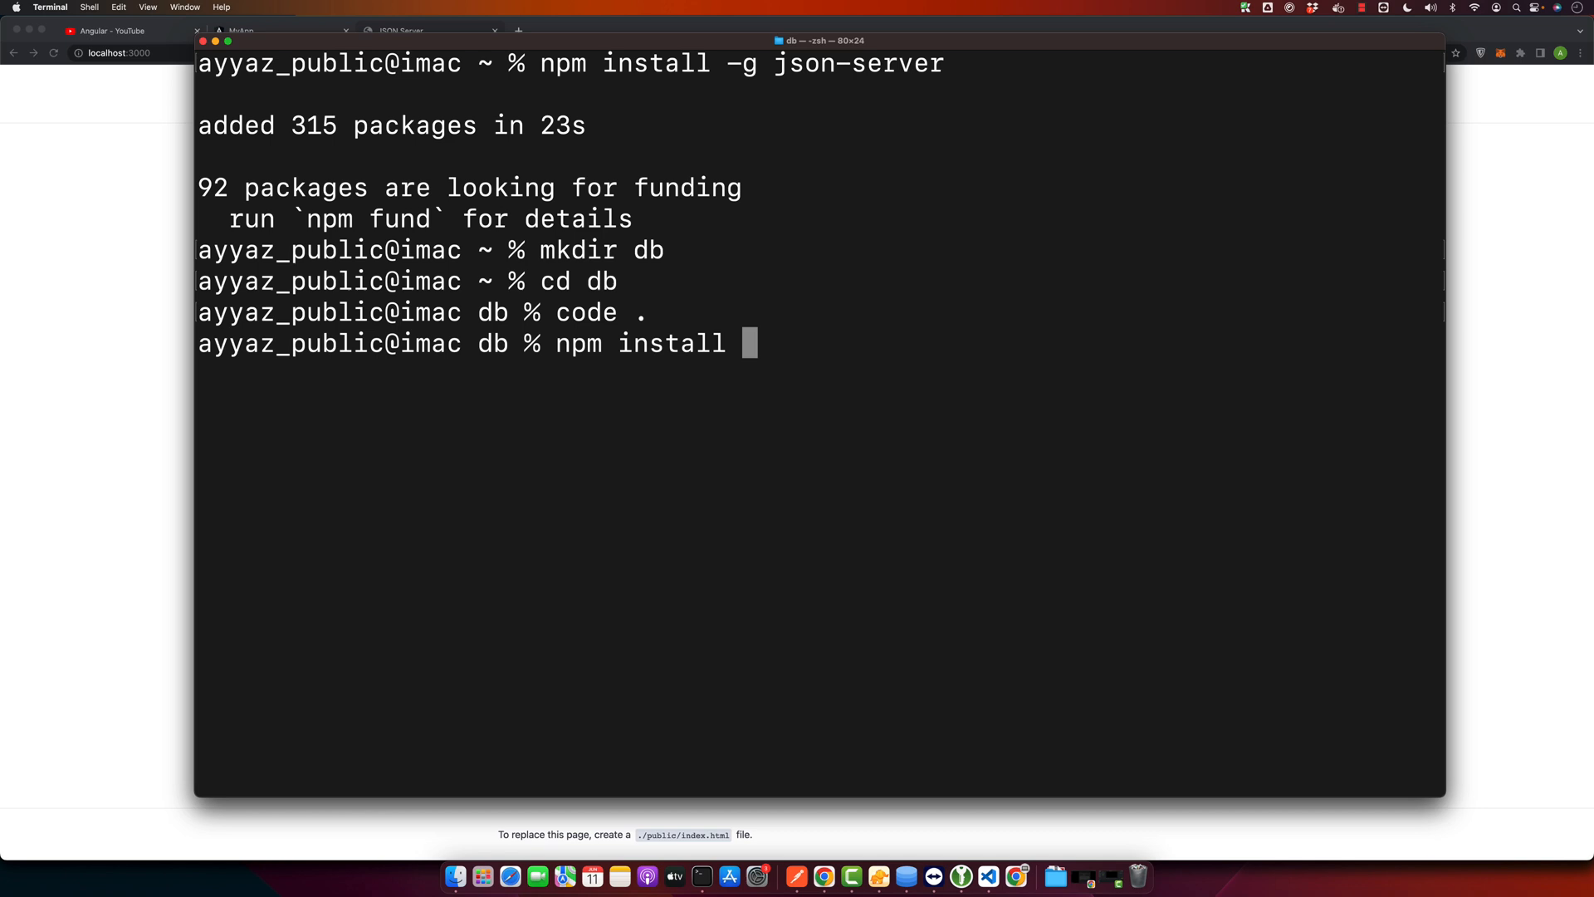
type("-g @ang")
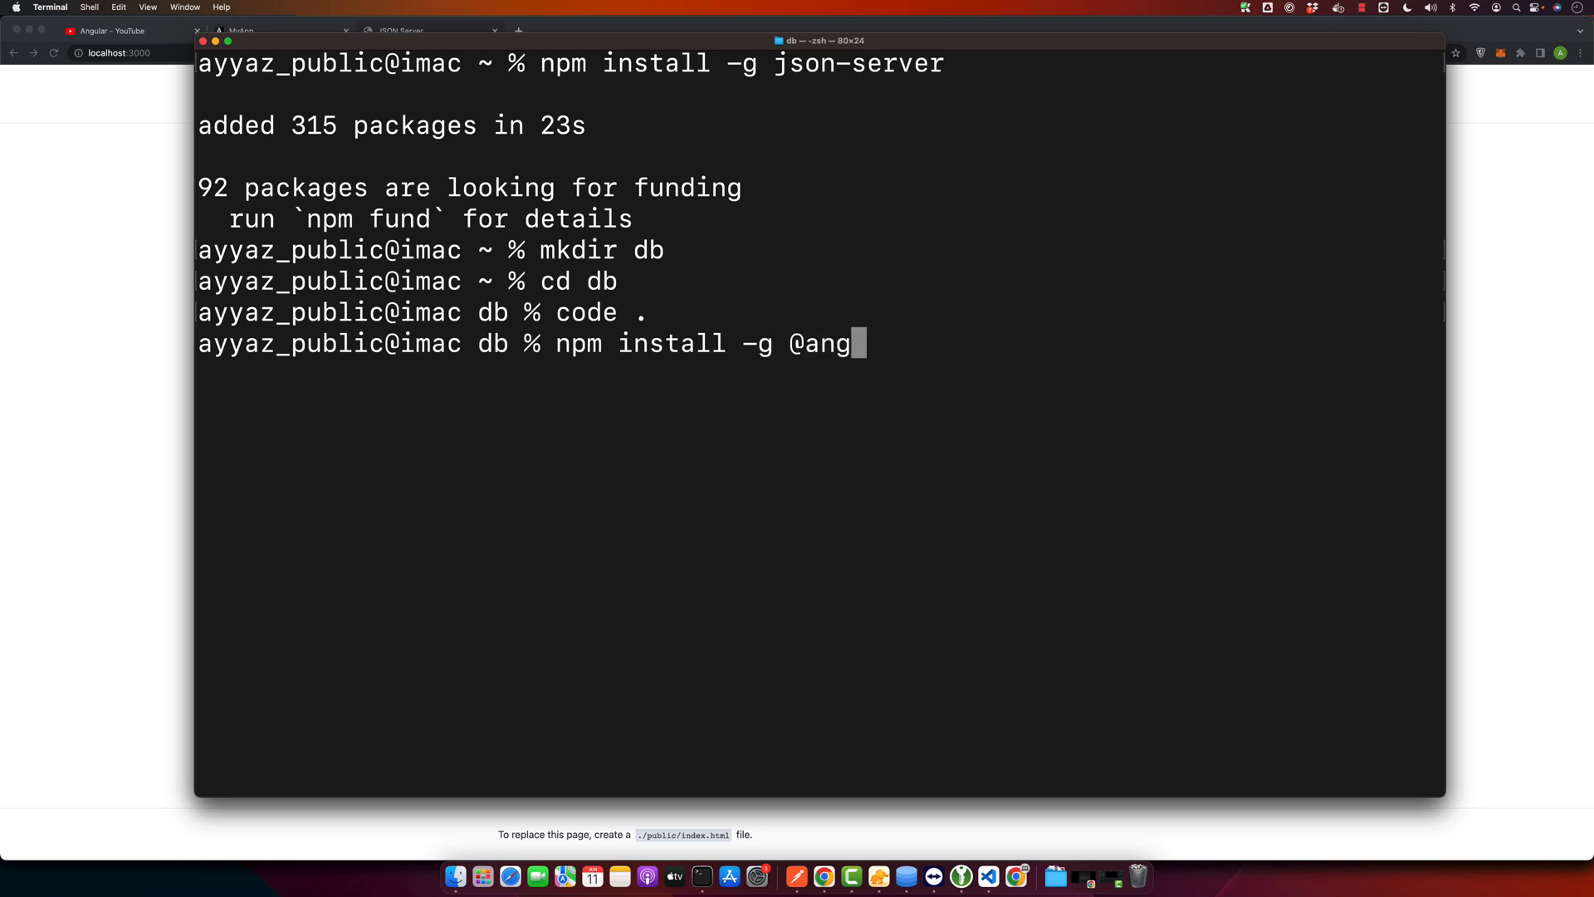
type("ular")
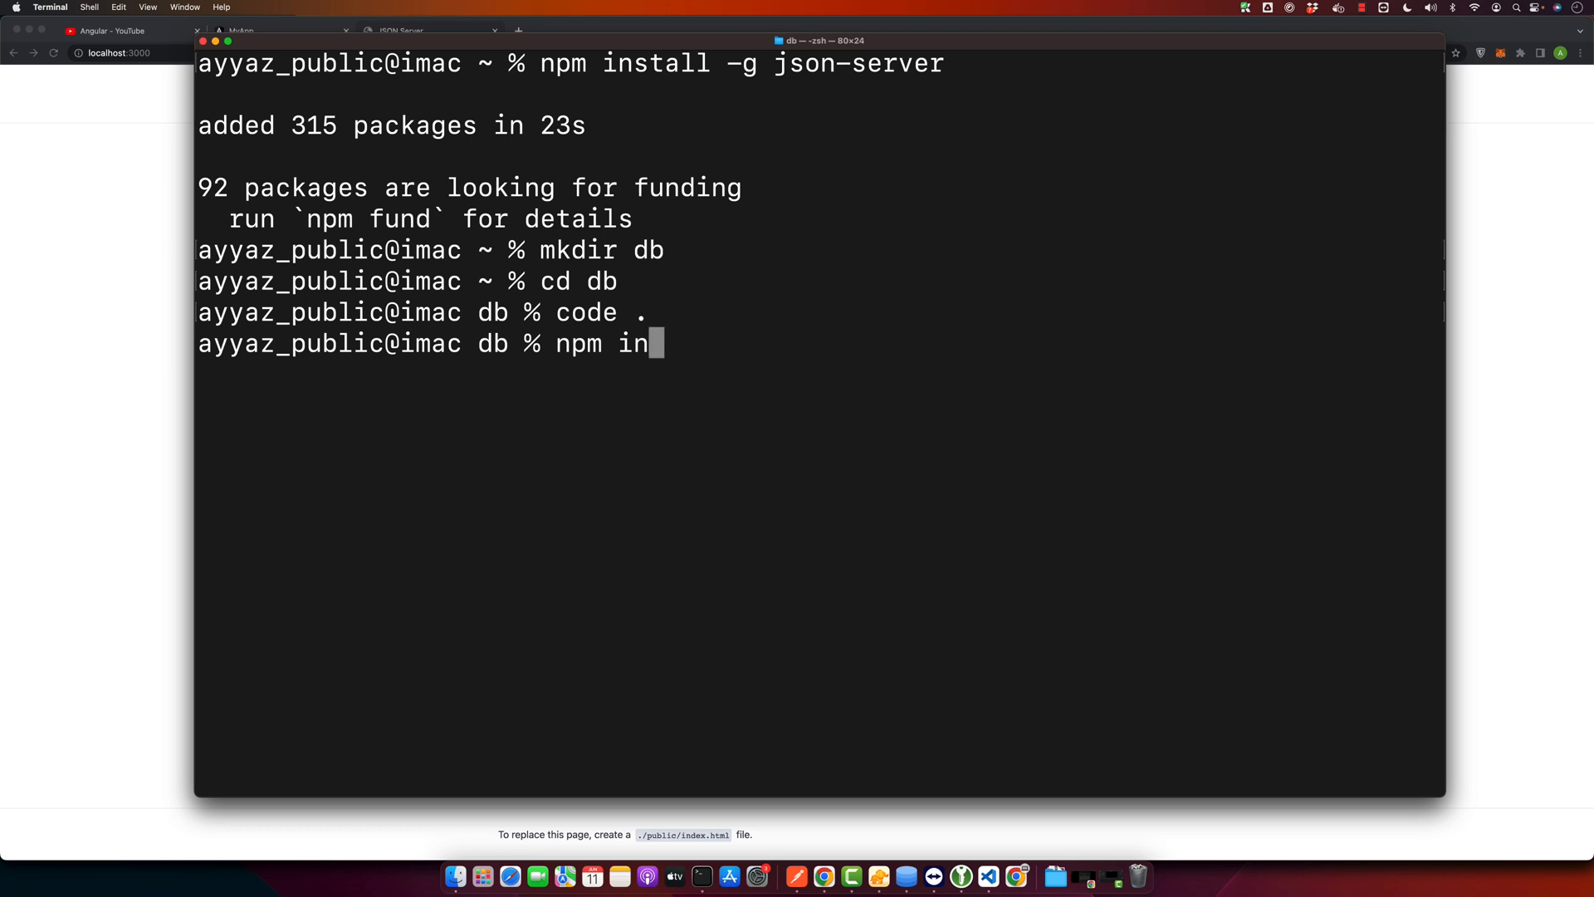
key("Backspace")
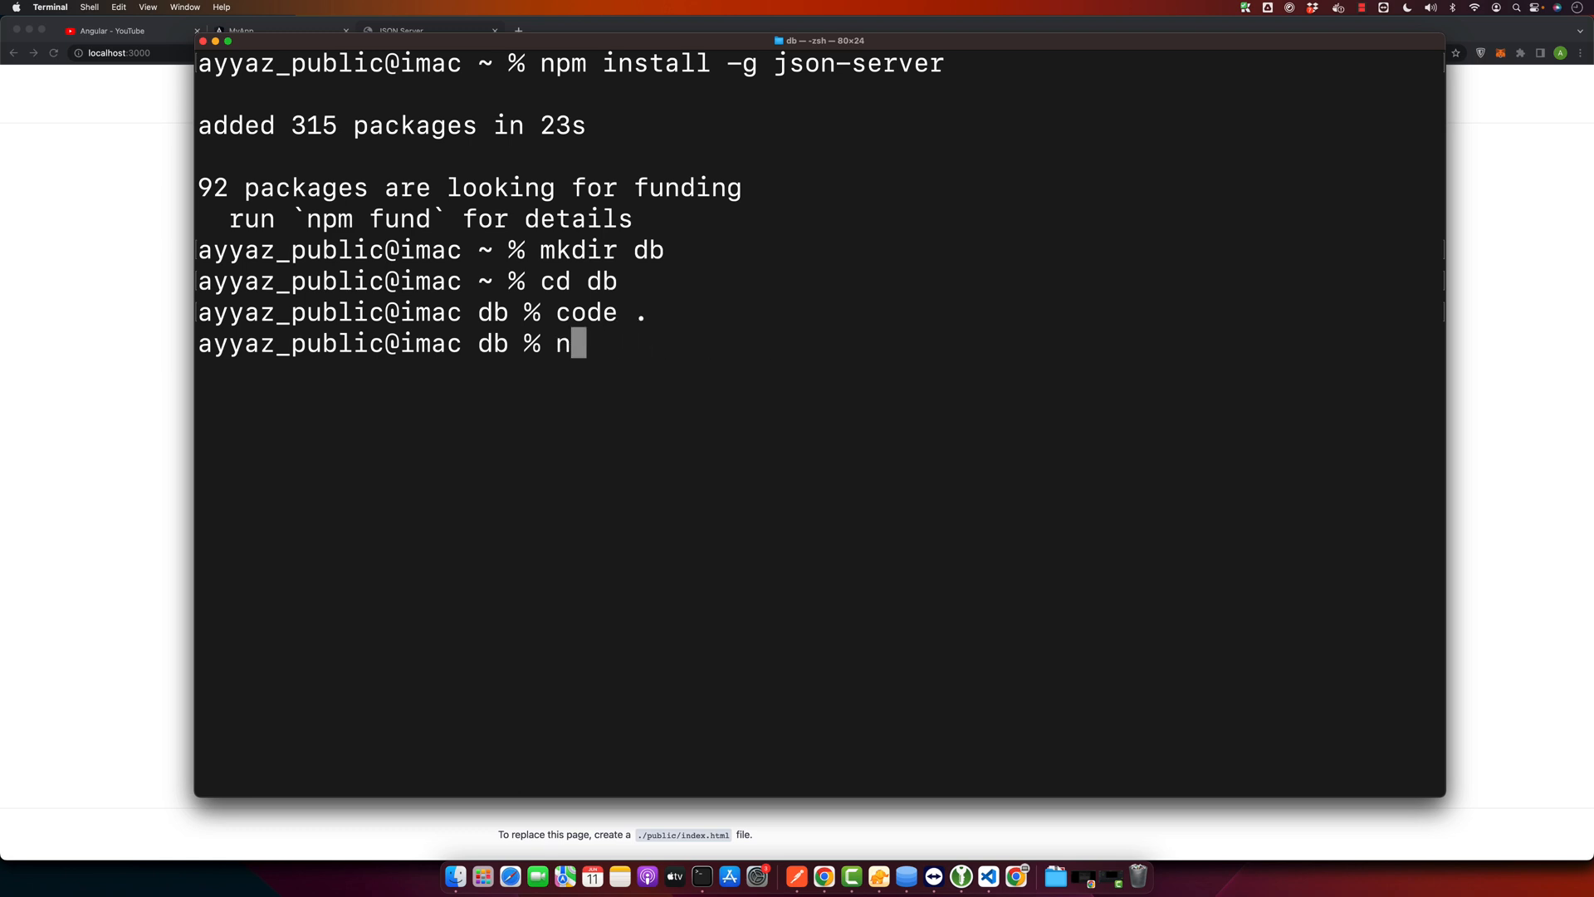
type("g version")
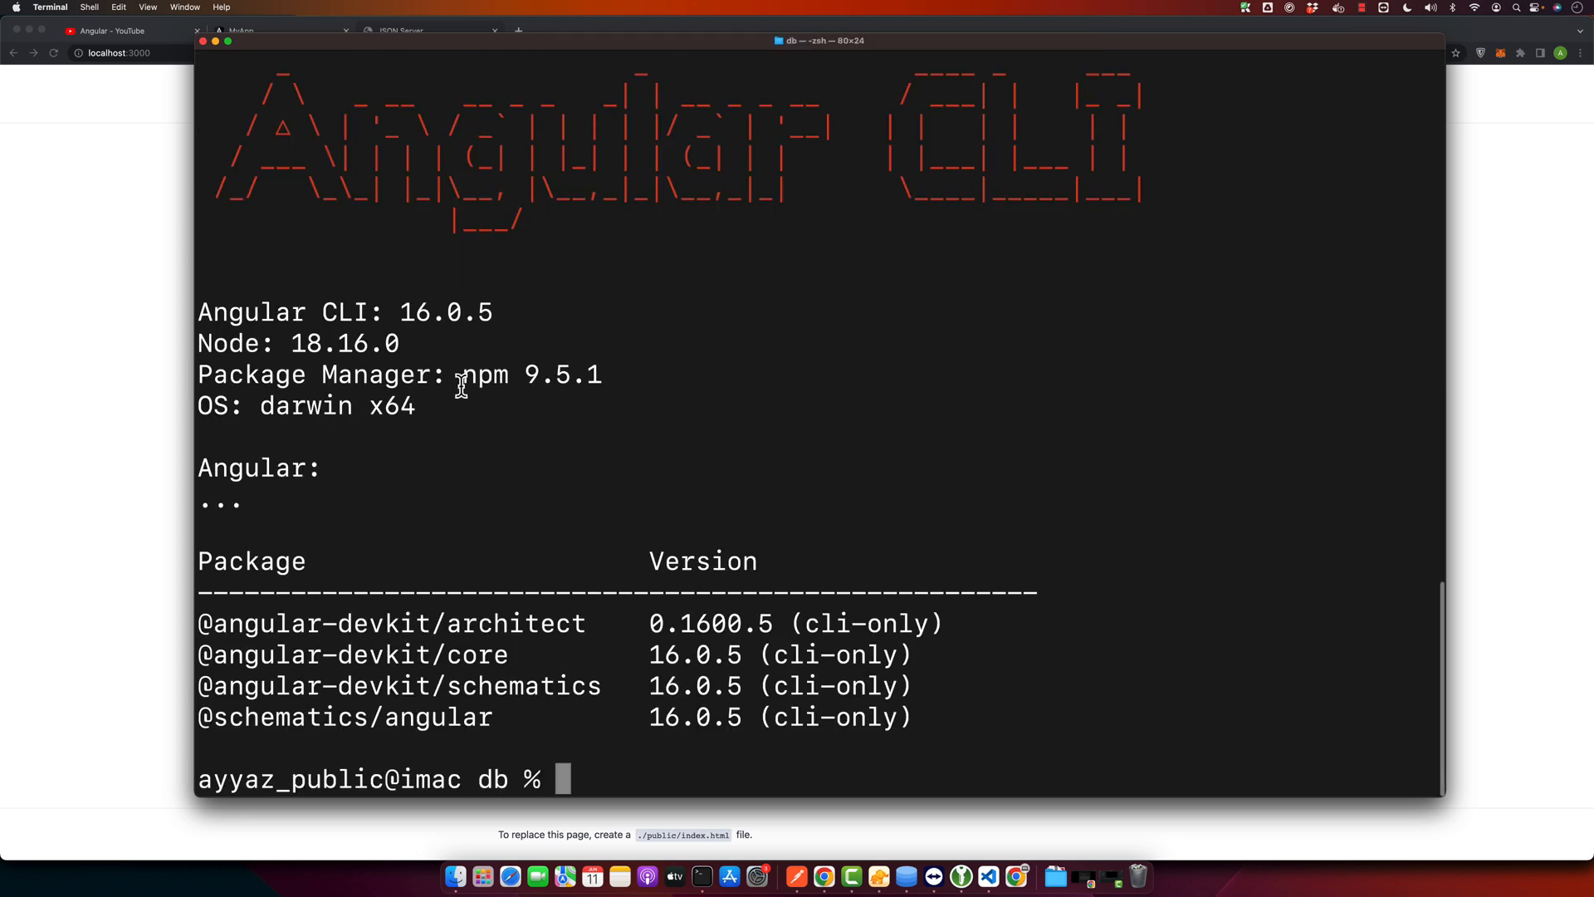
type("ng version")
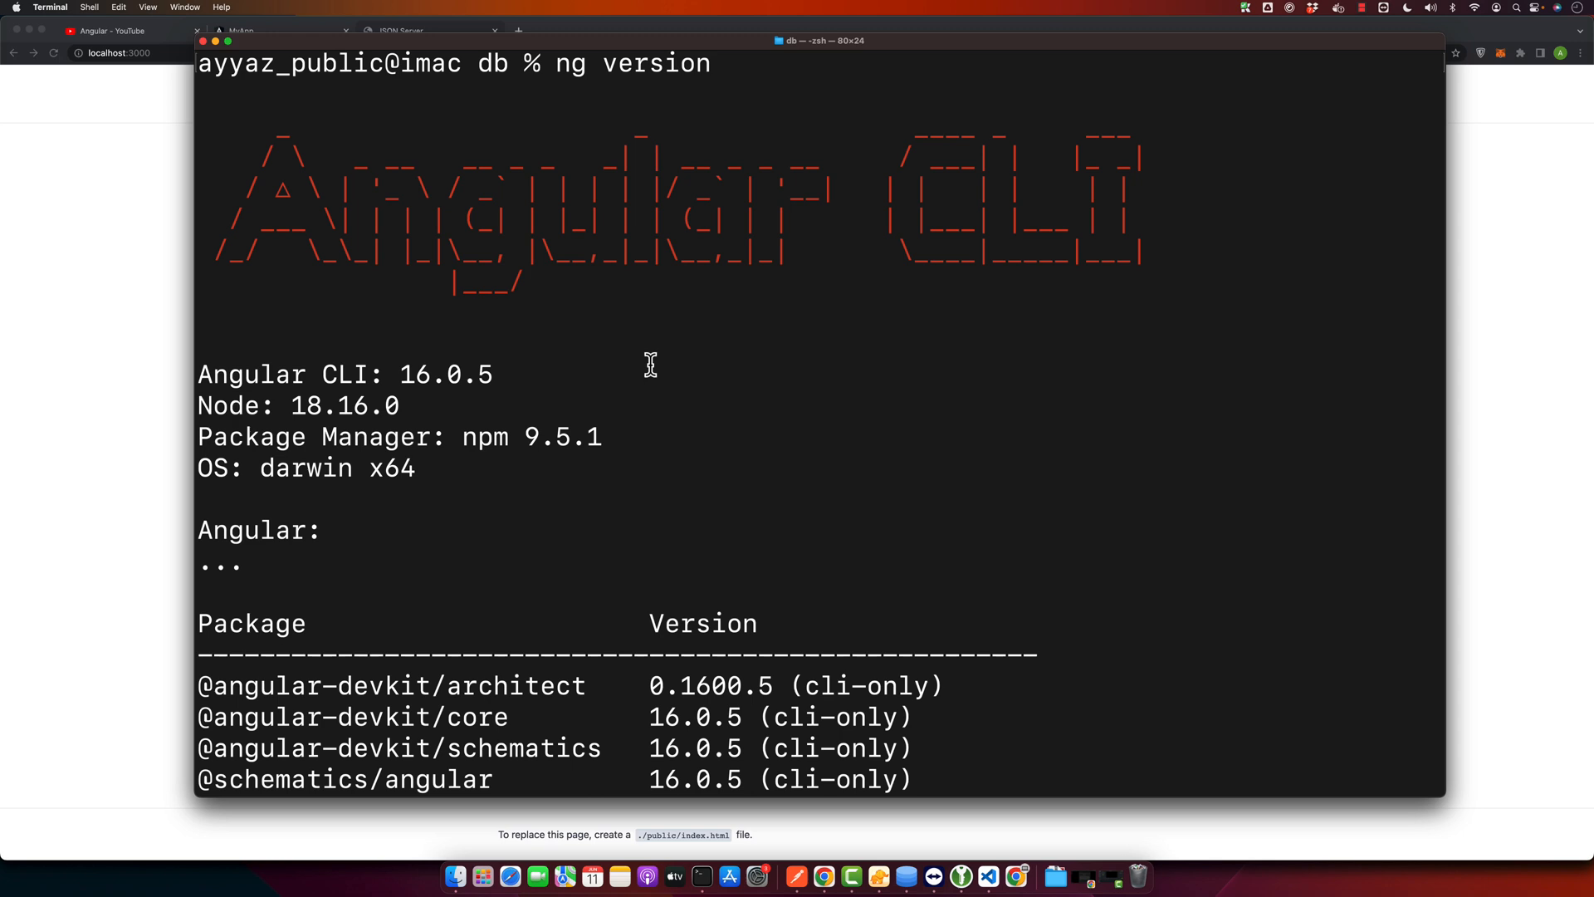
key("cmd+k")
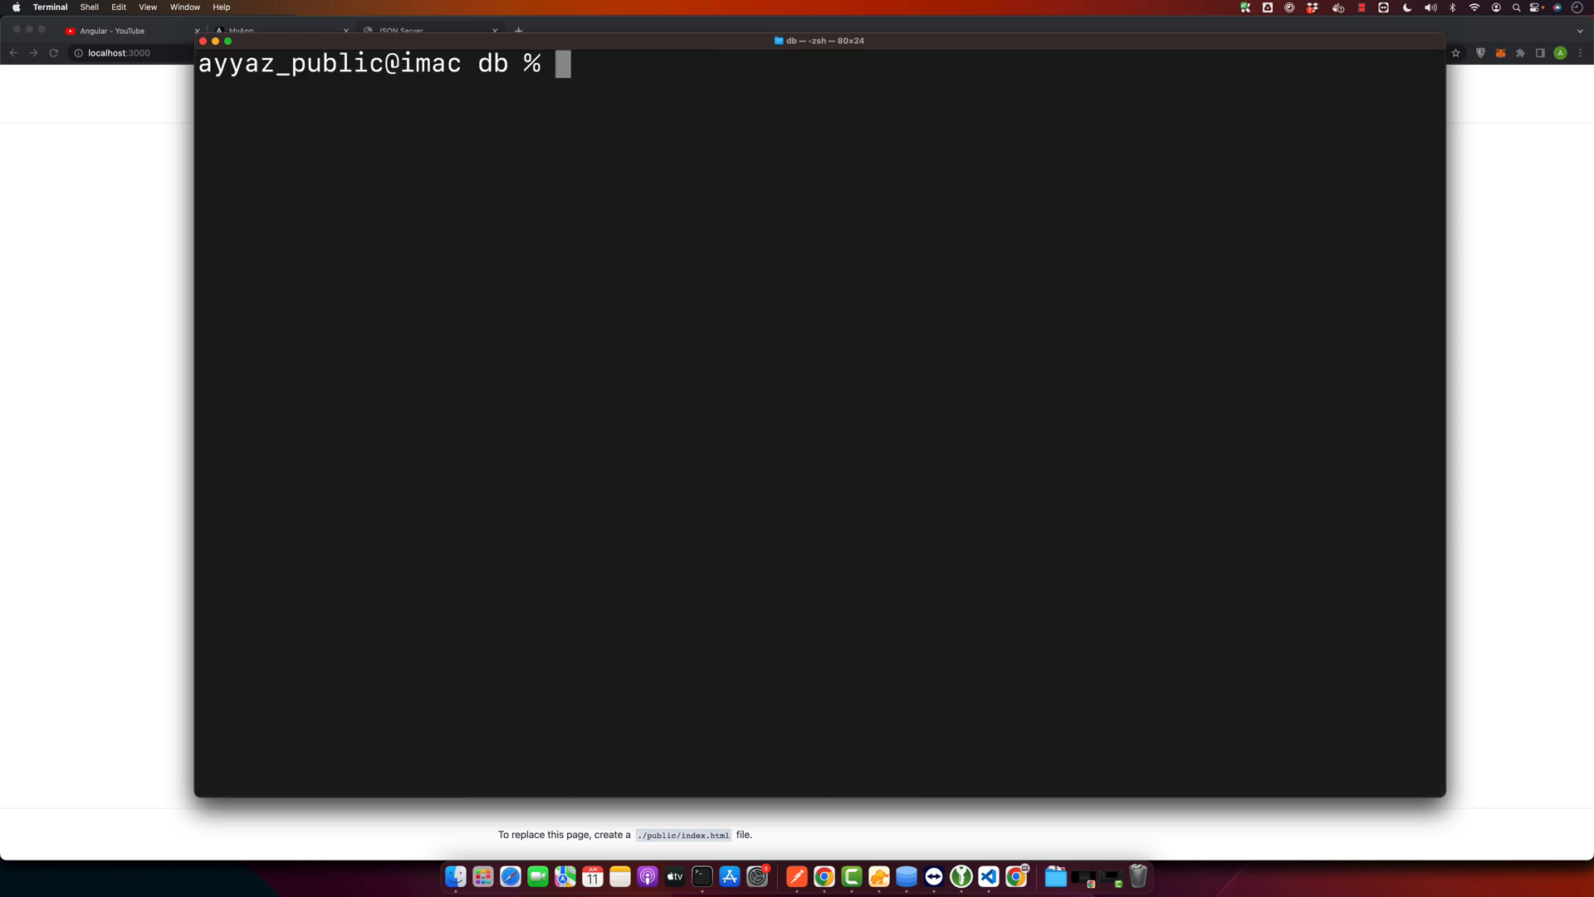
Step: Type an example ng new project-name command and discard it
type("ng new")
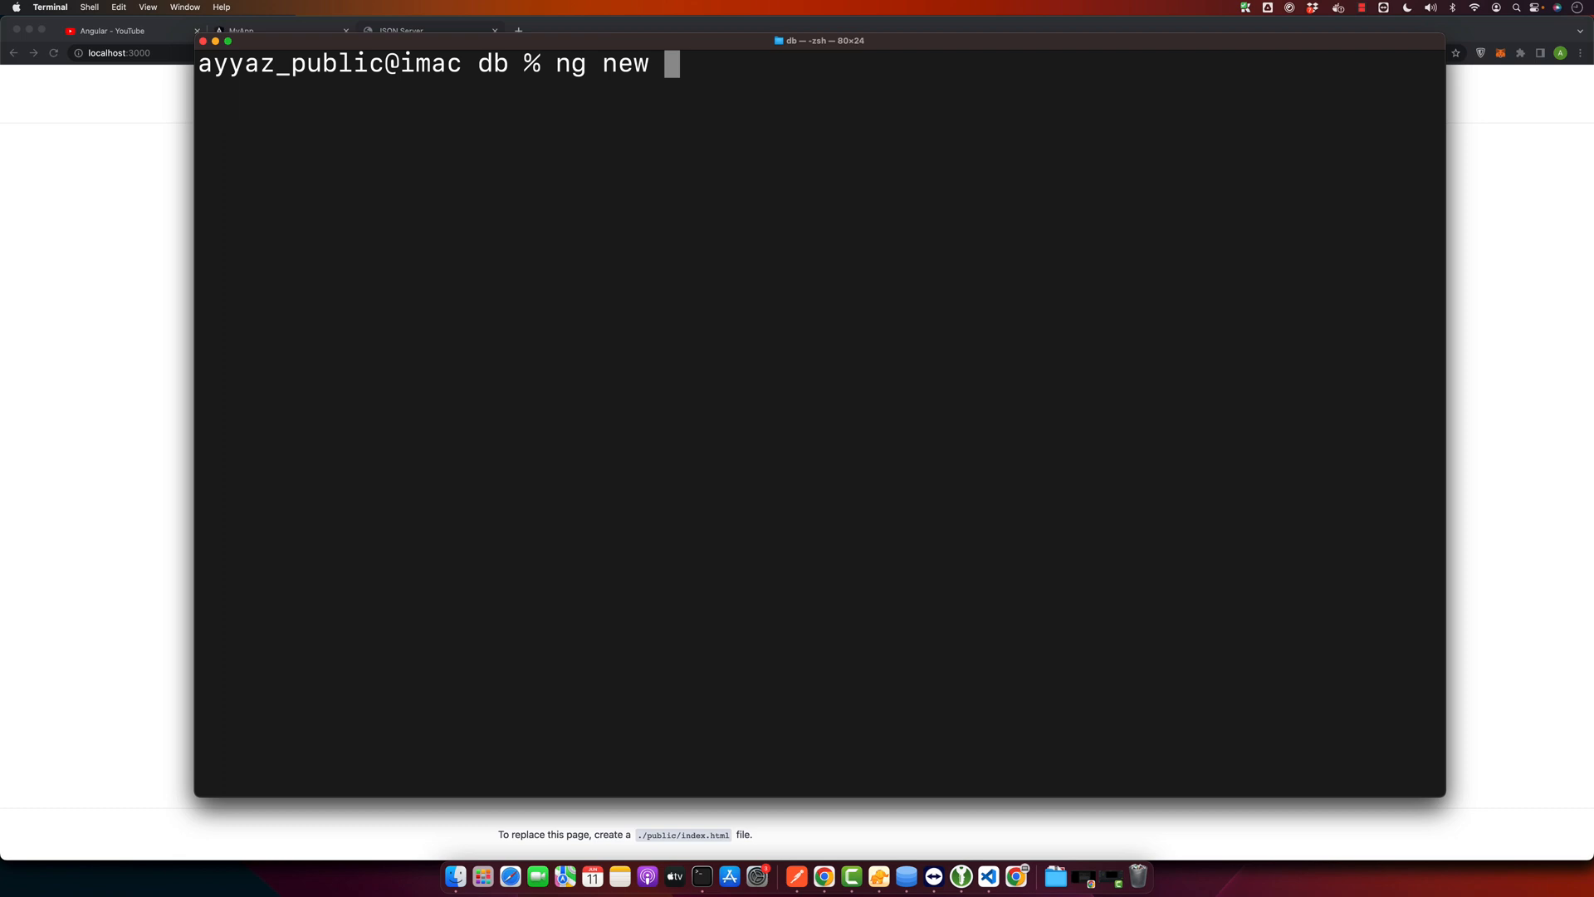
type("project-name")
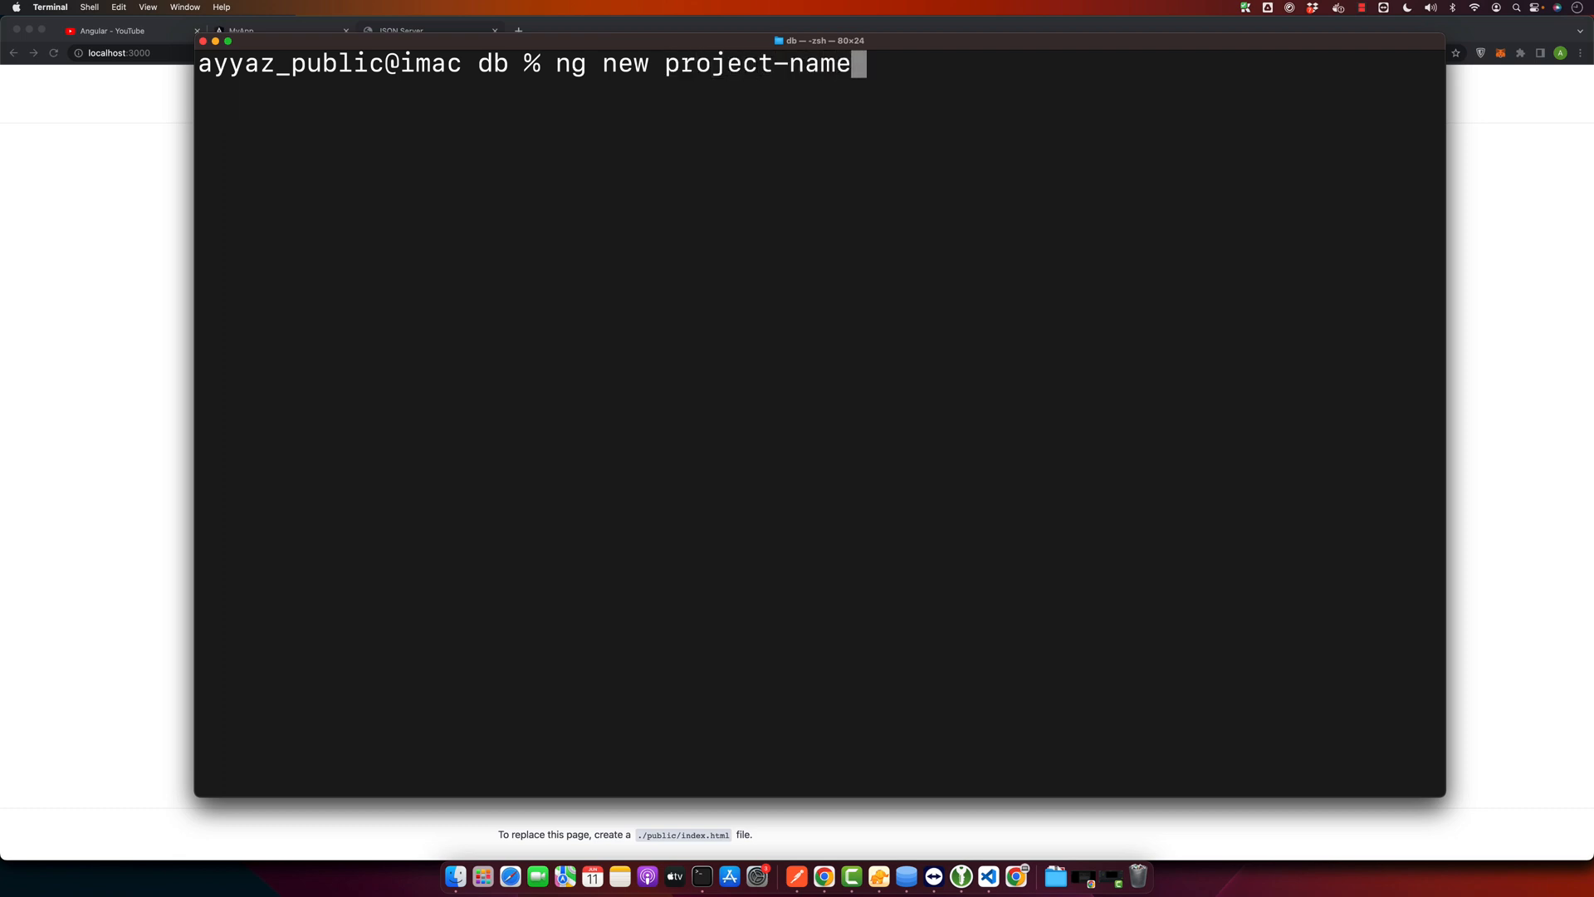
key("BackSpace")
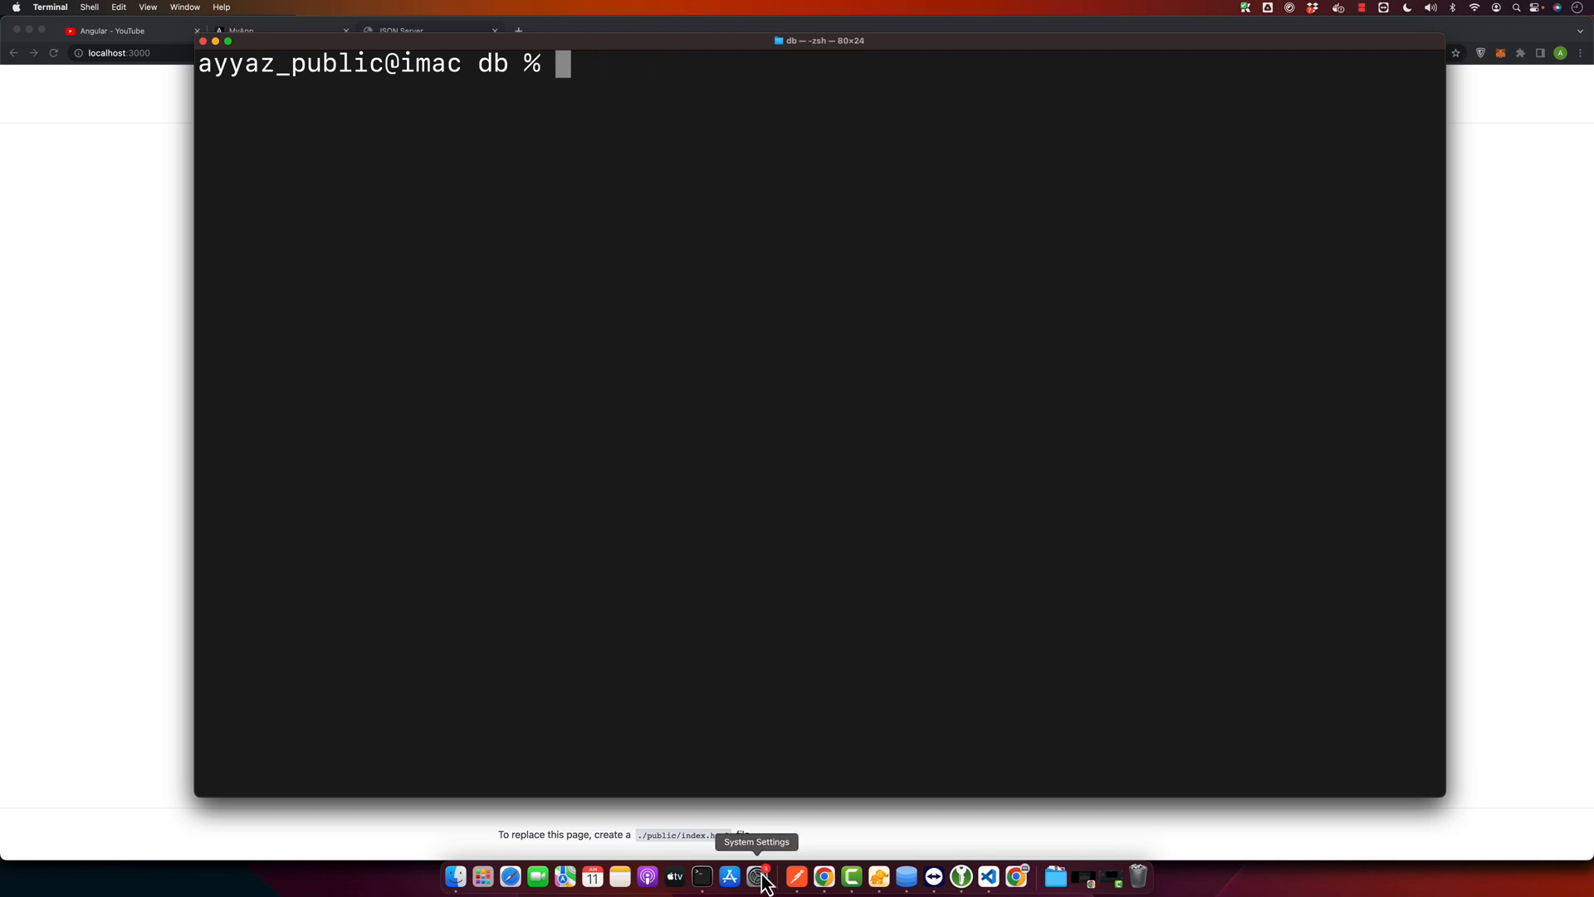
left_click(701, 875)
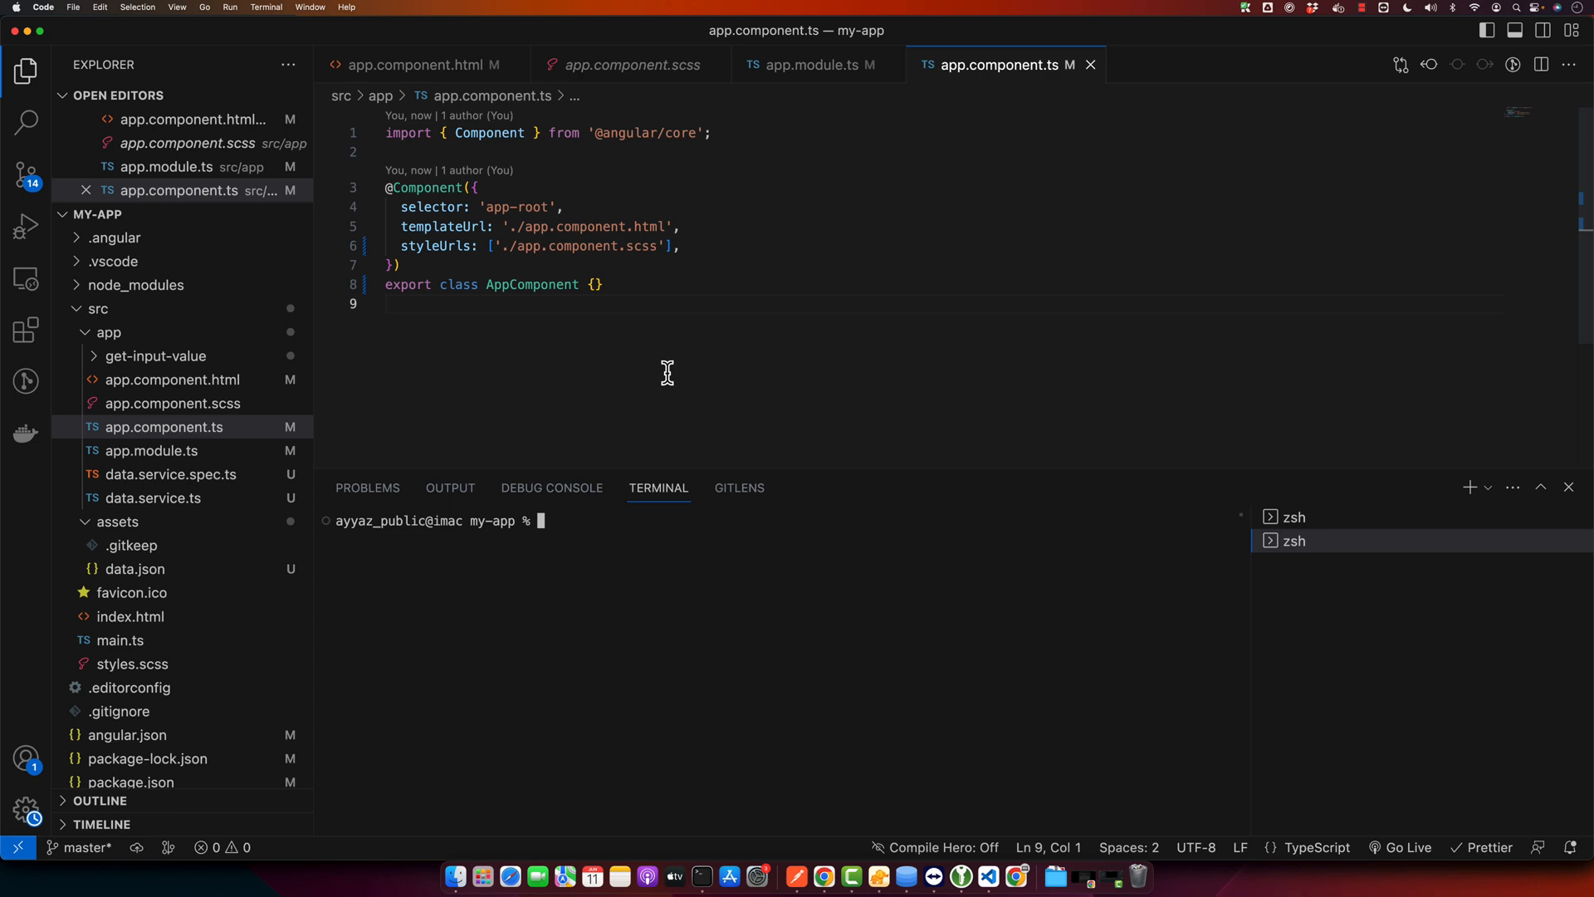
Step: Start the my-app development server with ng serve
type("ng serve")
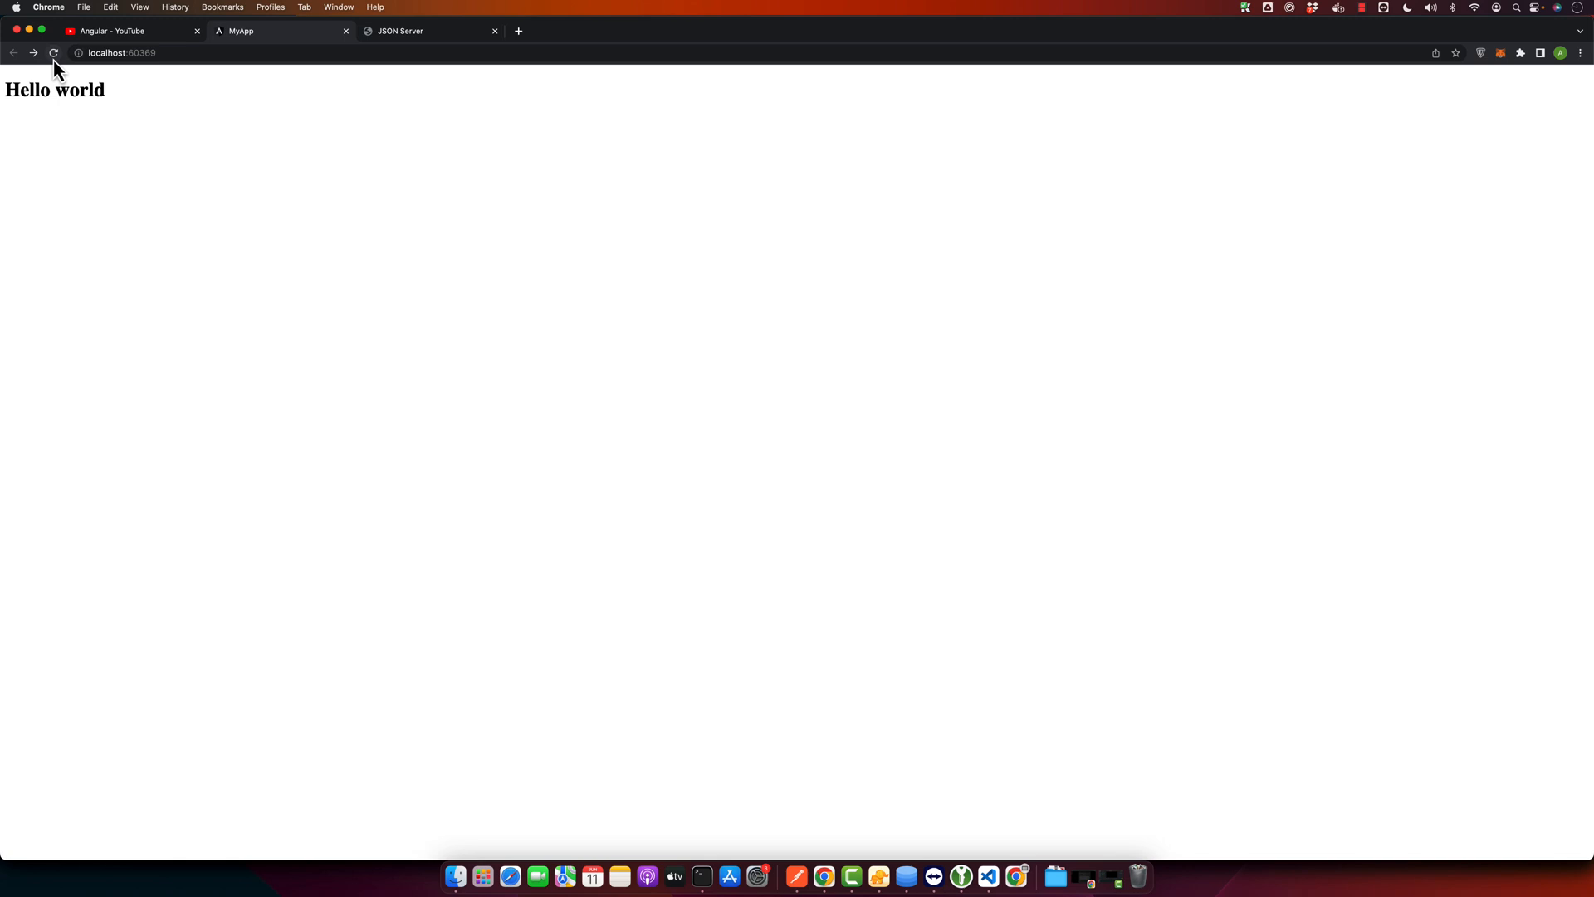
mouse_move(204, 310)
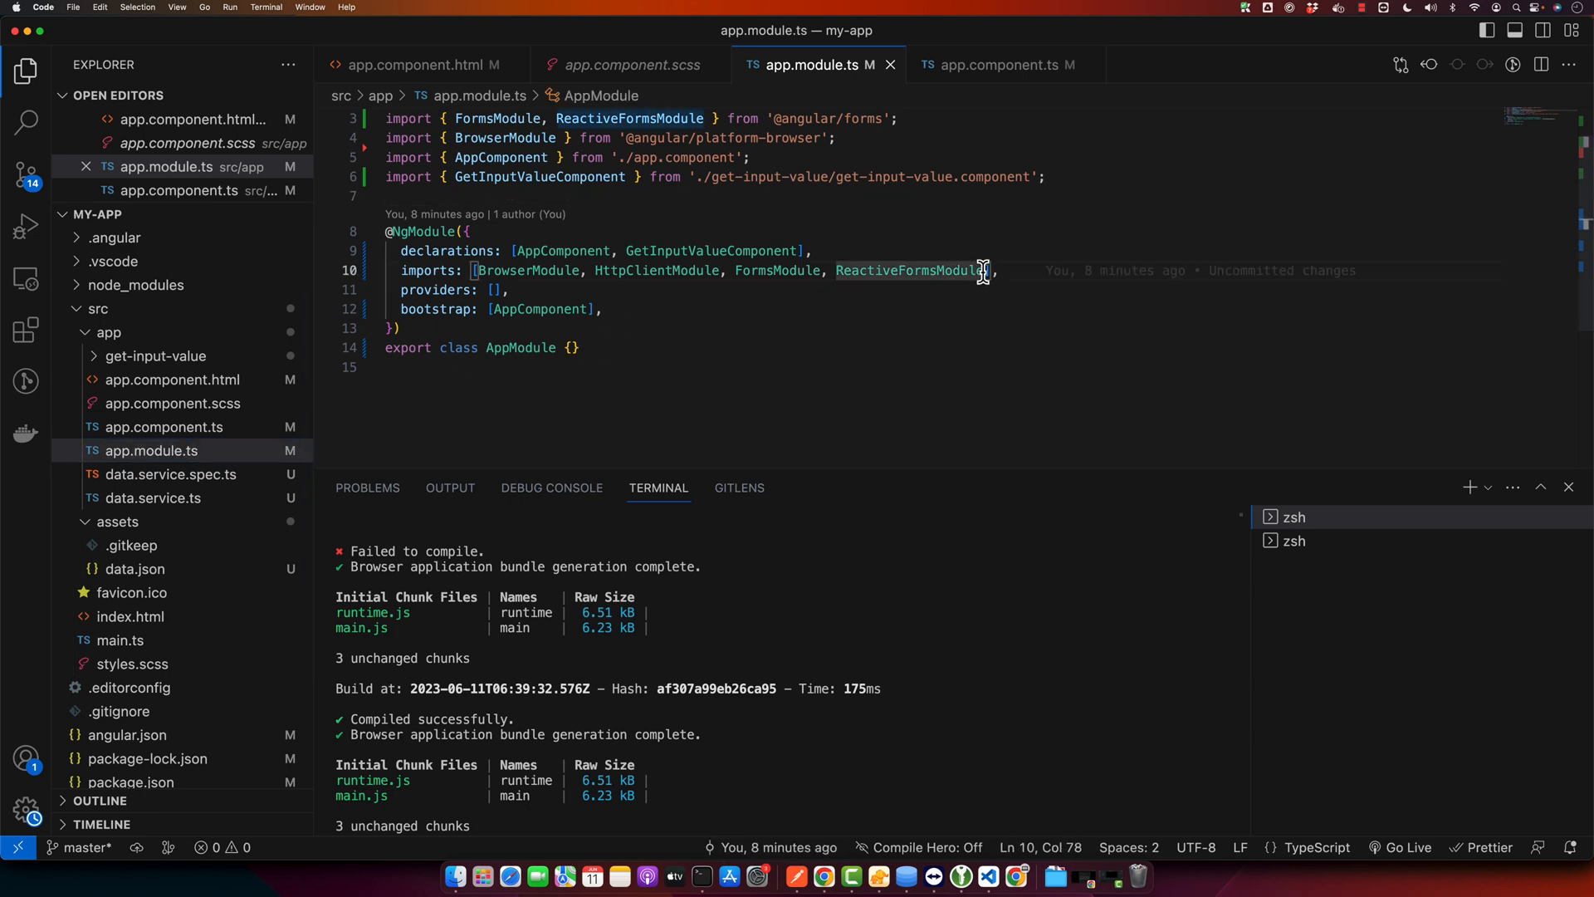
Step: Verify HttpClientModule sits in the app.module.ts imports array and save the file
type(",")
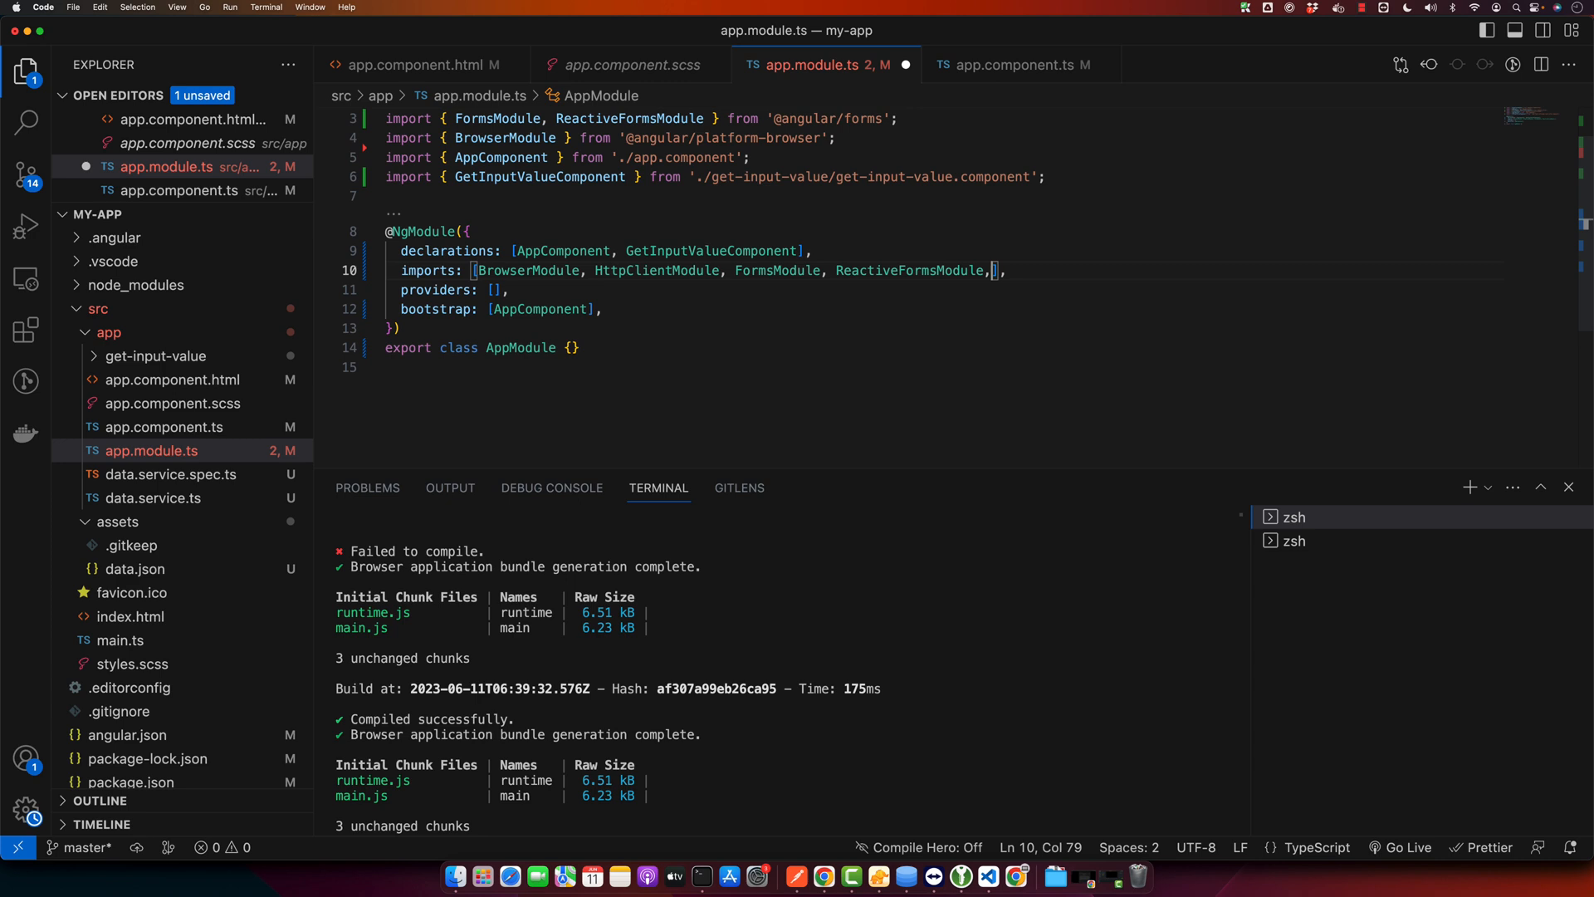
double_click(656, 271)
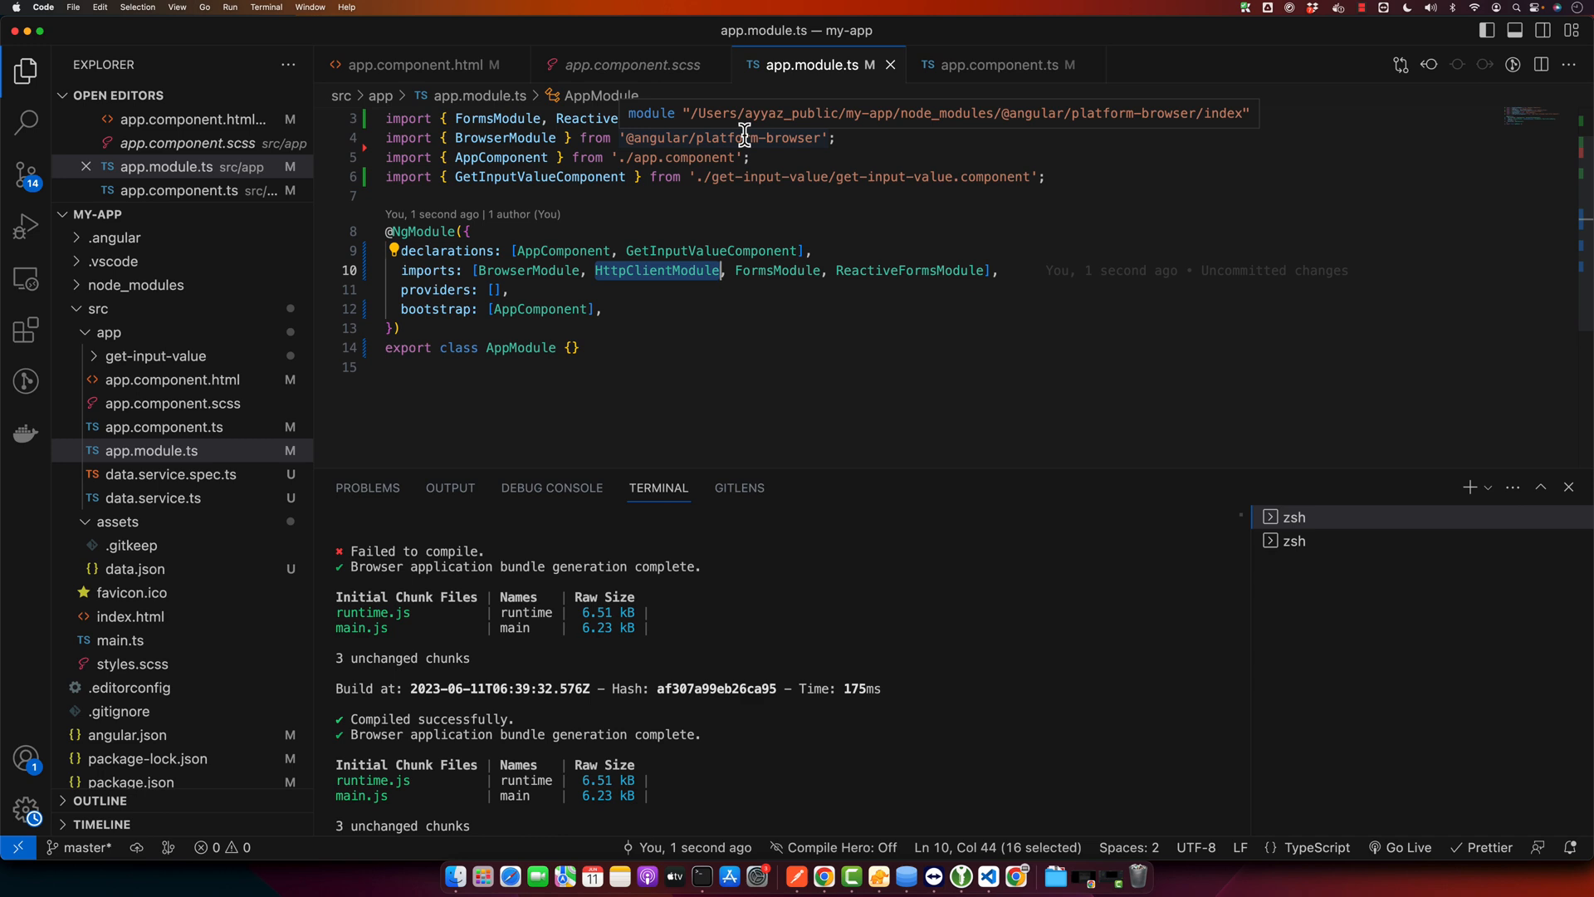
mouse_move(635, 273)
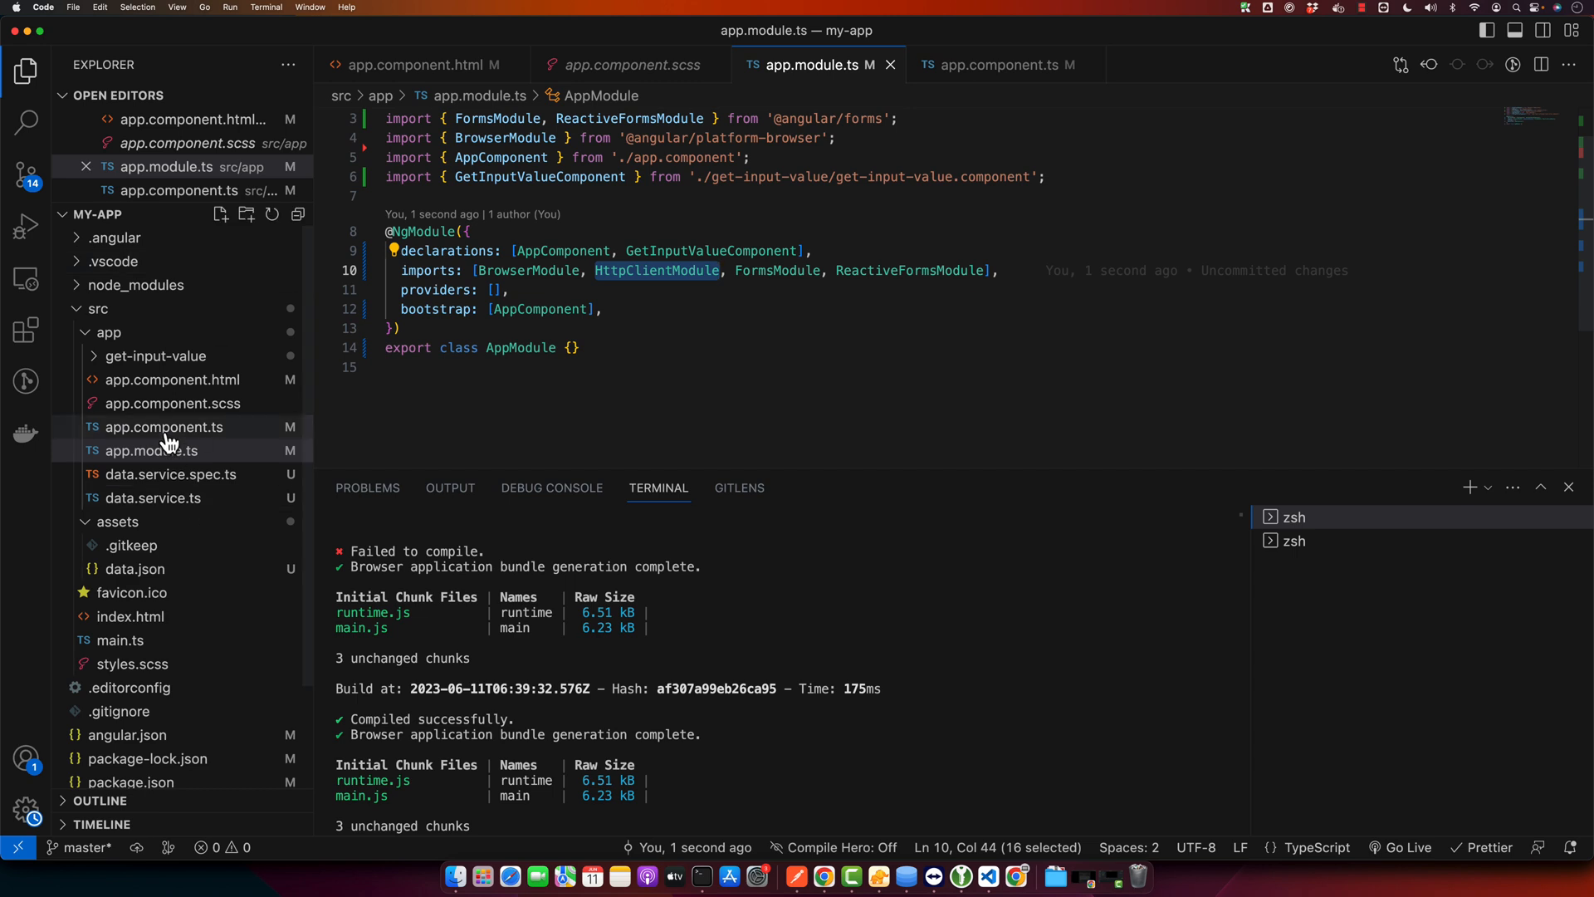
left_click(162, 426)
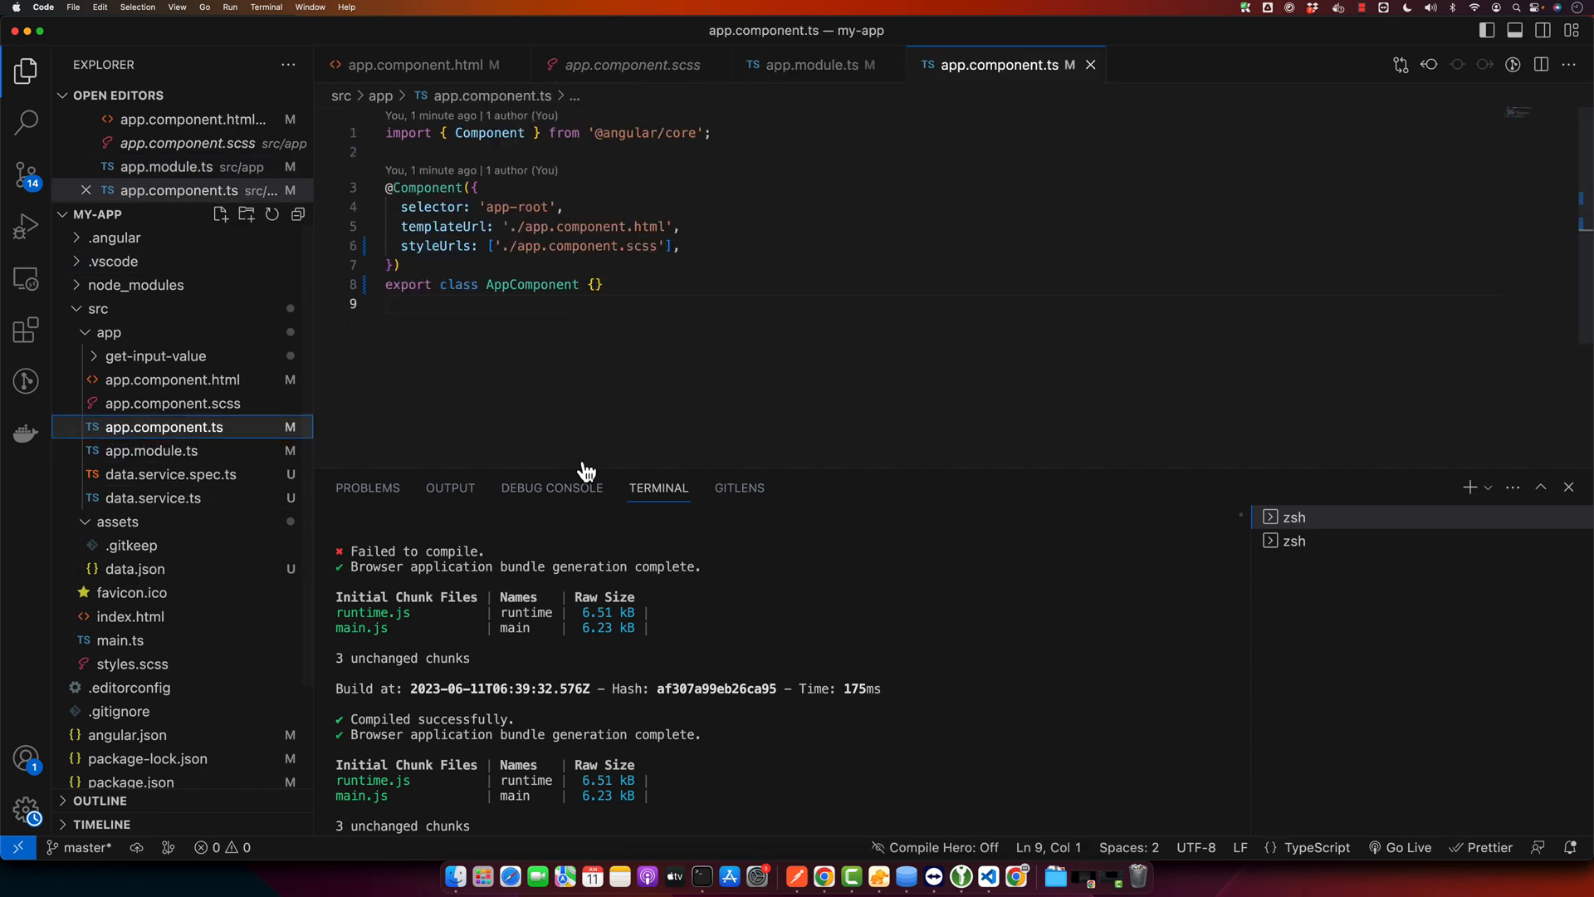
mouse_move(464, 325)
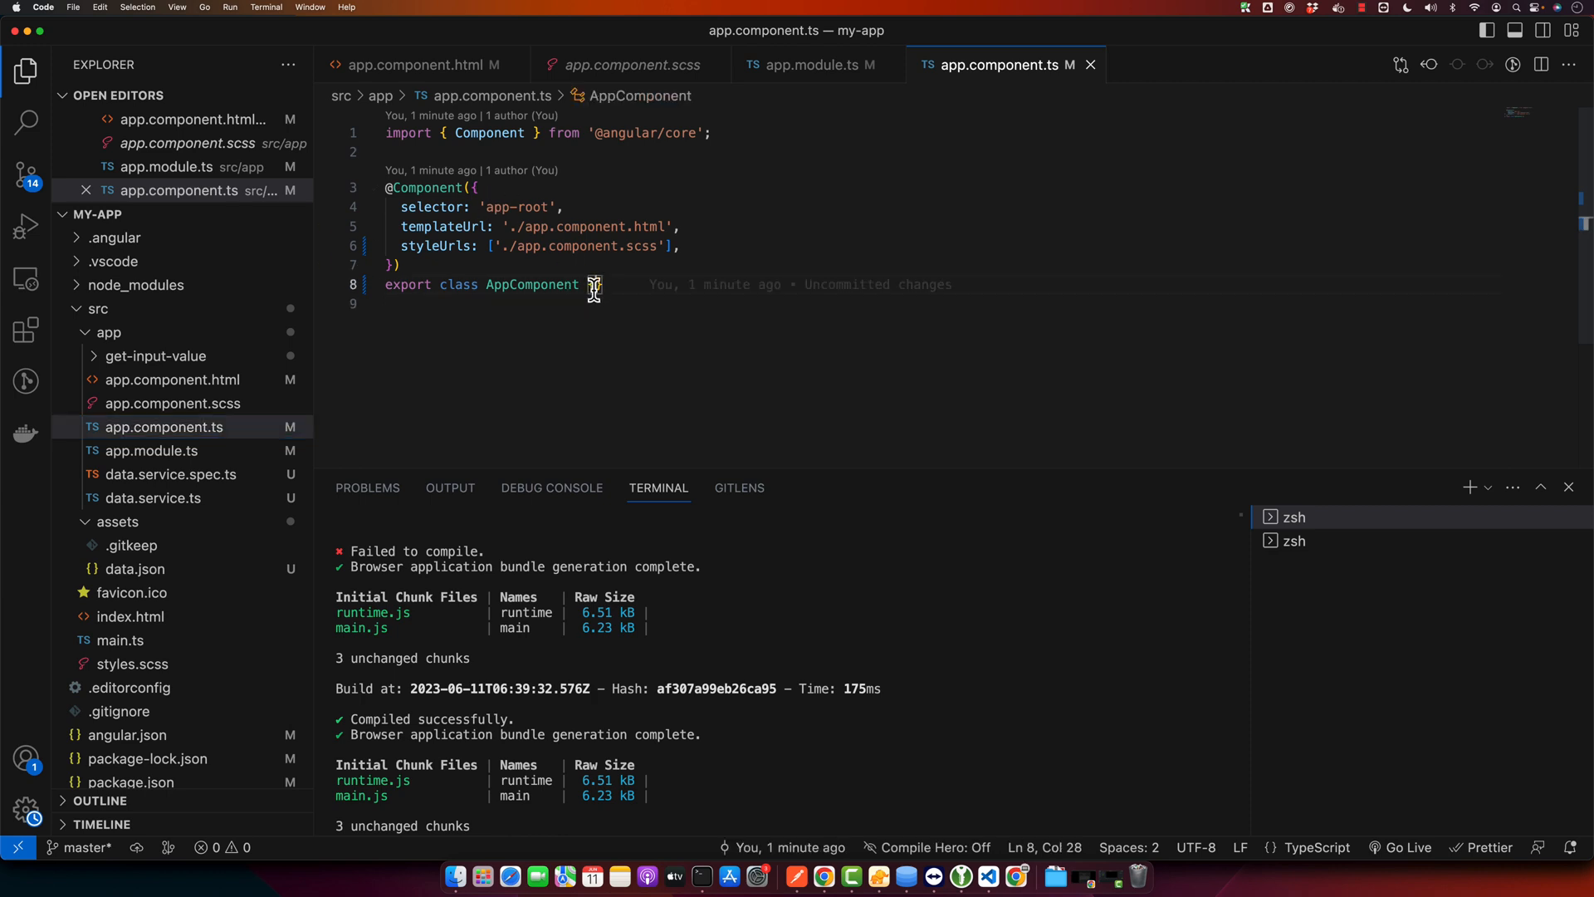
type("{")
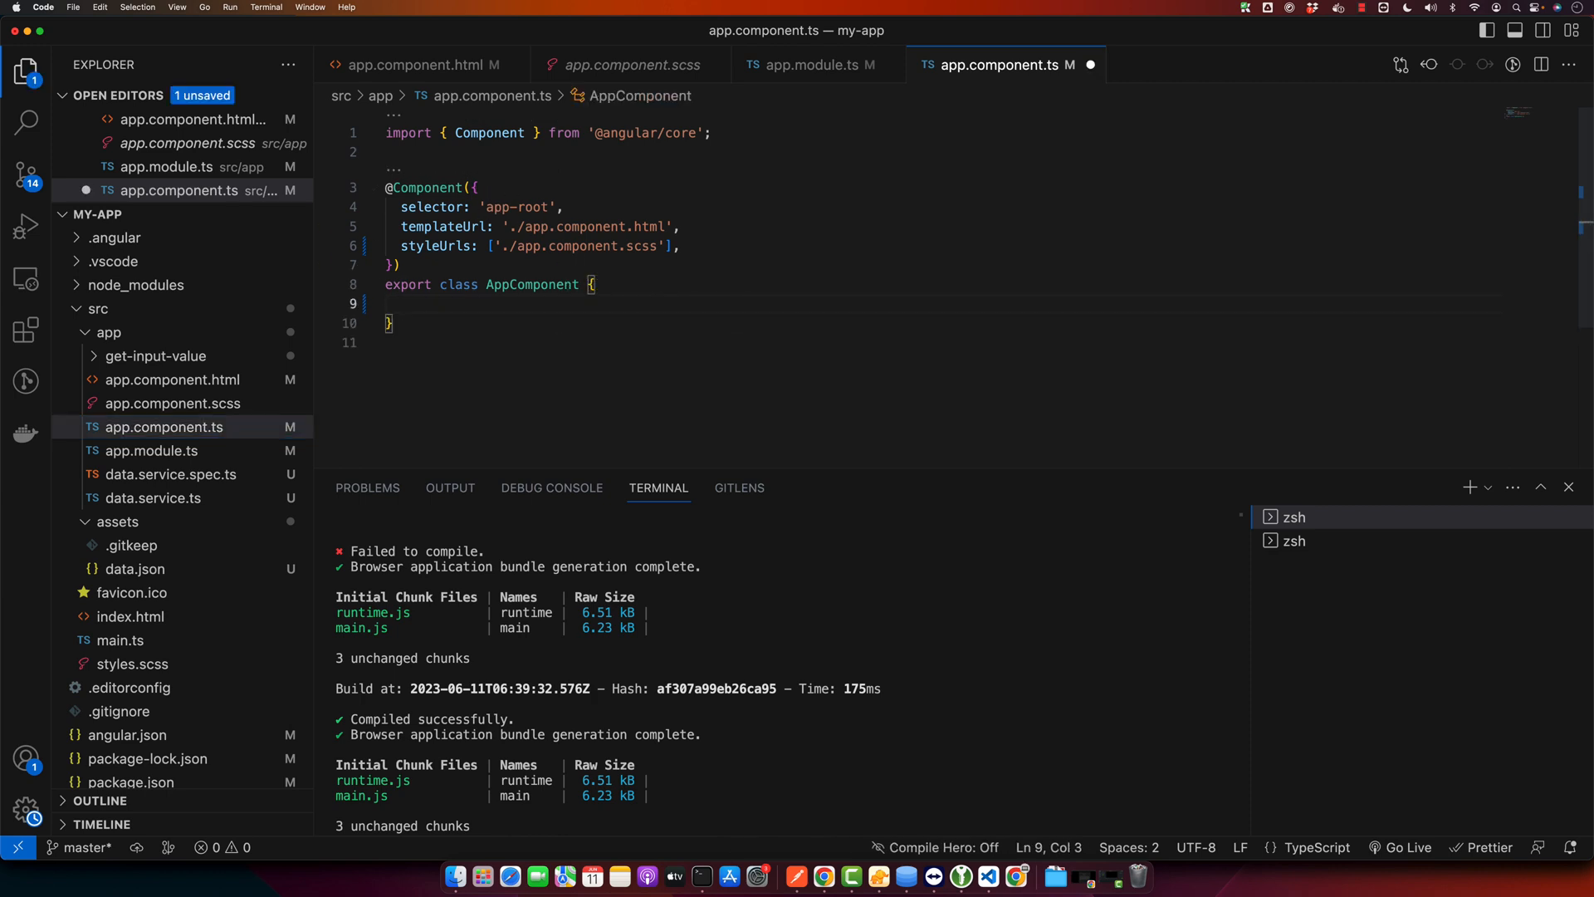
type("constructor() {")
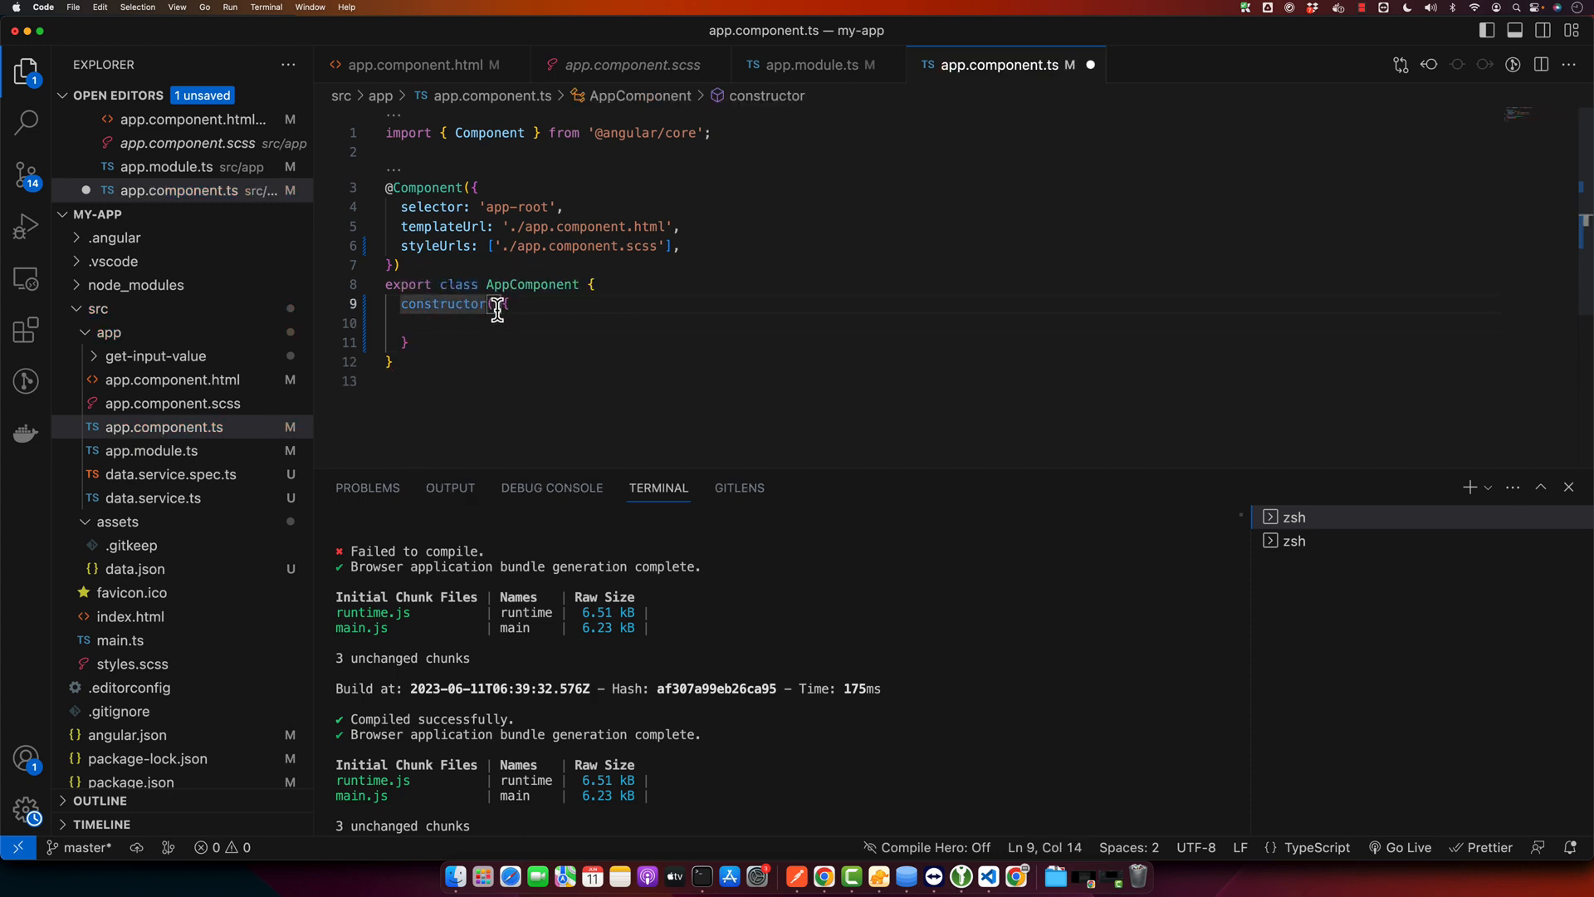
left_click(501, 303)
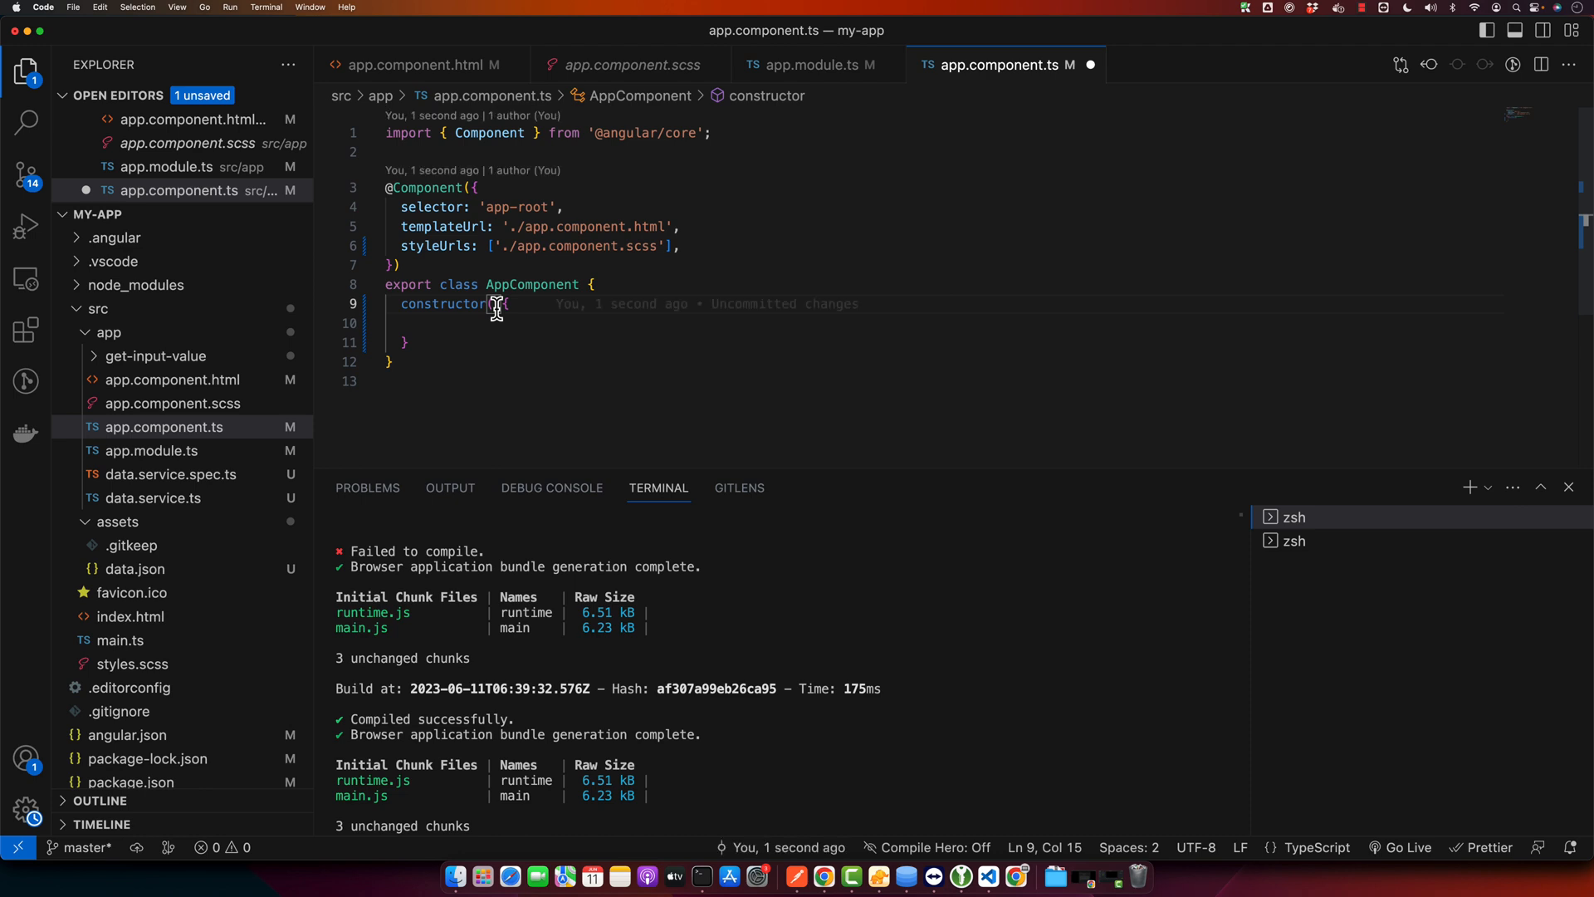
type("private http: Http")
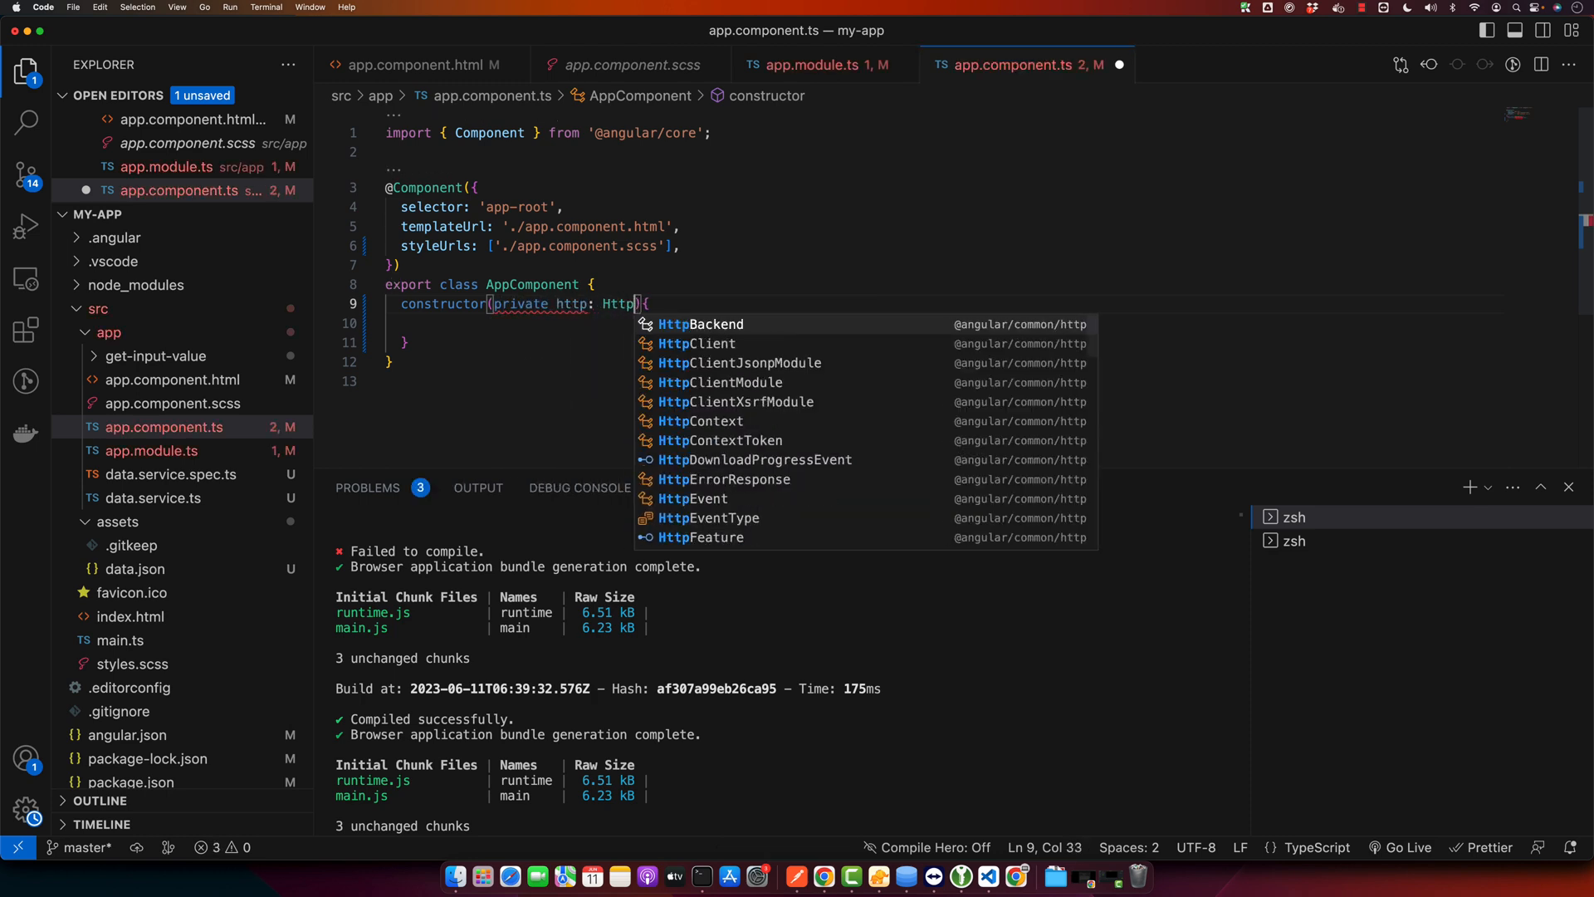
type("Client")
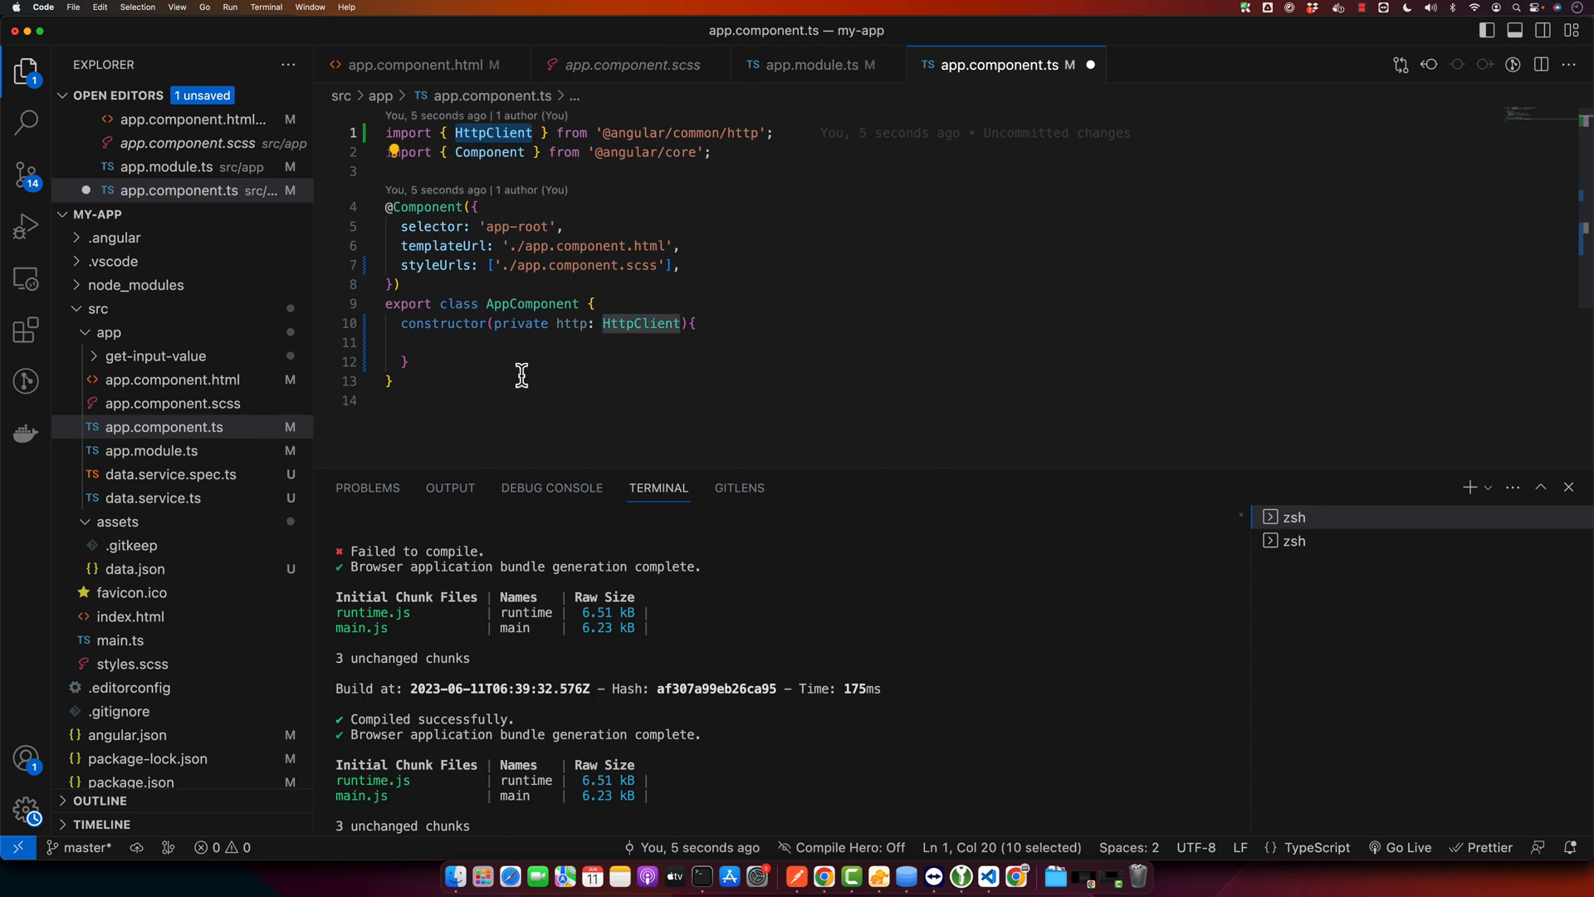
mouse_move(528, 310)
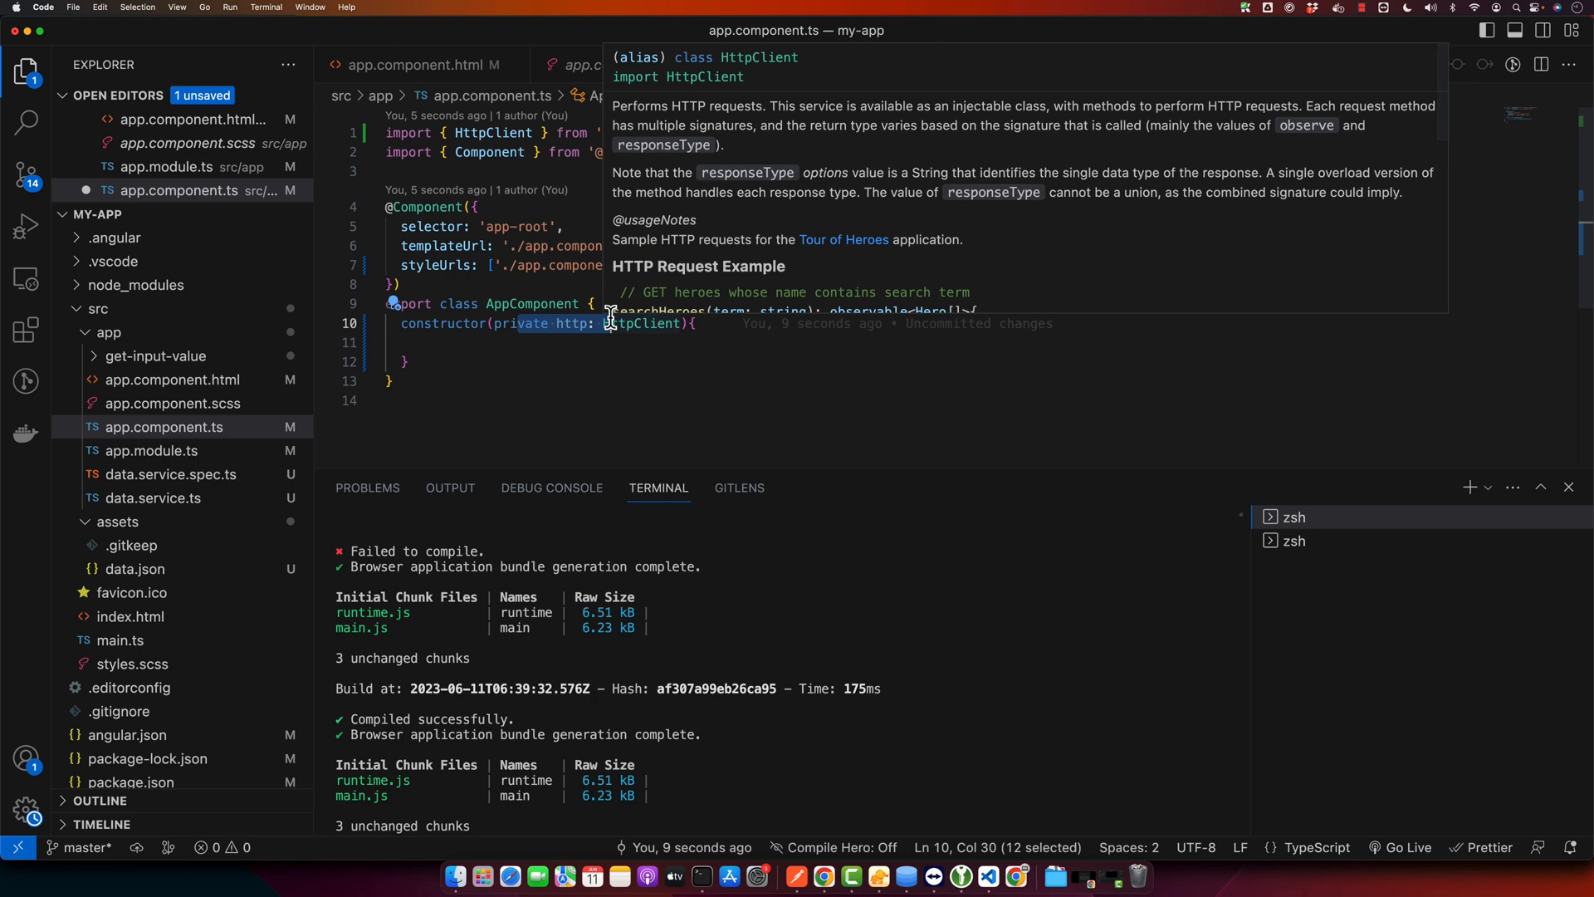
mouse_move(504, 396)
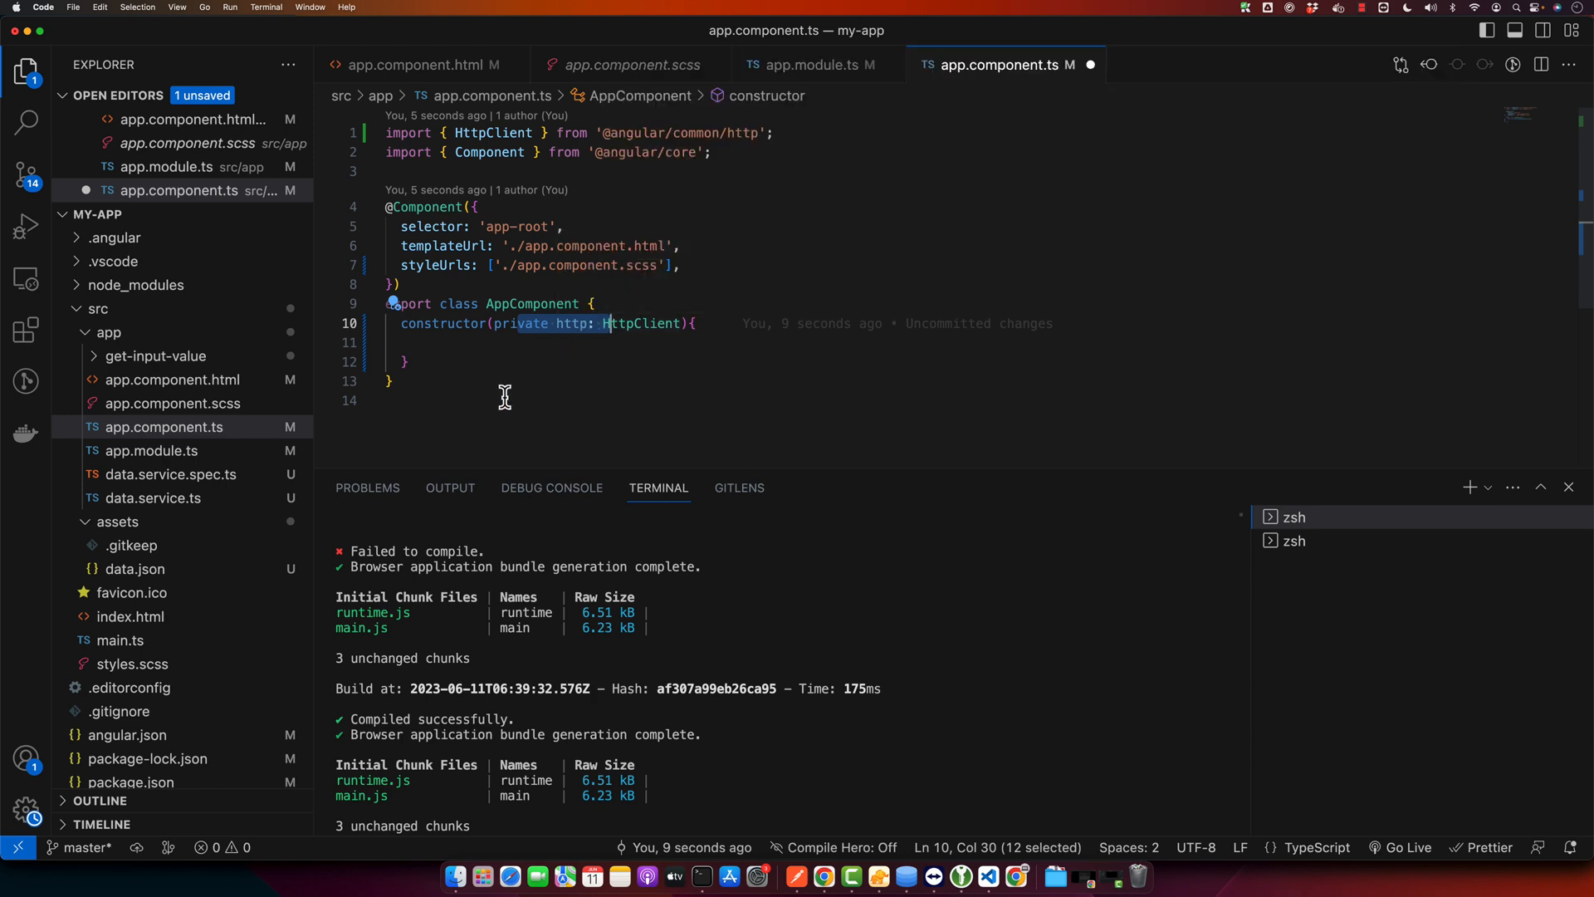
mouse_move(504, 364)
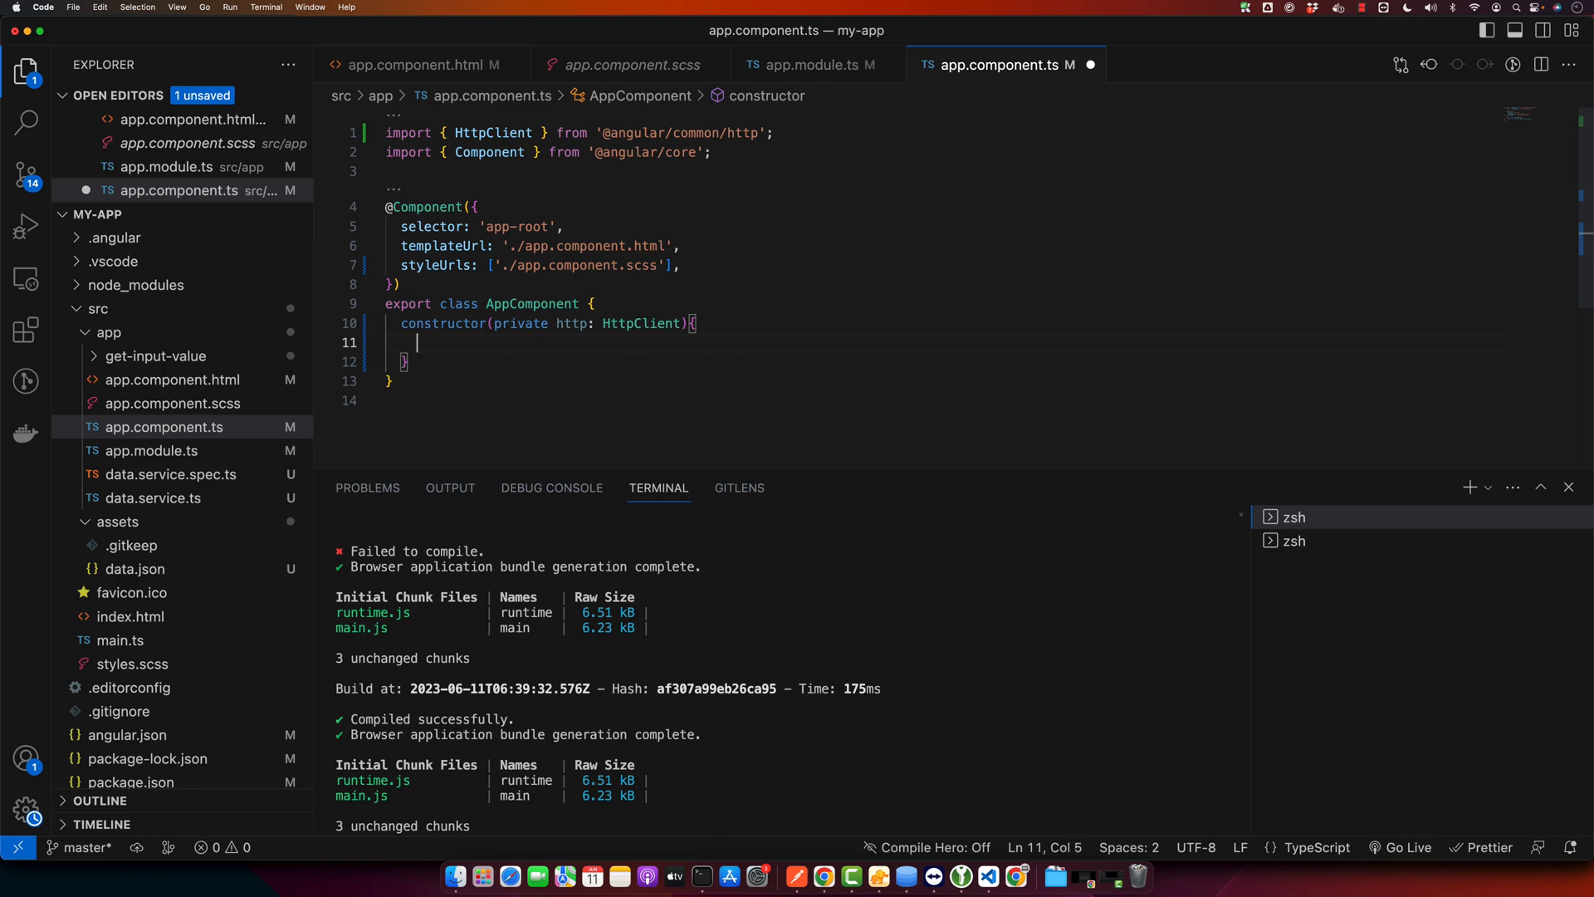
type("this.http.get(")
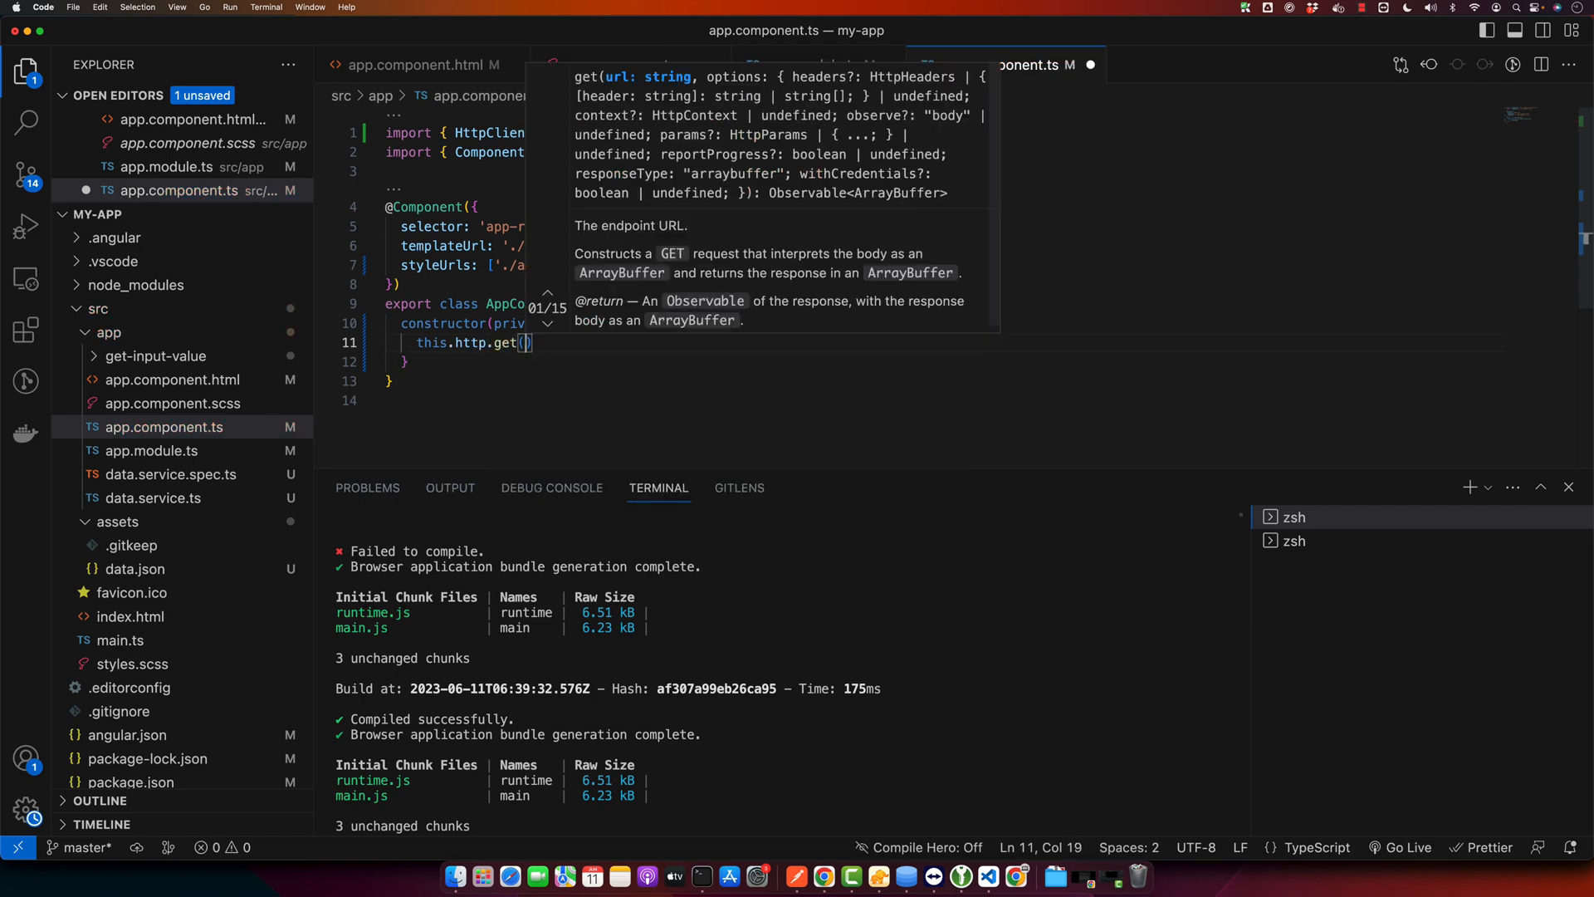
type("''")
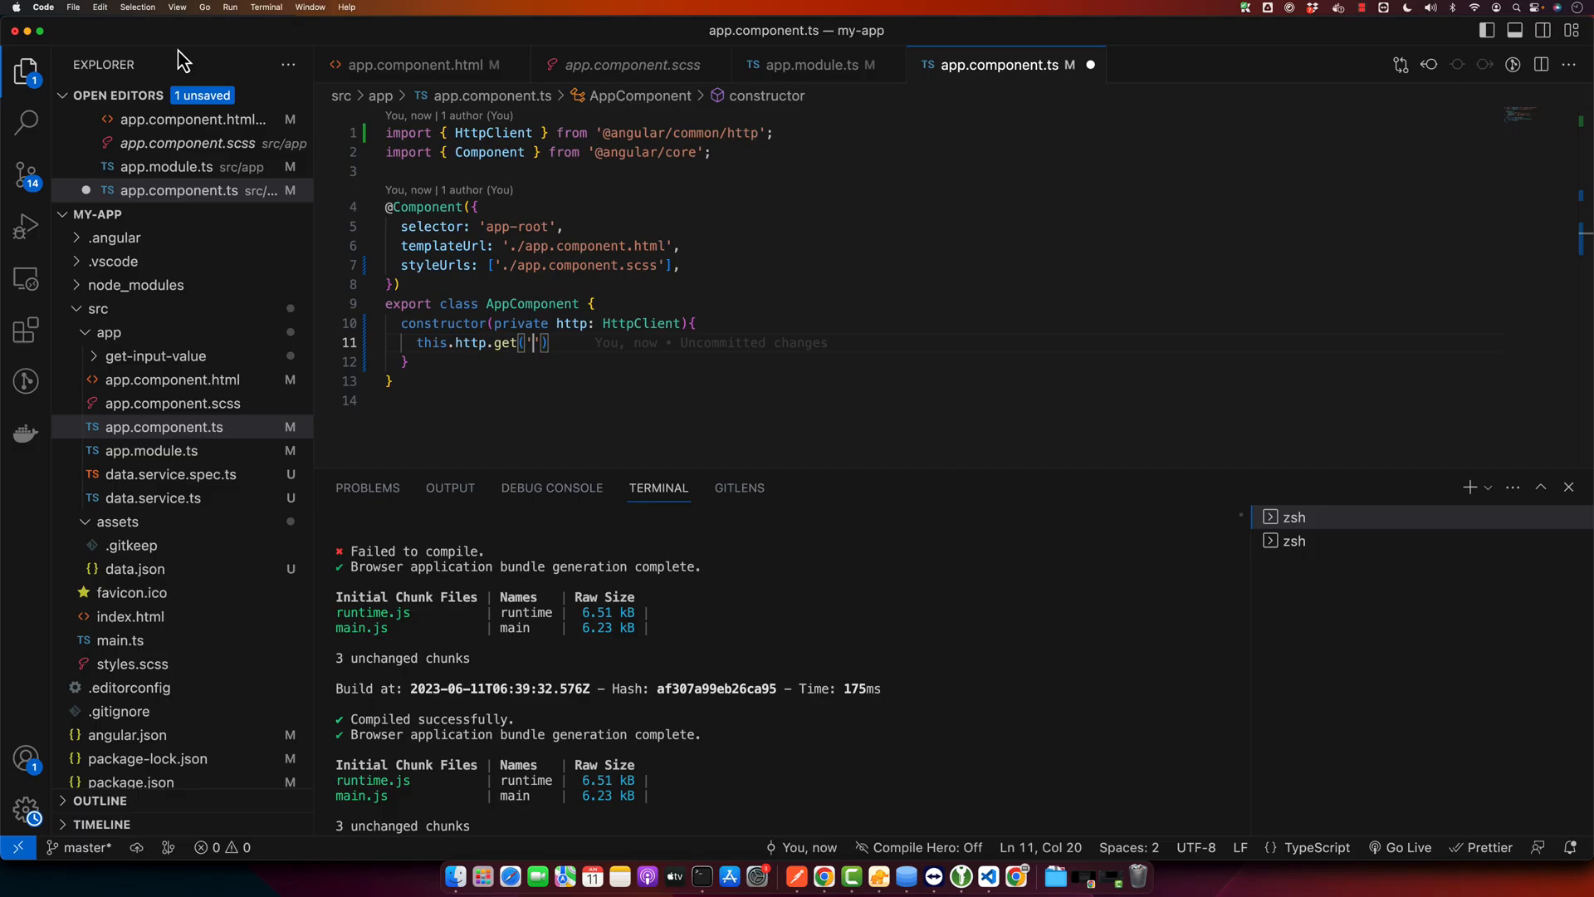
type("http://localhost:3000/")
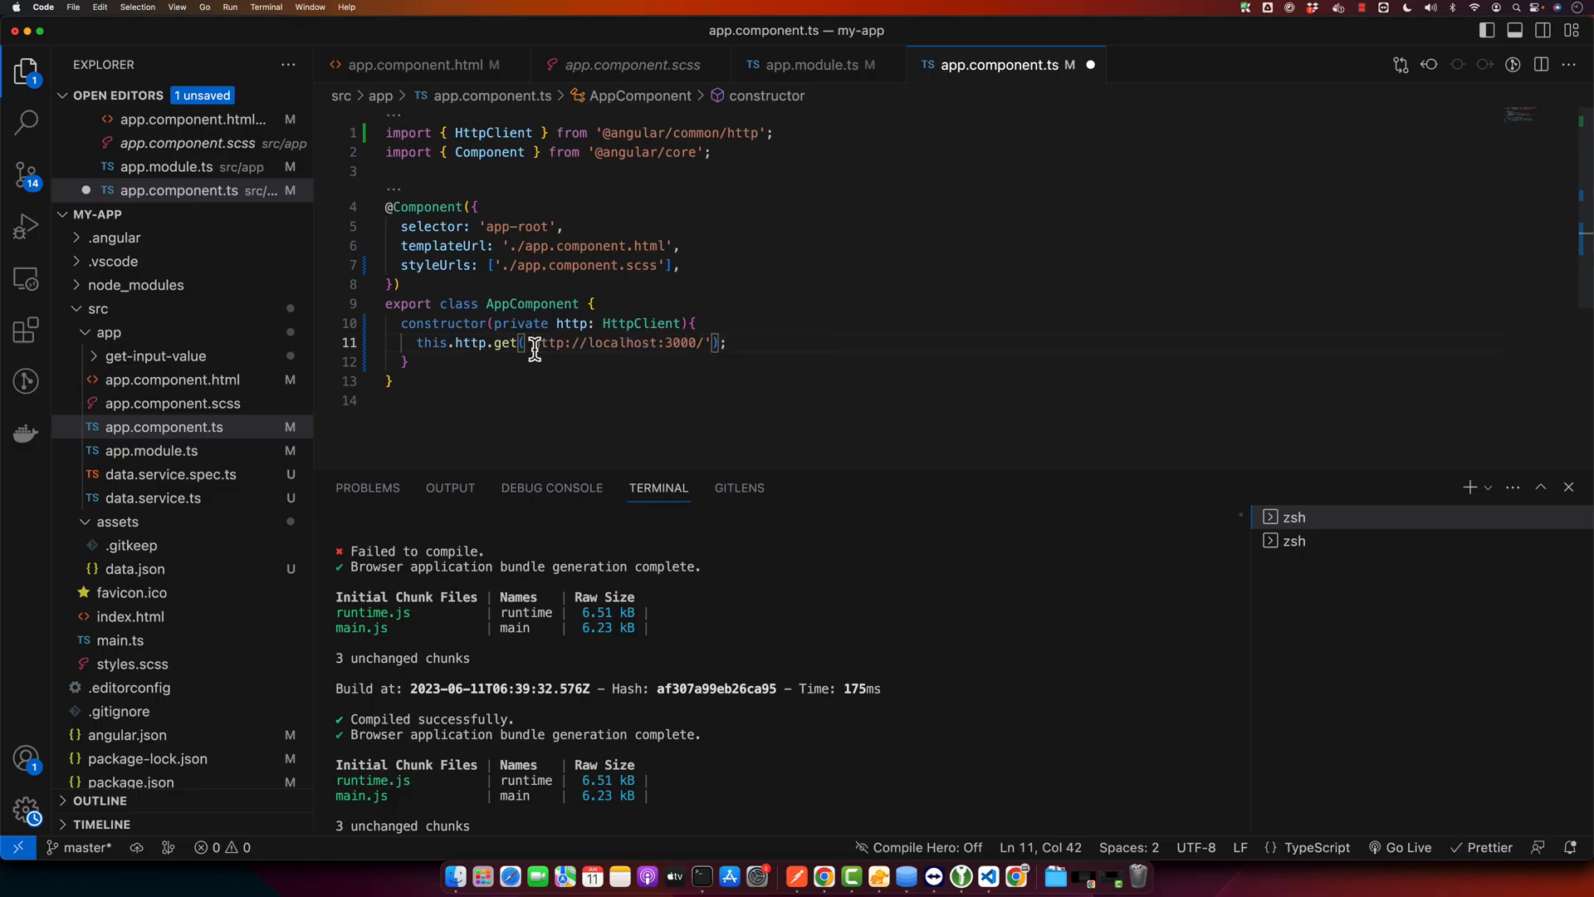
type("post")
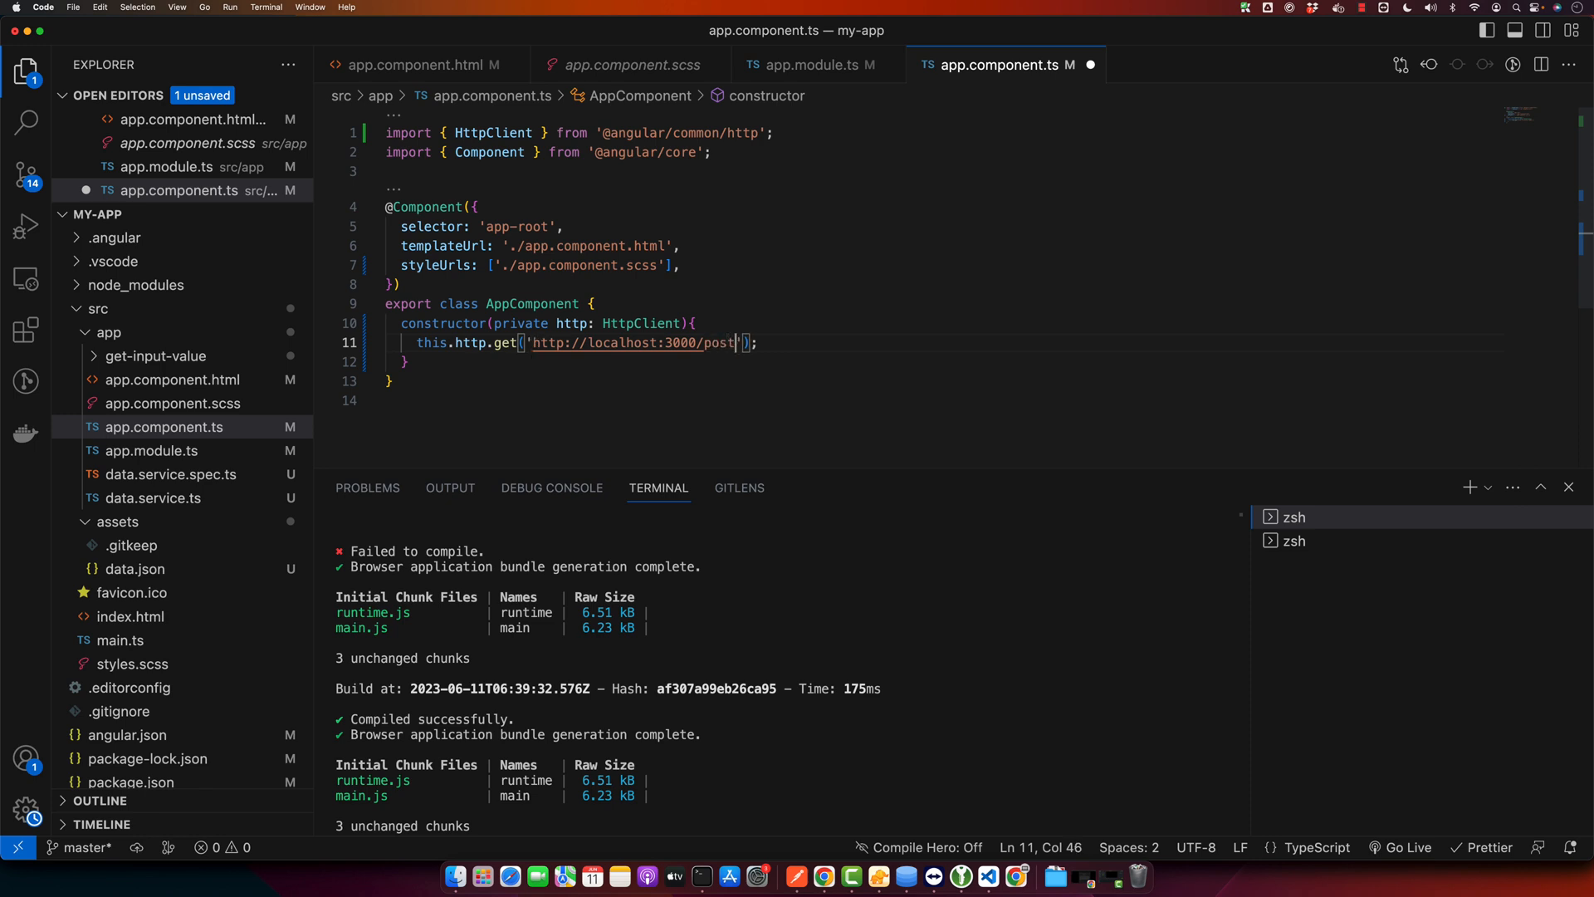
type("s")
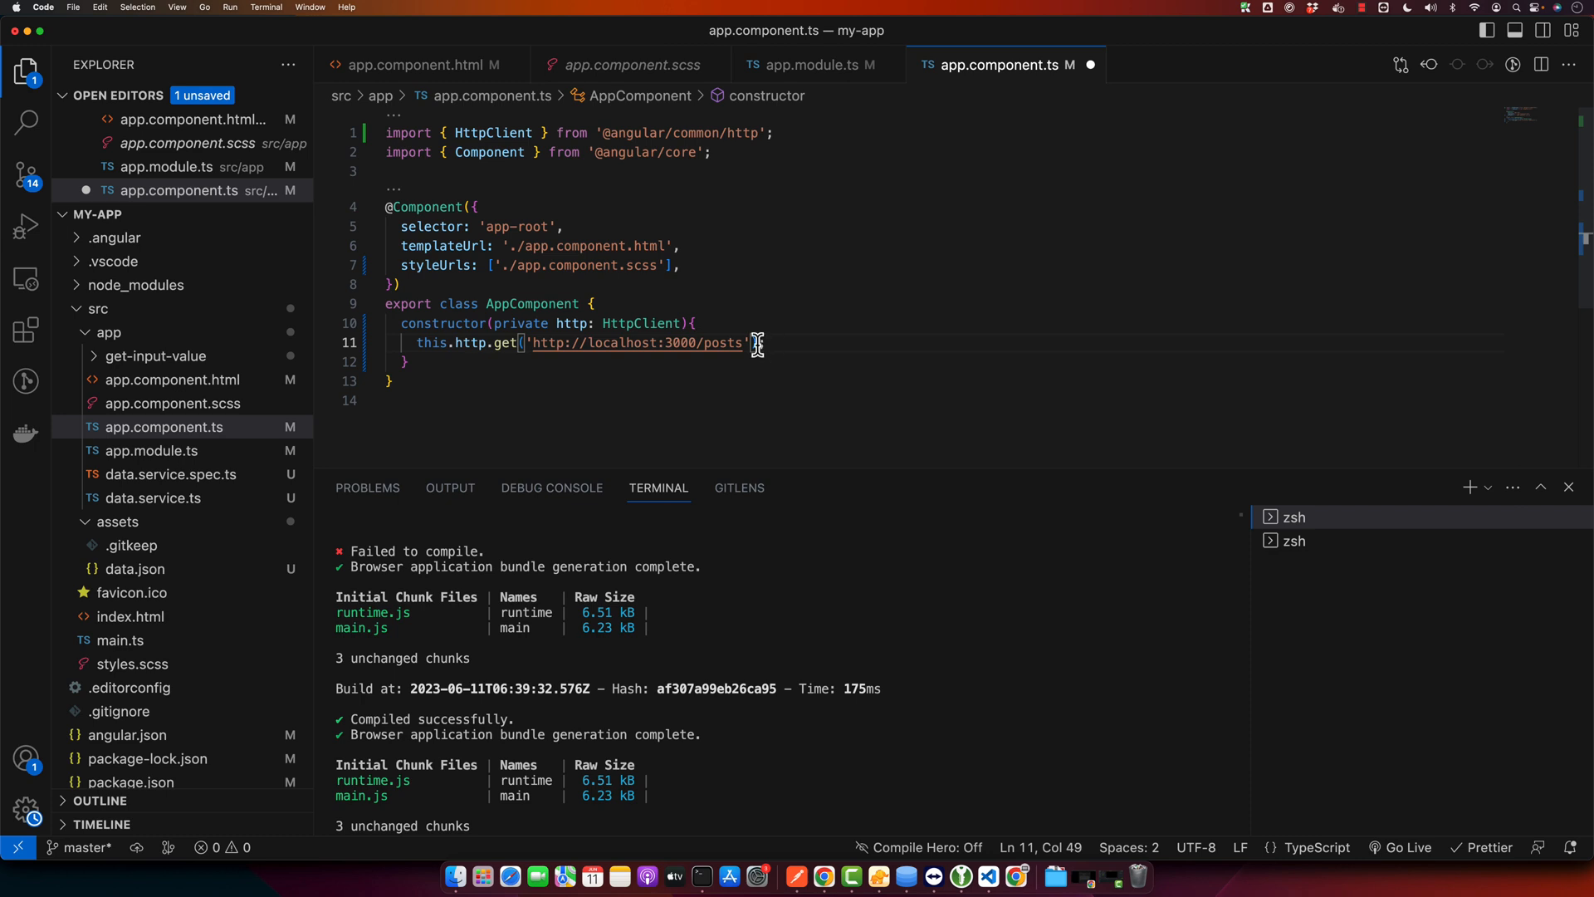
type(").subscribe();")
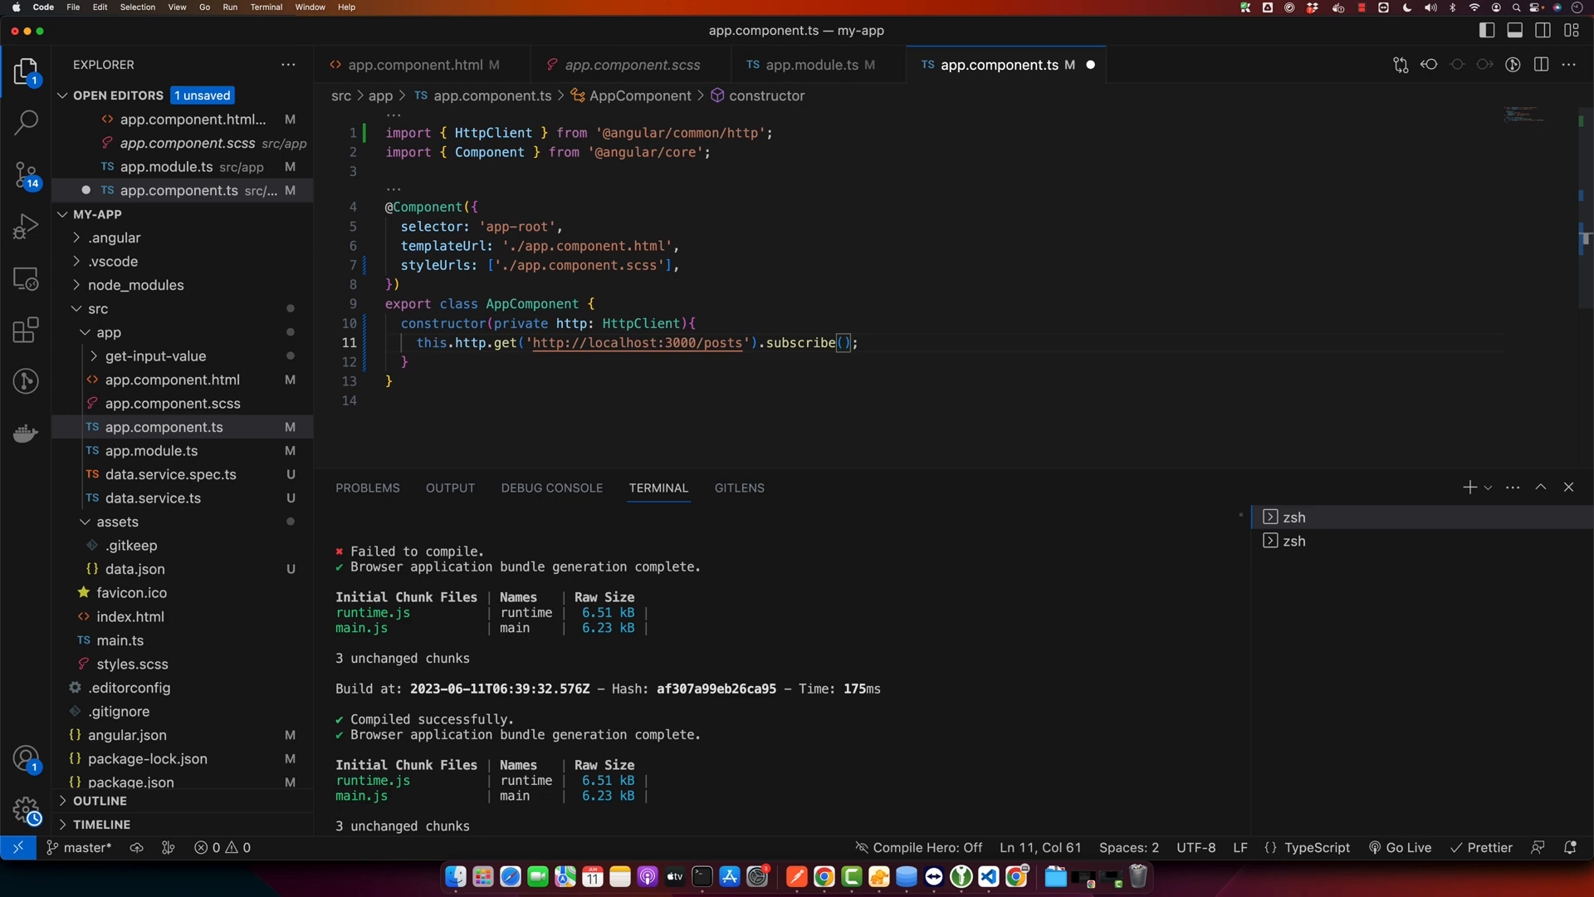
type("()=>{")
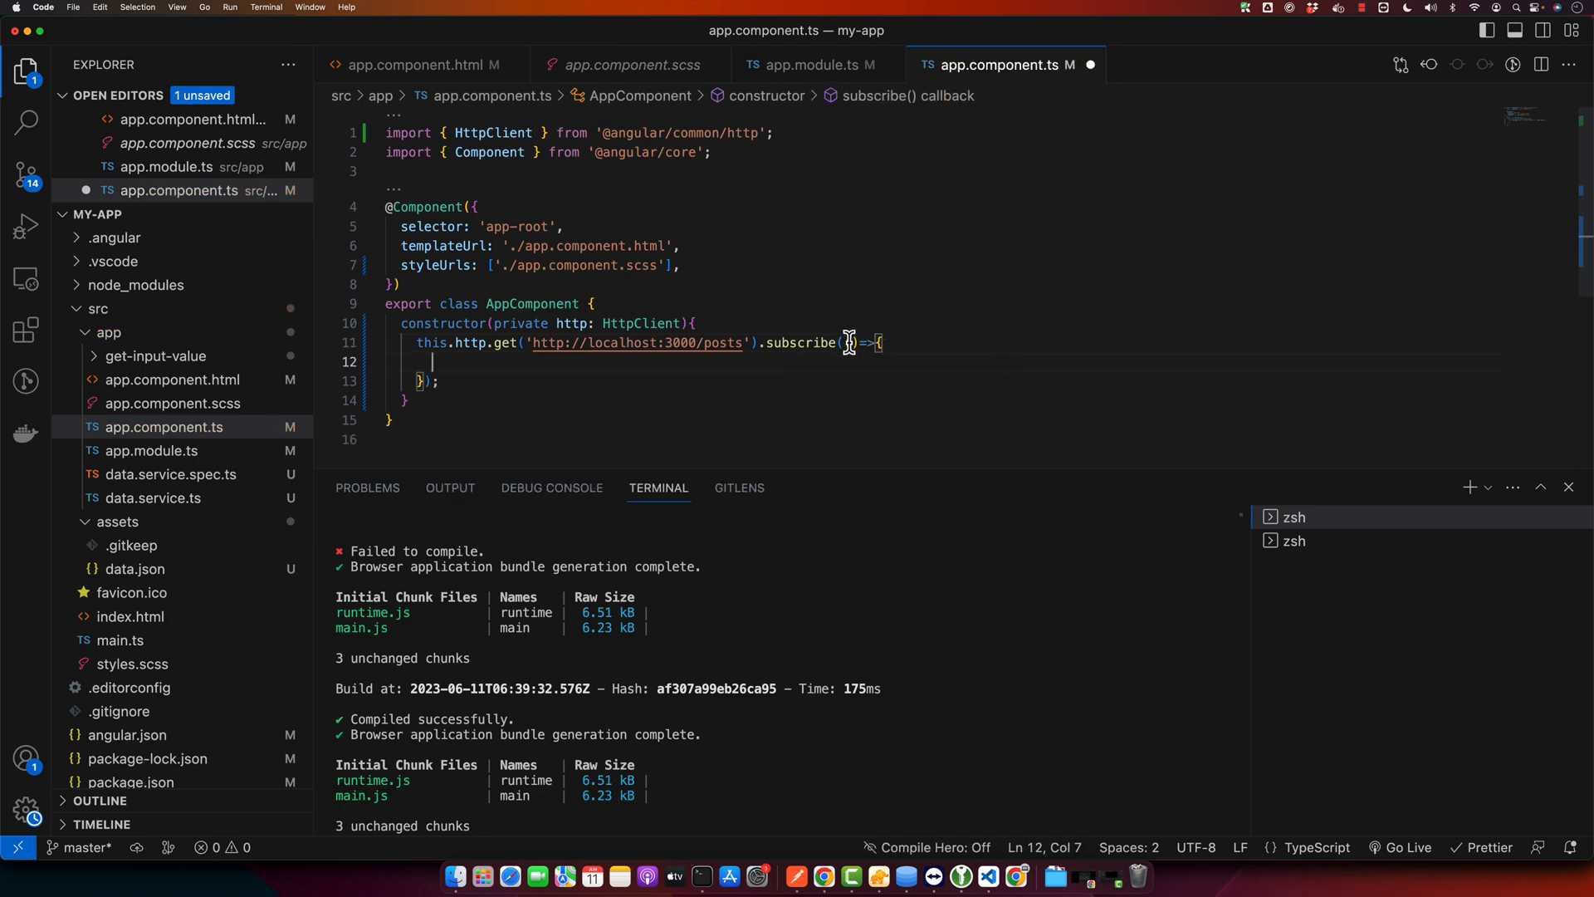
type("(data")
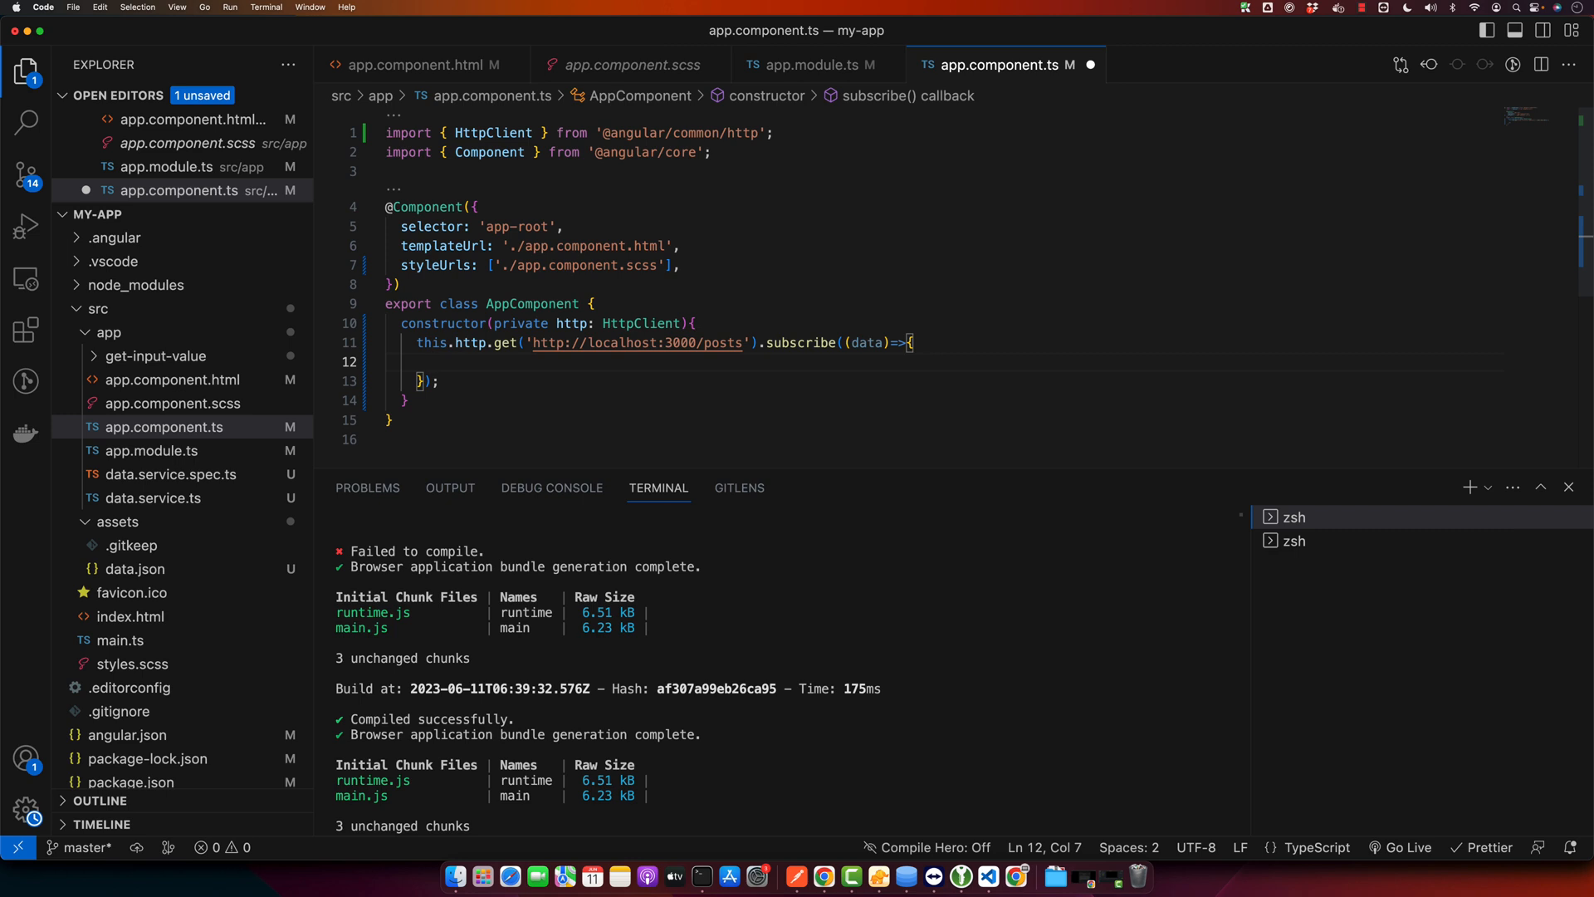
key("Enter")
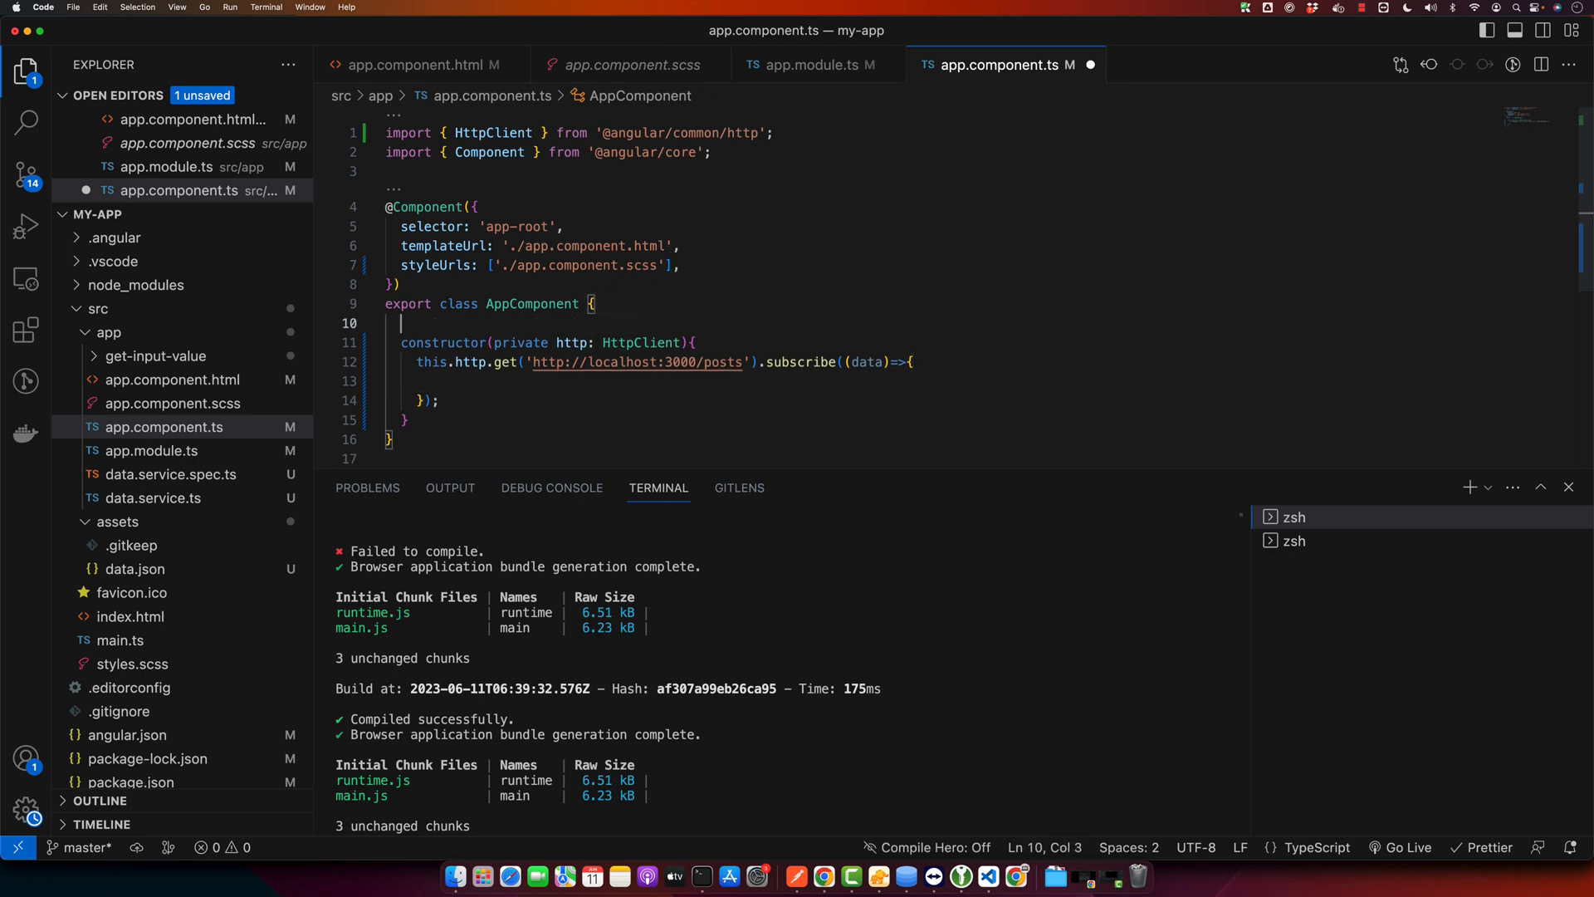
Step: Store the fetched posts in a data property, bind {{data}} in the template, and view the app
type("data;")
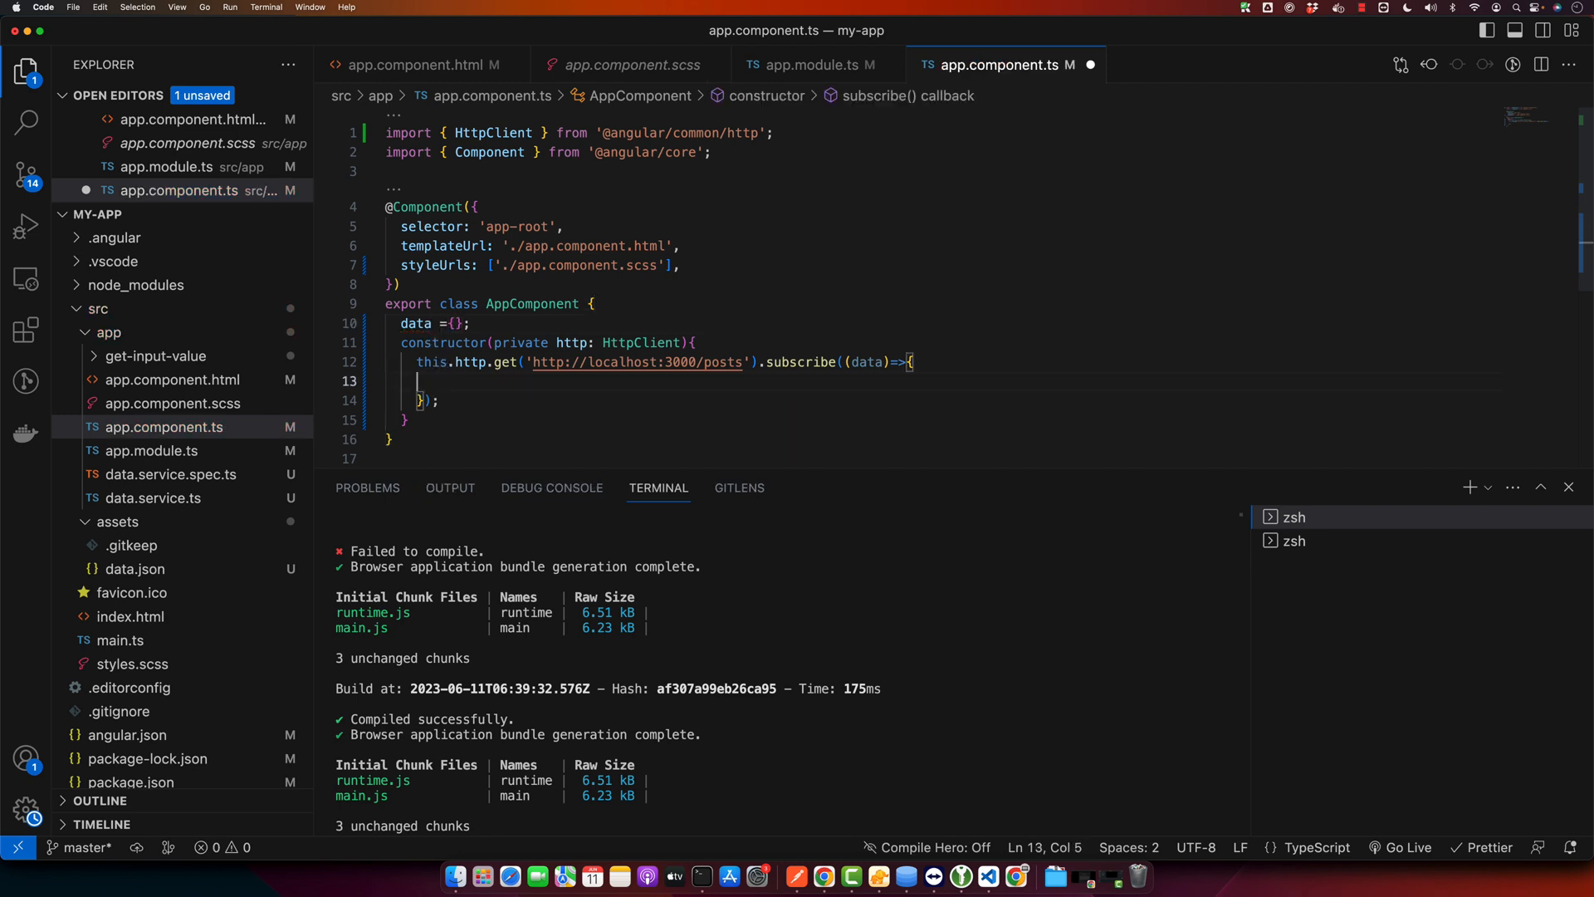
type("this.data =")
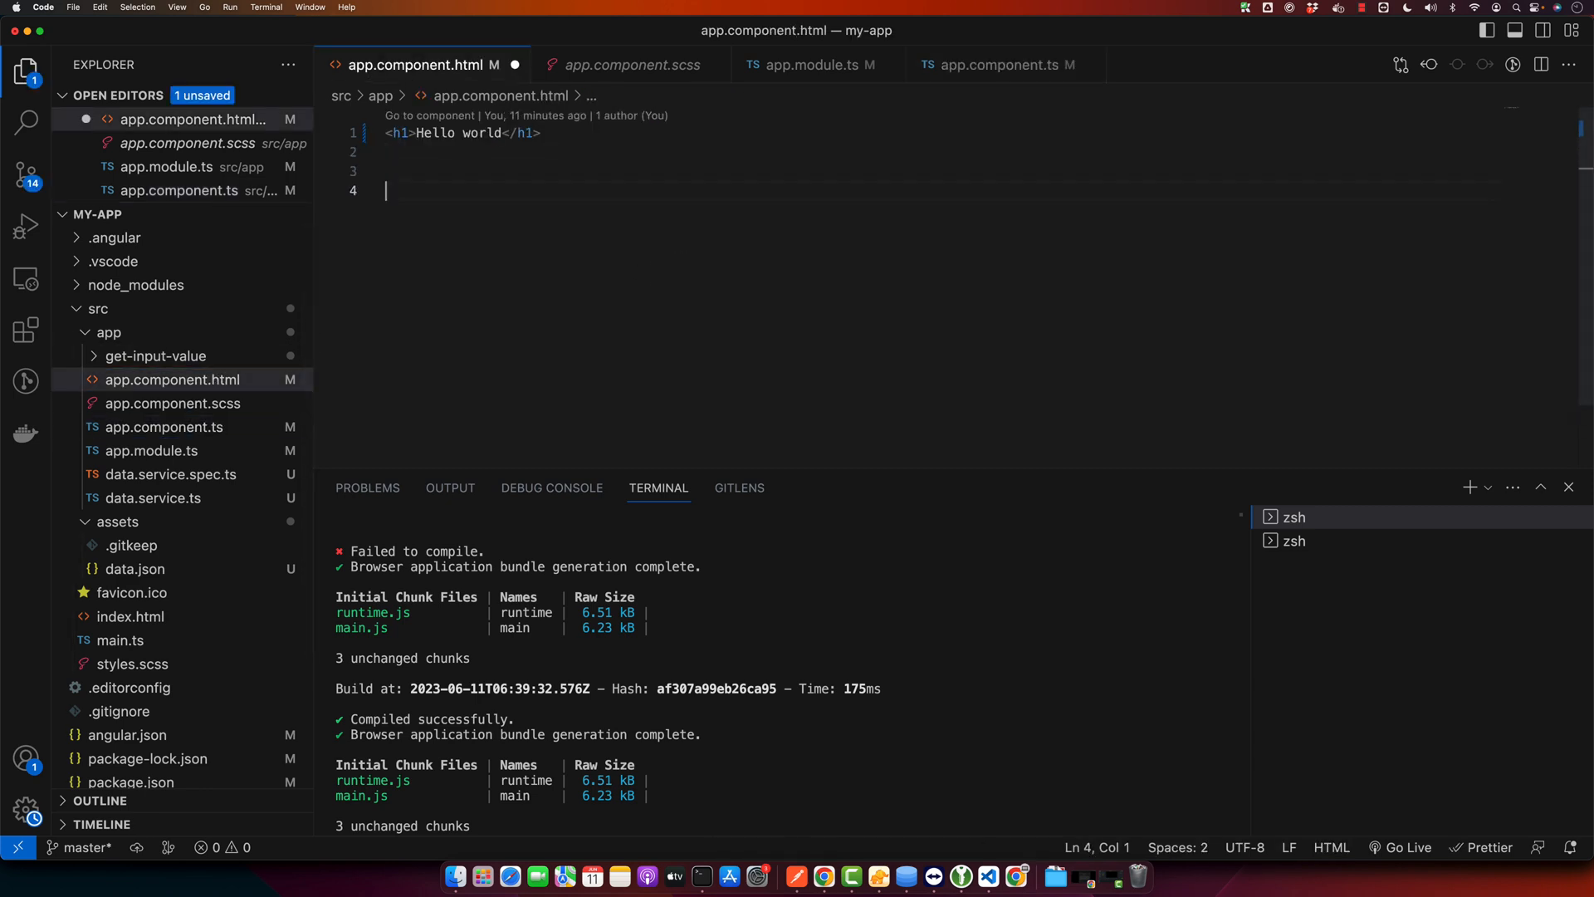
type("{{d}}")
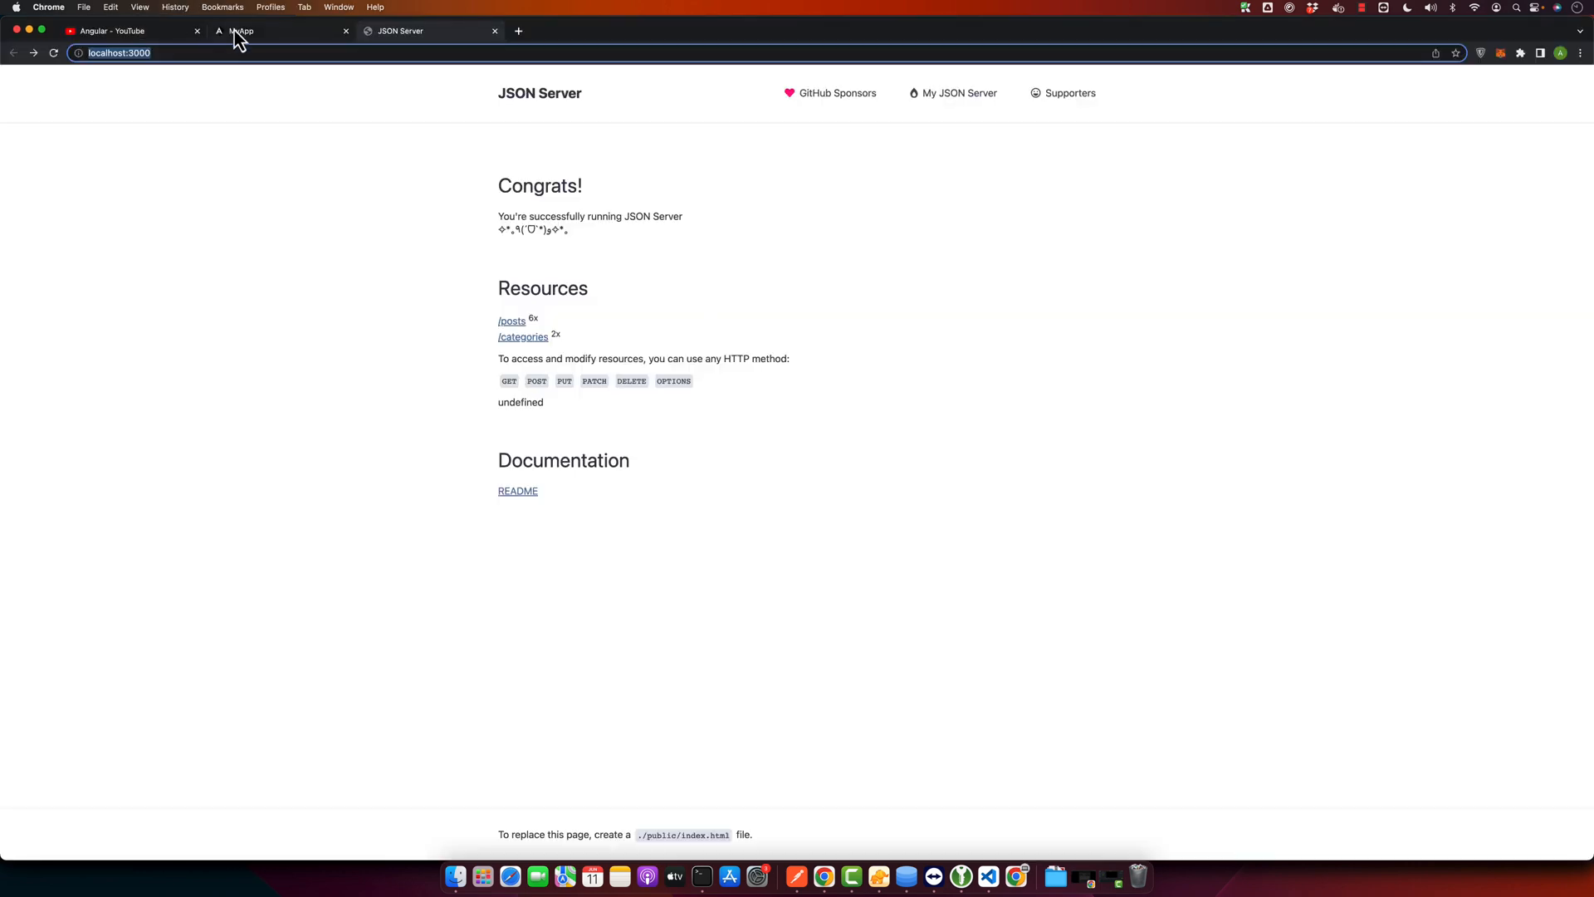
left_click(280, 30)
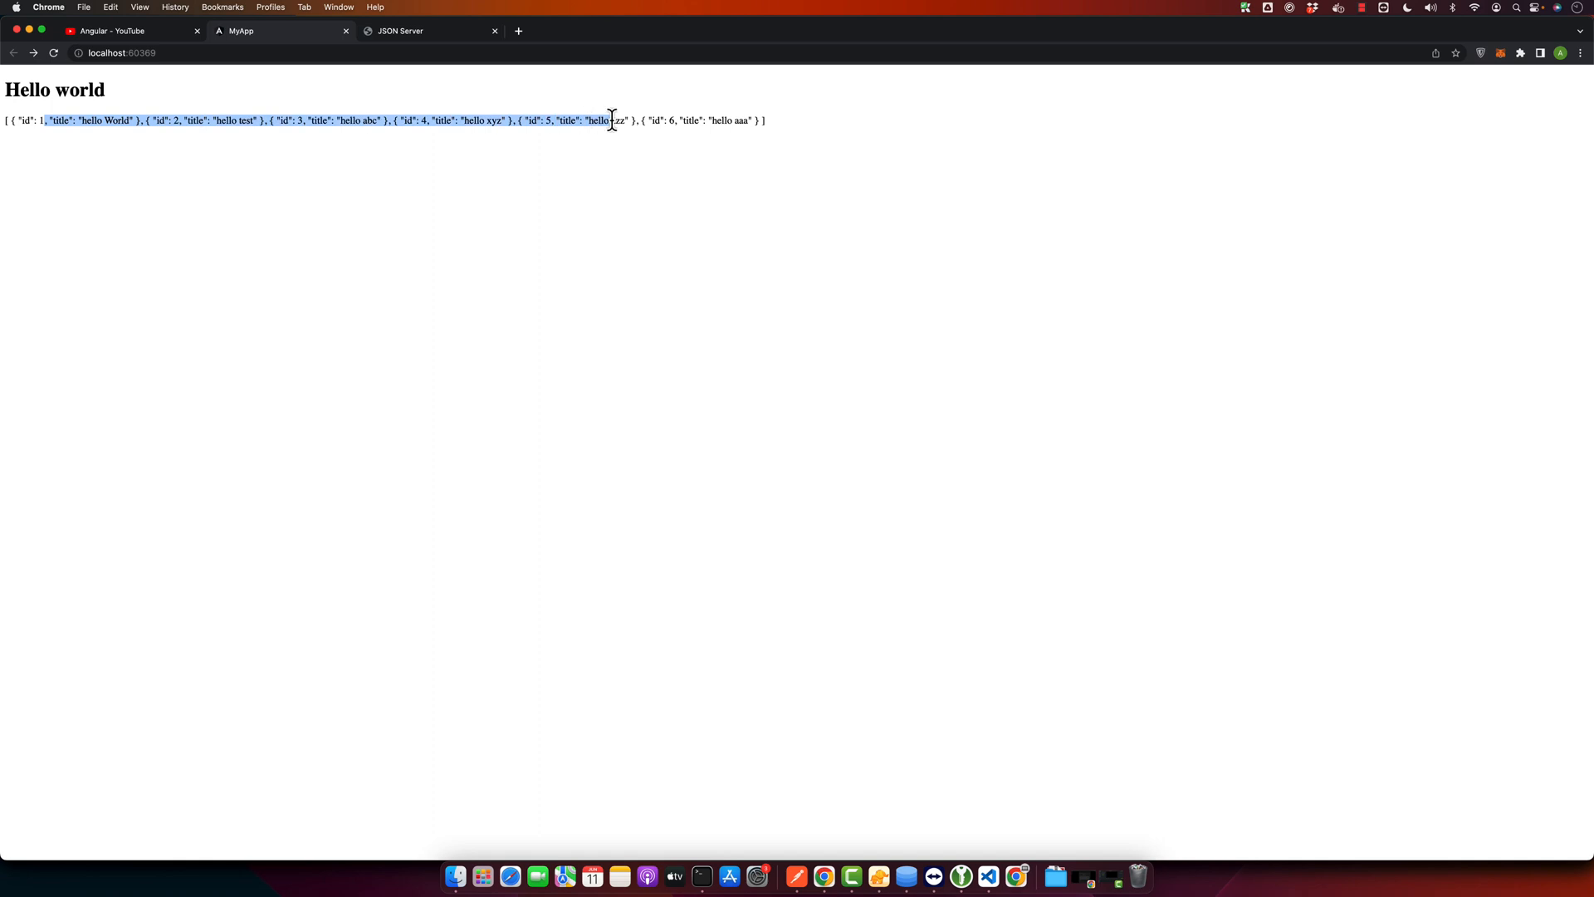
left_click(315, 231)
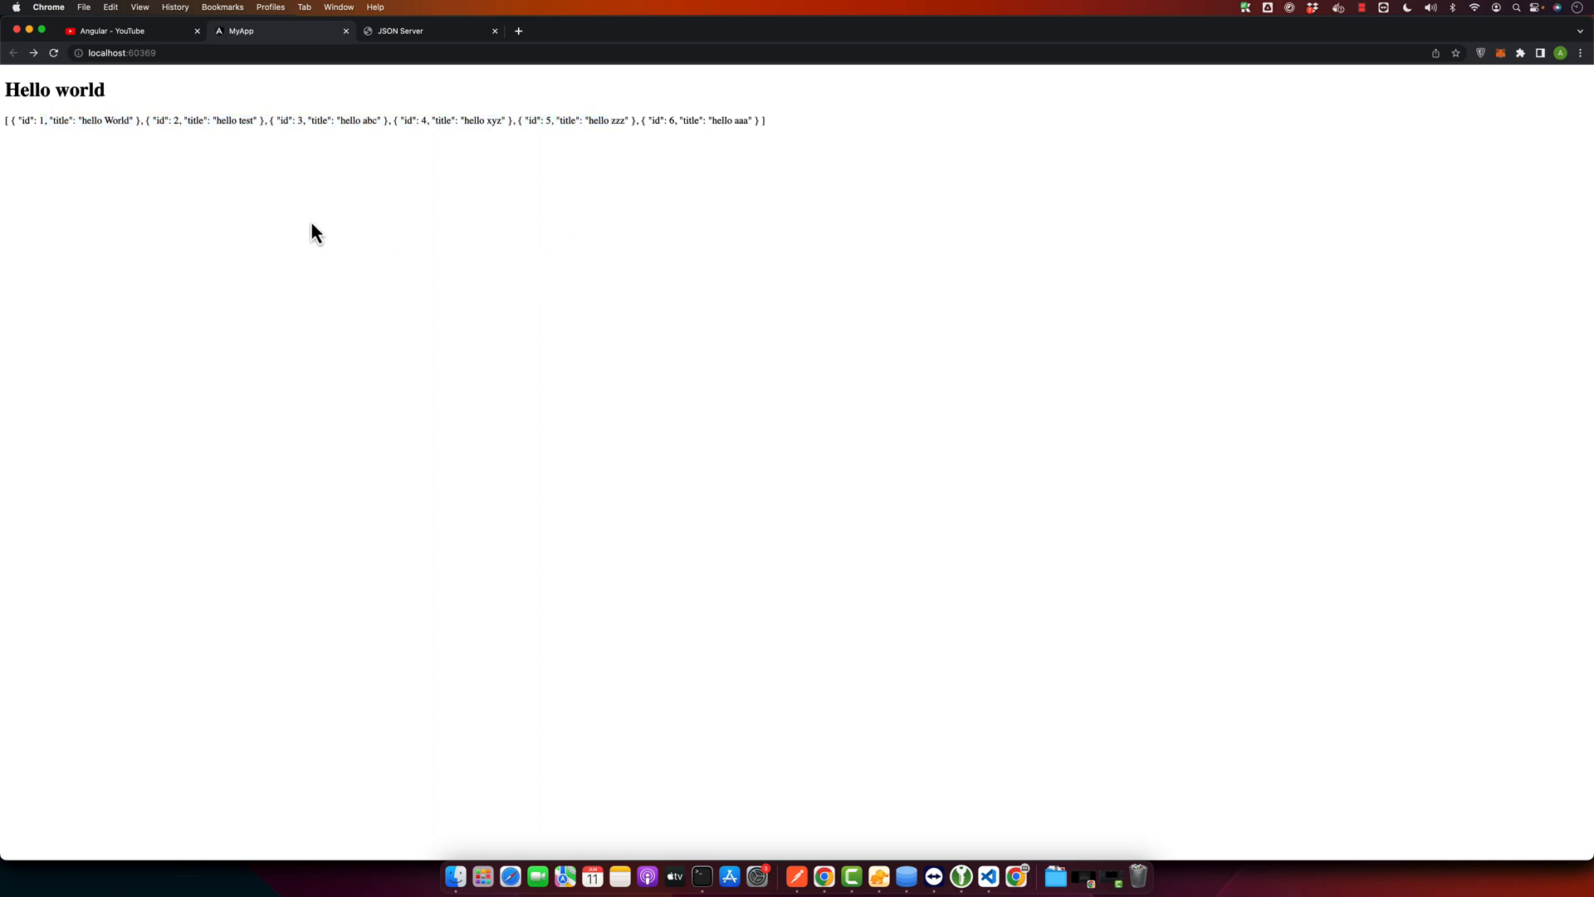
mouse_move(388, 13)
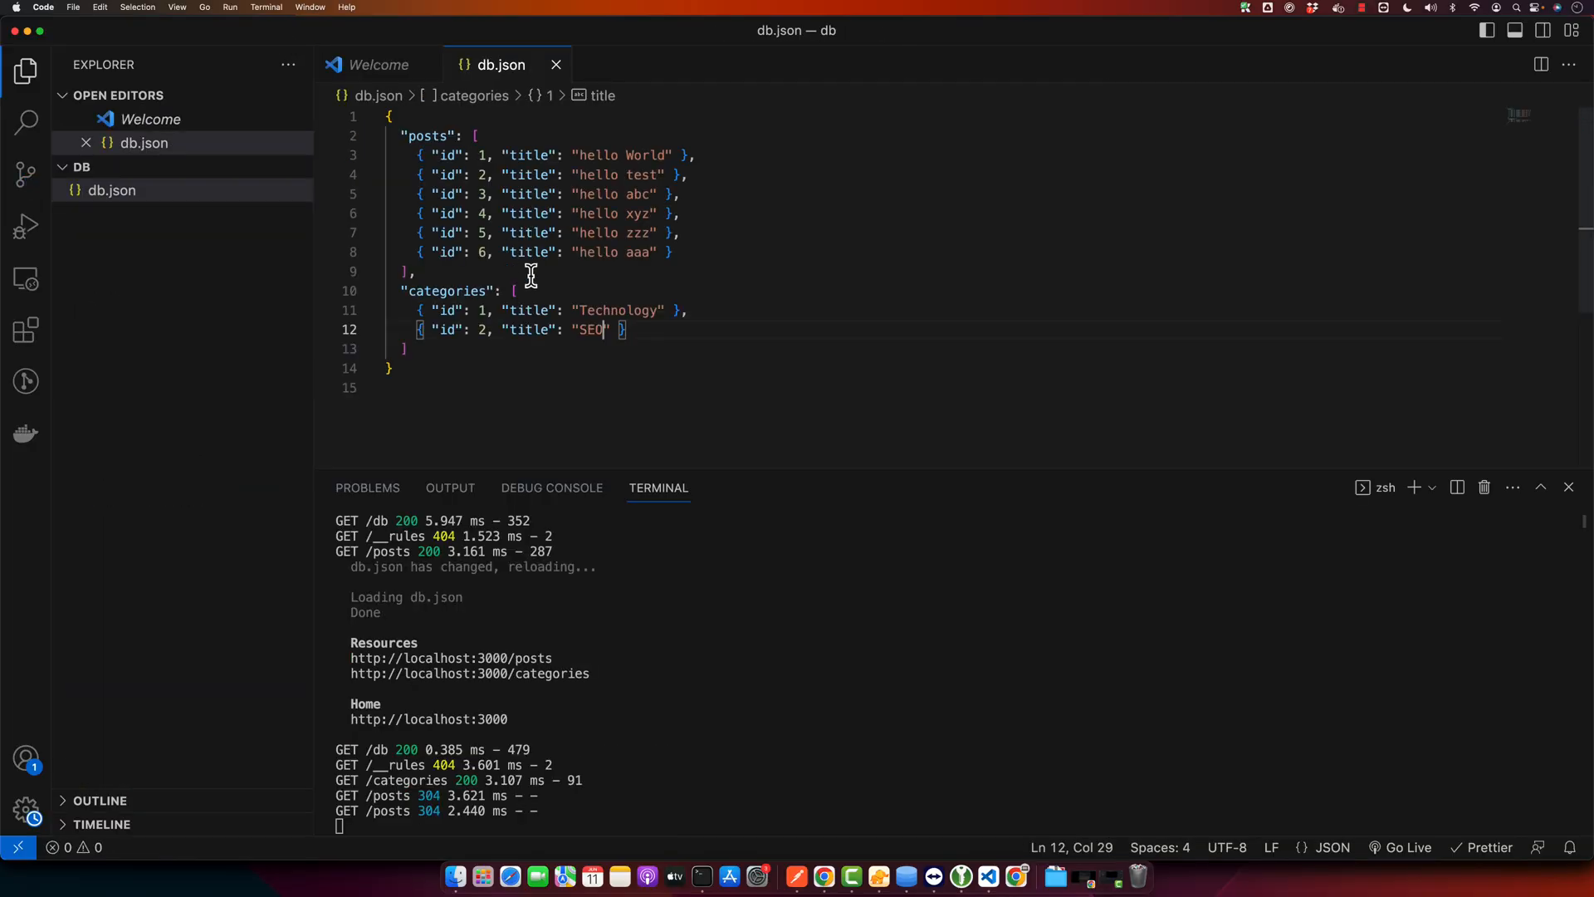
Step: Retitle post 1 in db.json from 'hello World' to 'Updated data'
double_click(644, 154)
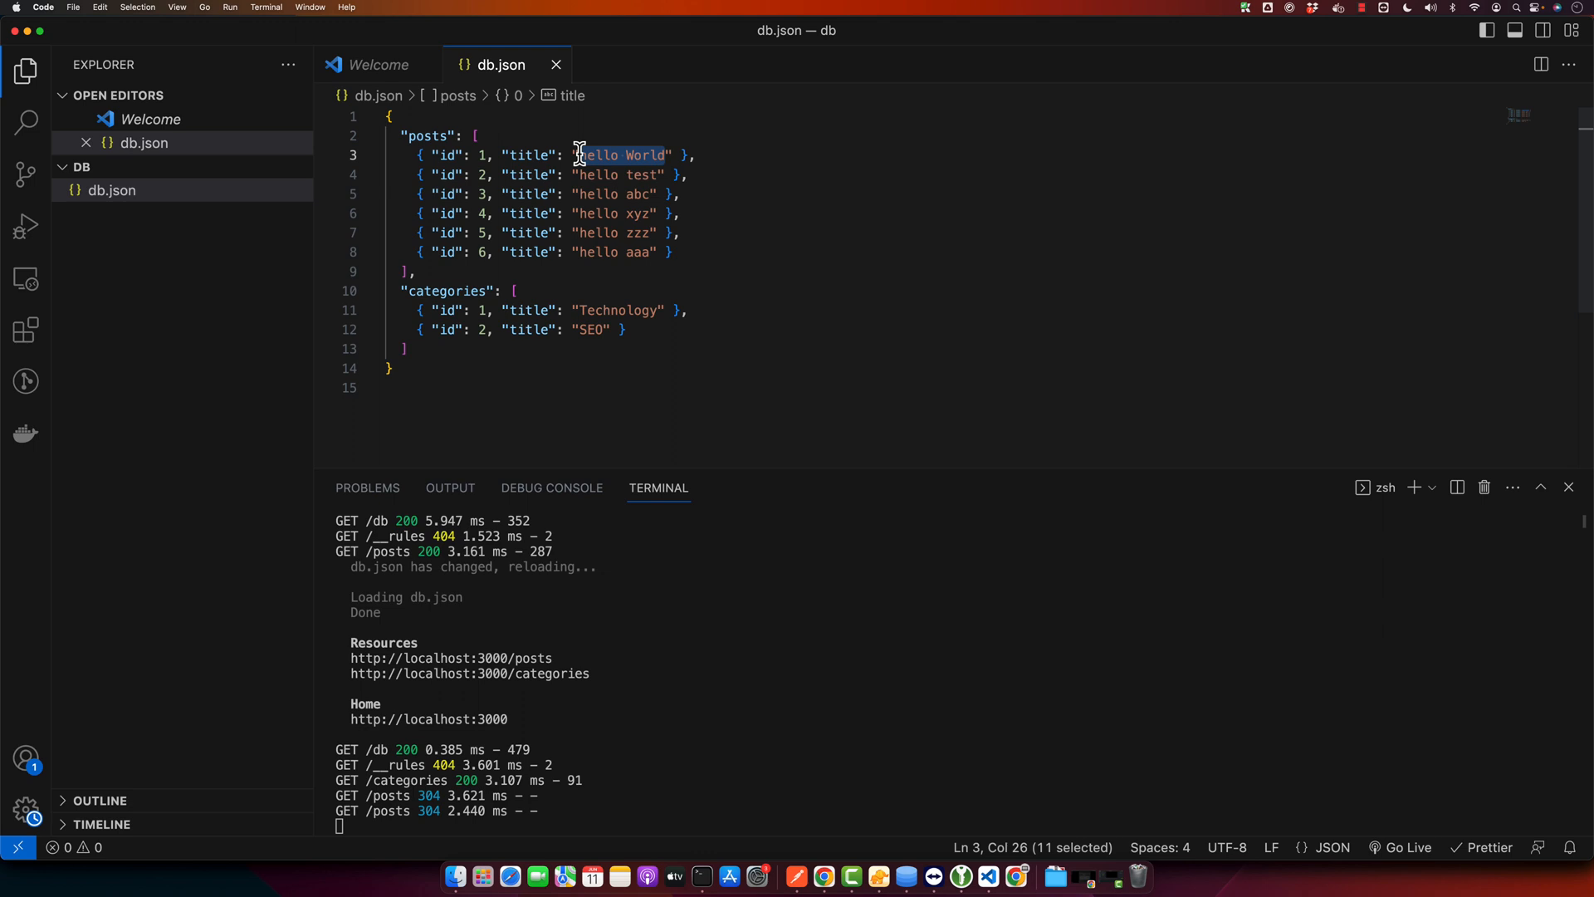
type("Update")
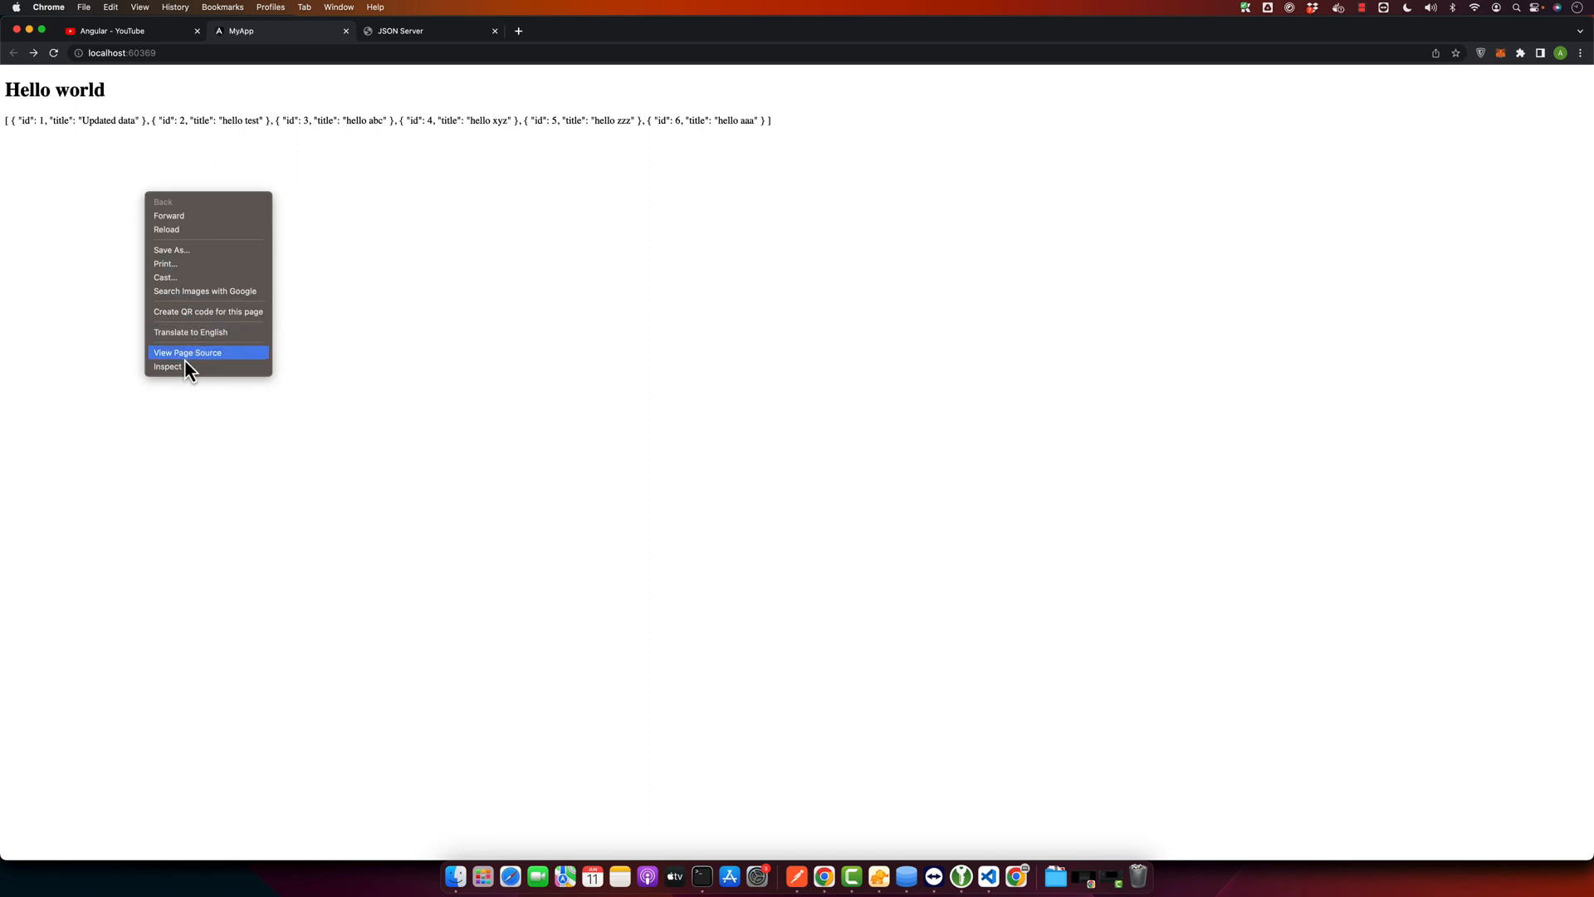
Step: Preview the posts request in DevTools Network, expanding its six entries led by 'Updated data'
left_click(167, 366)
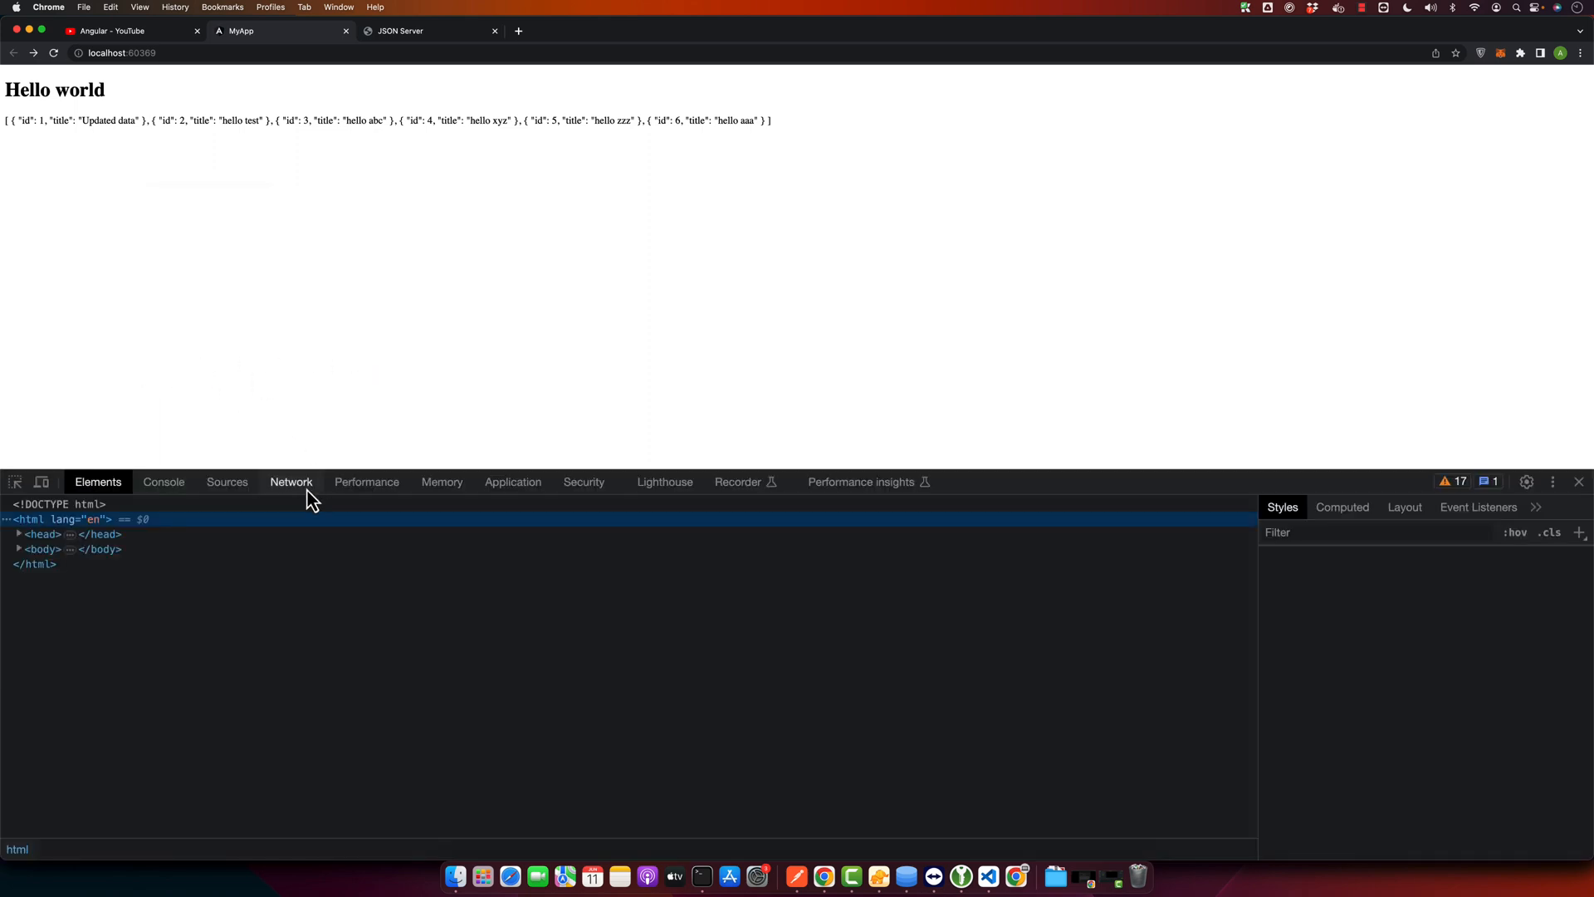
left_click(290, 480)
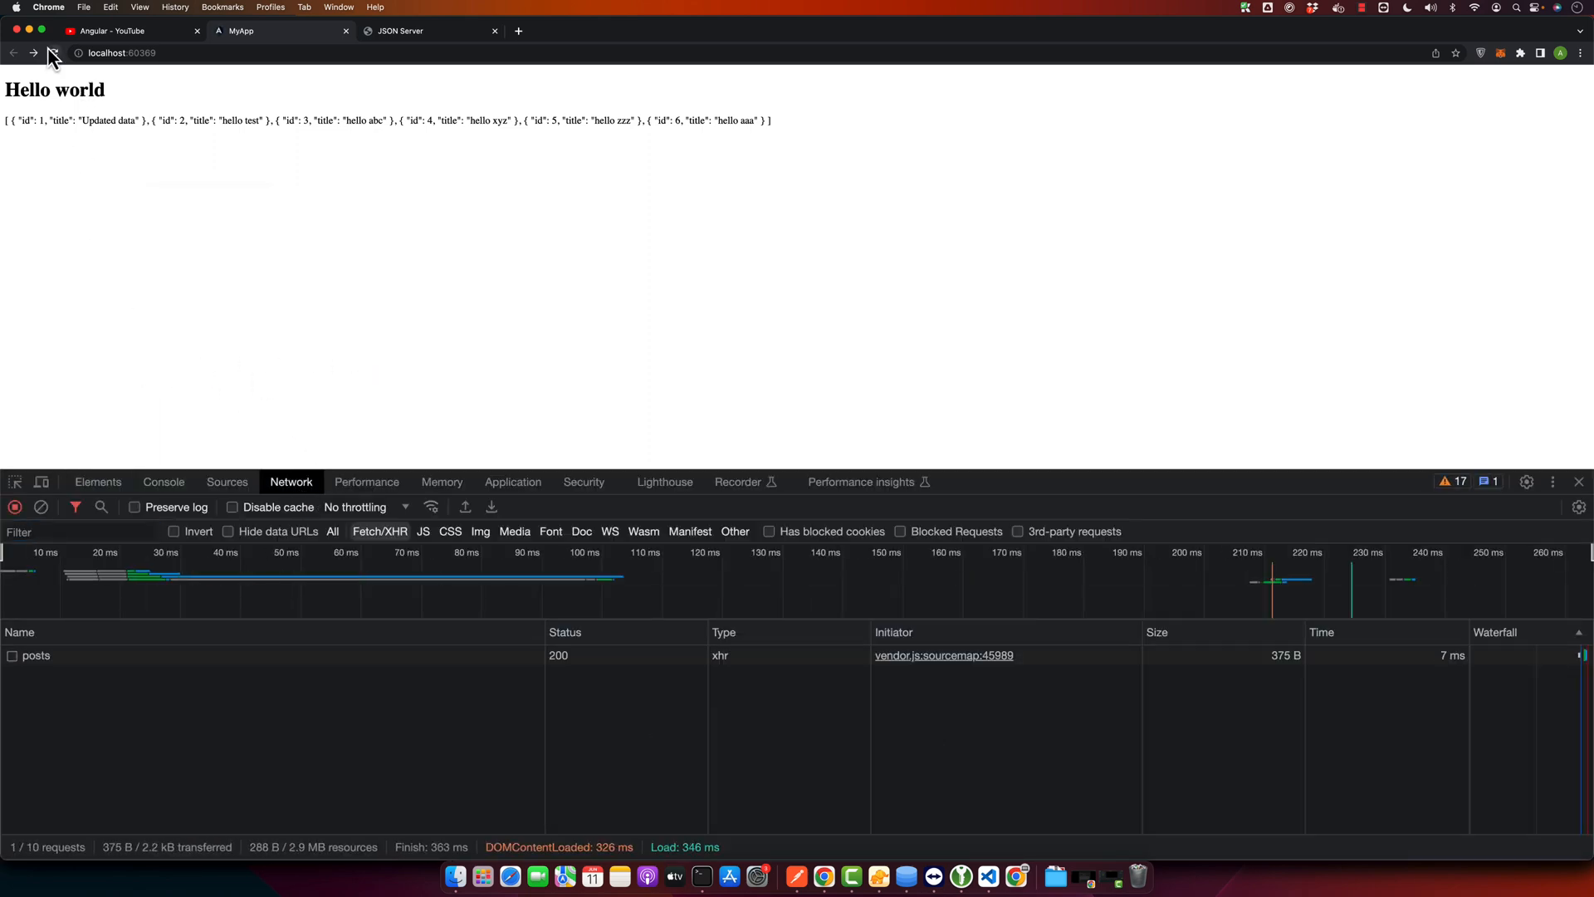
left_click(36, 655)
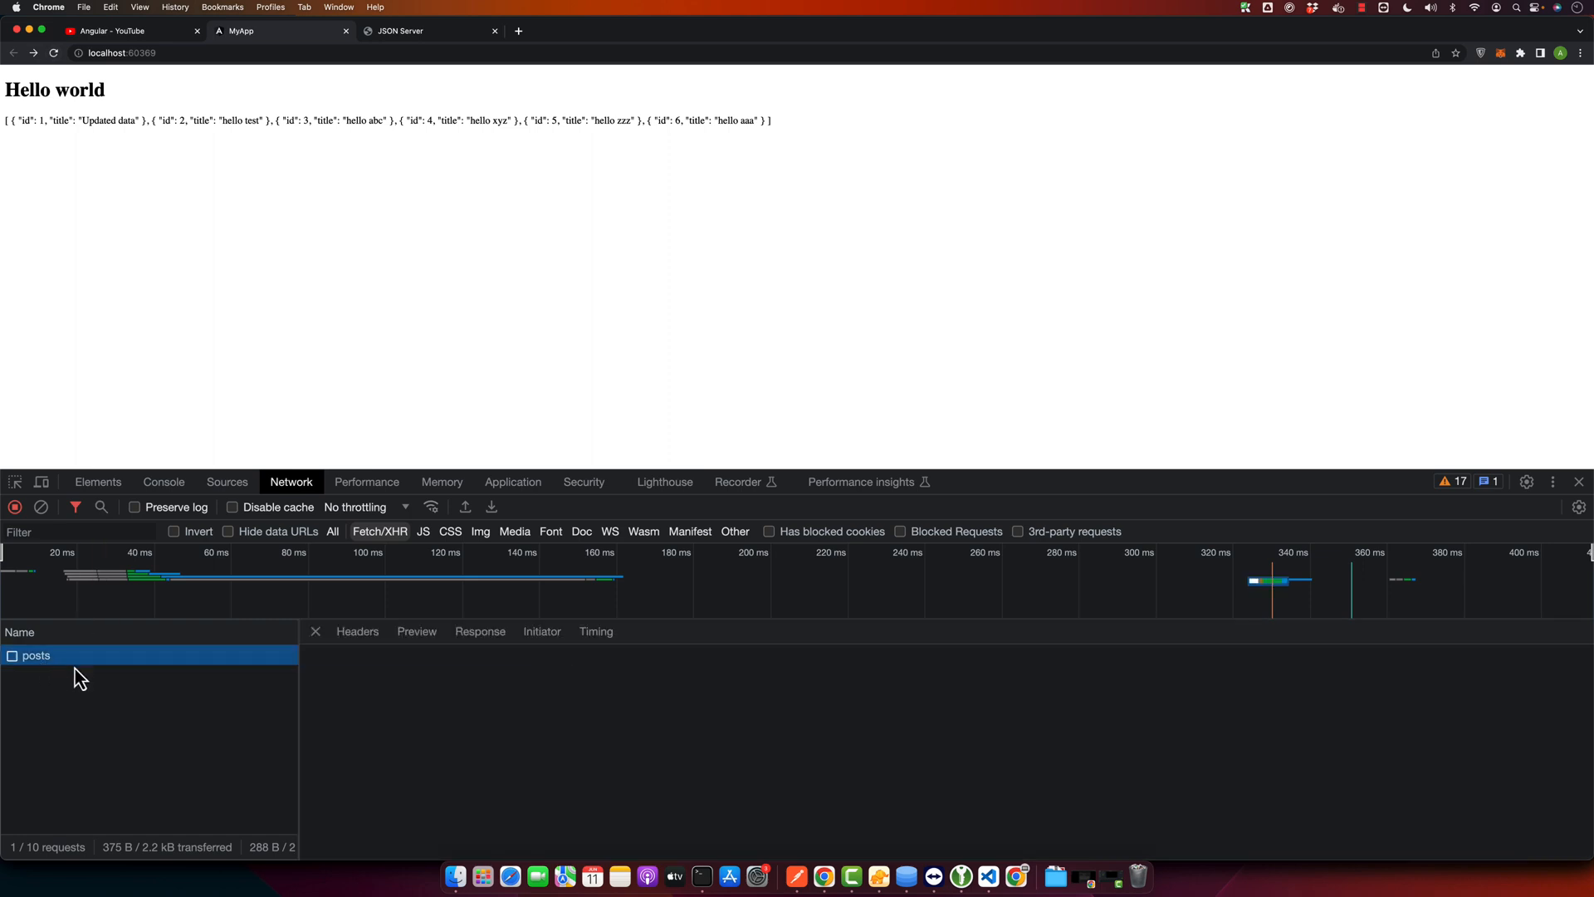
mouse_move(81, 693)
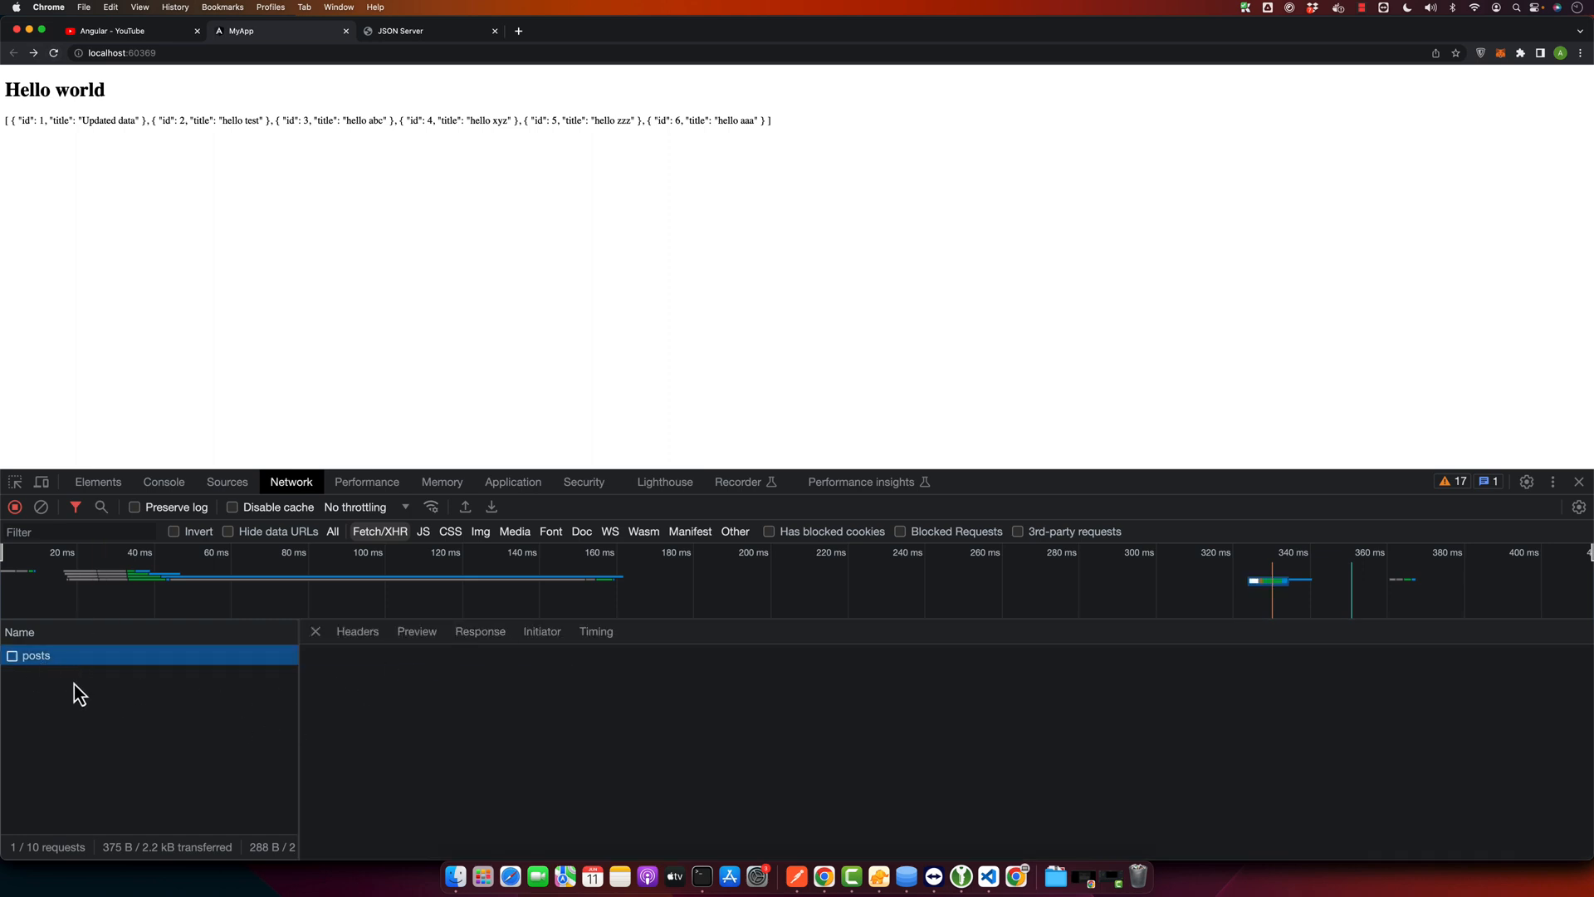
left_click(416, 631)
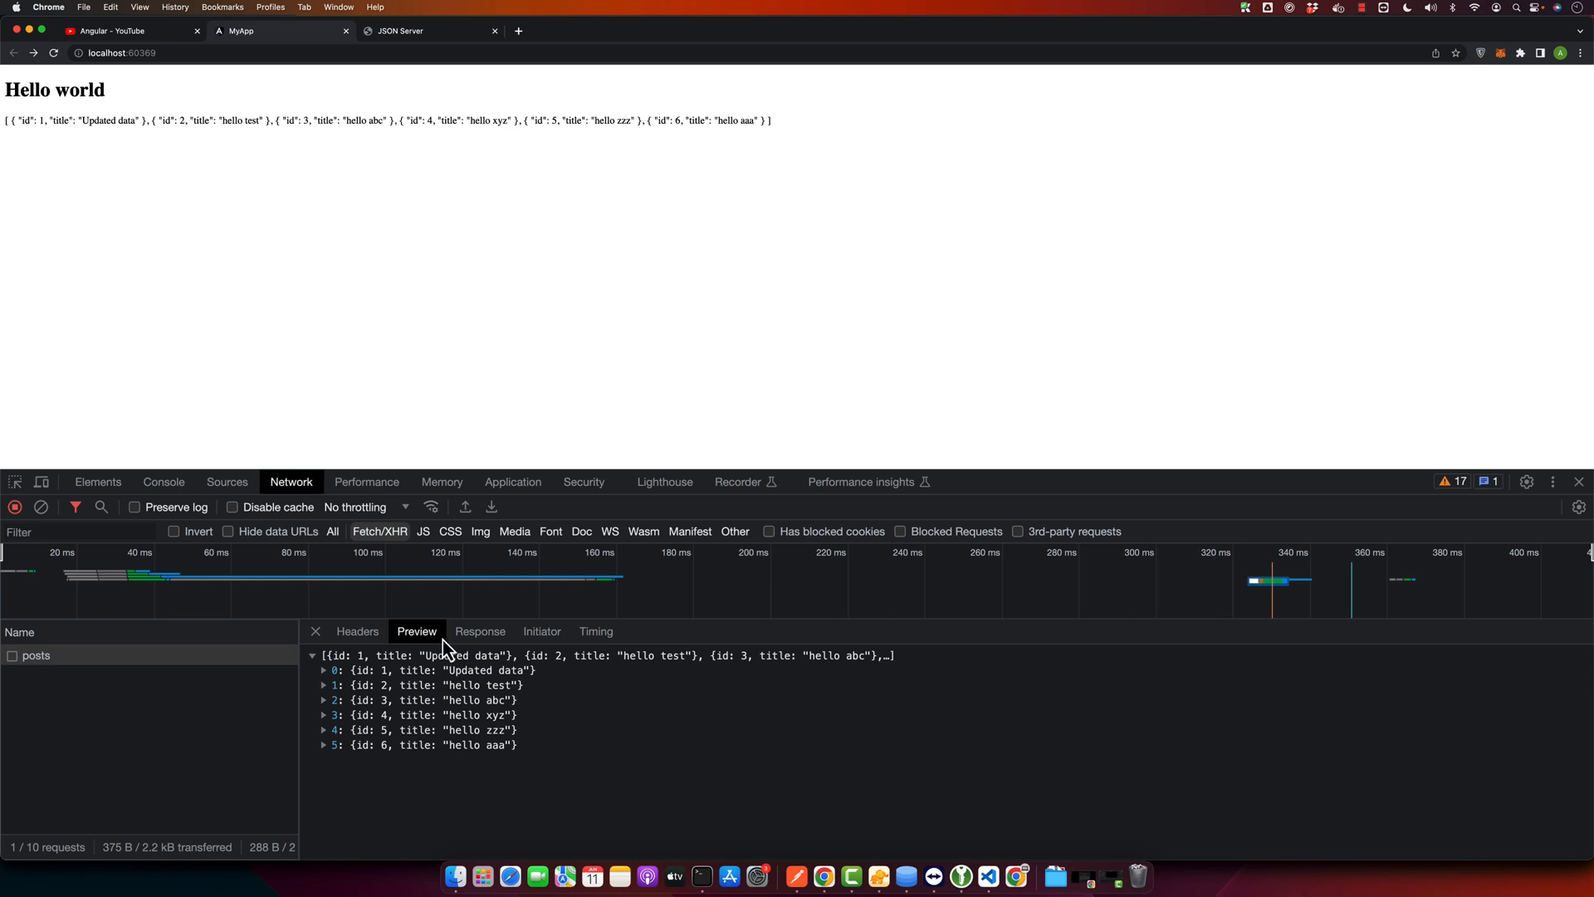
left_click(323, 670)
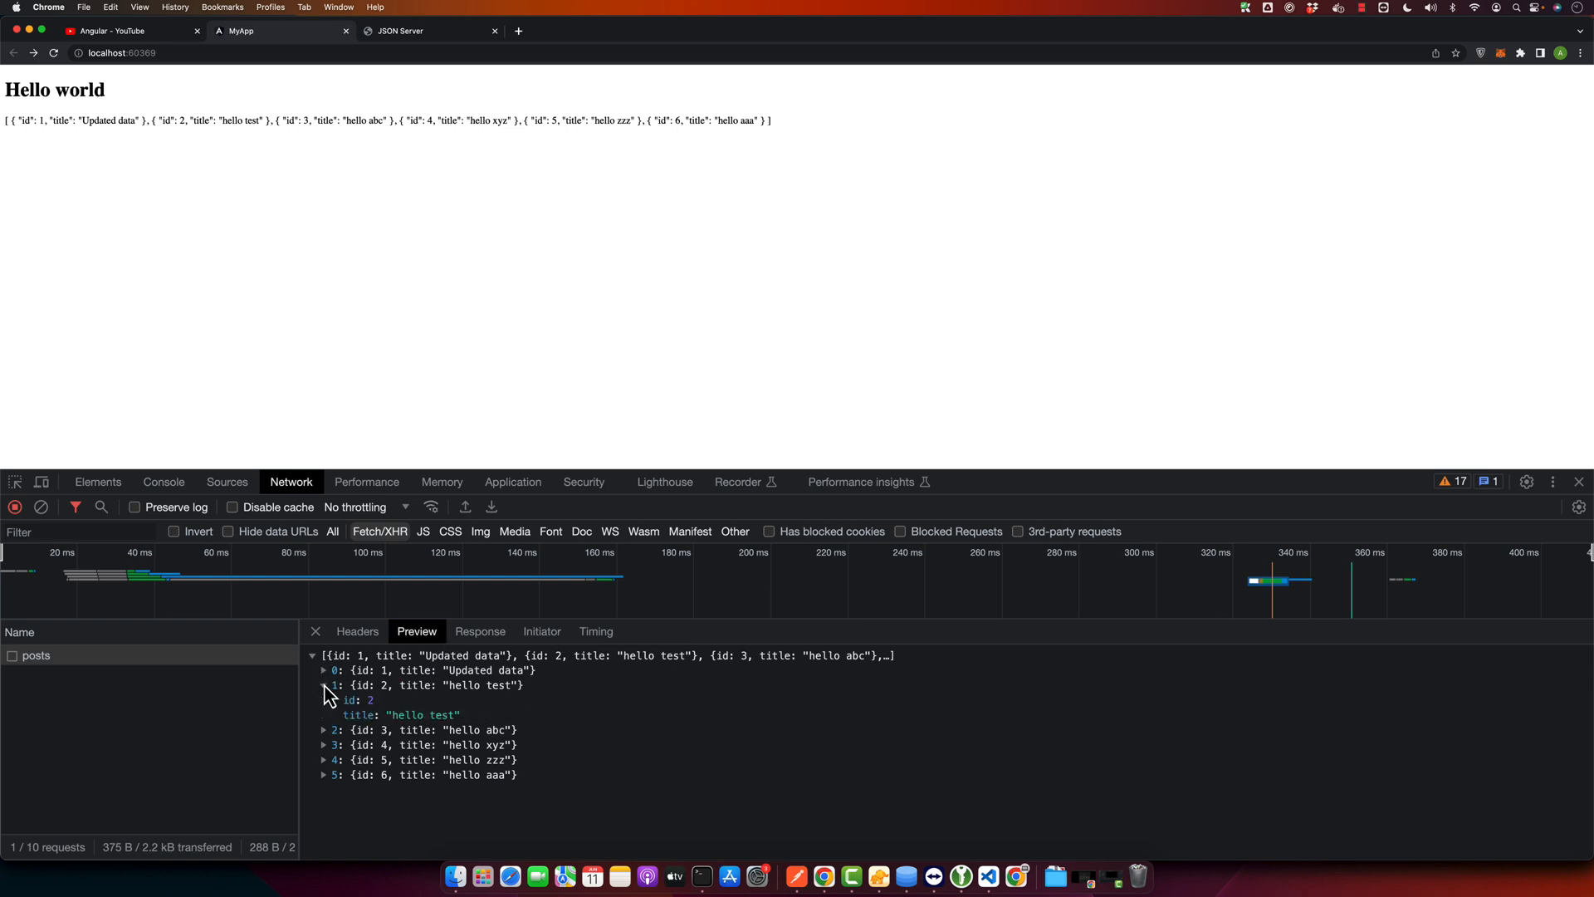
left_click(324, 684)
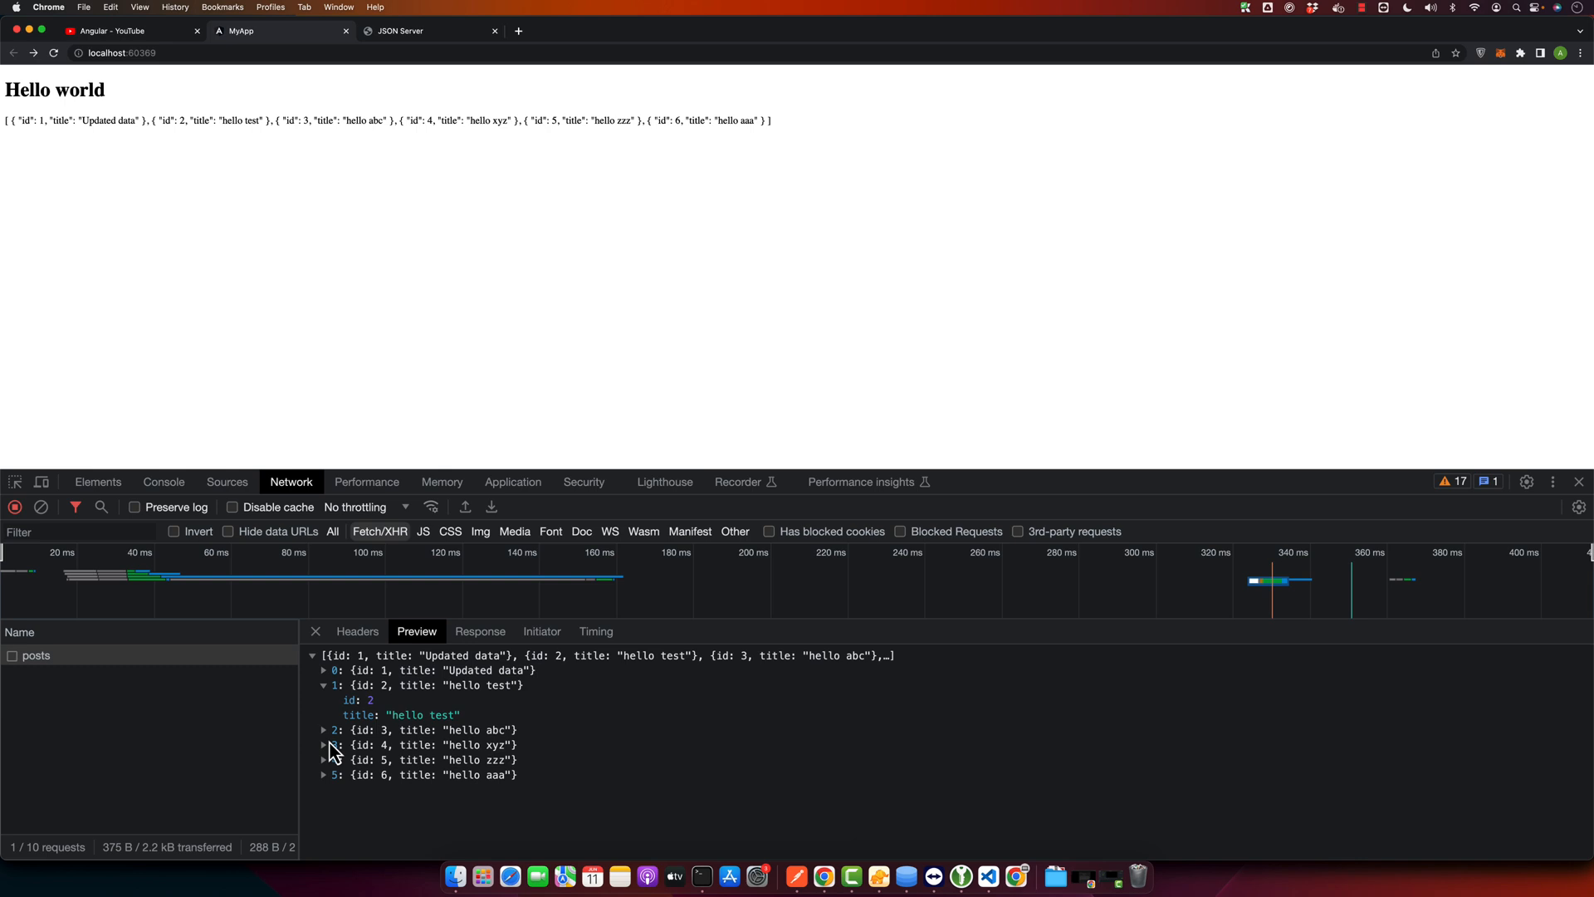
left_click(122, 31)
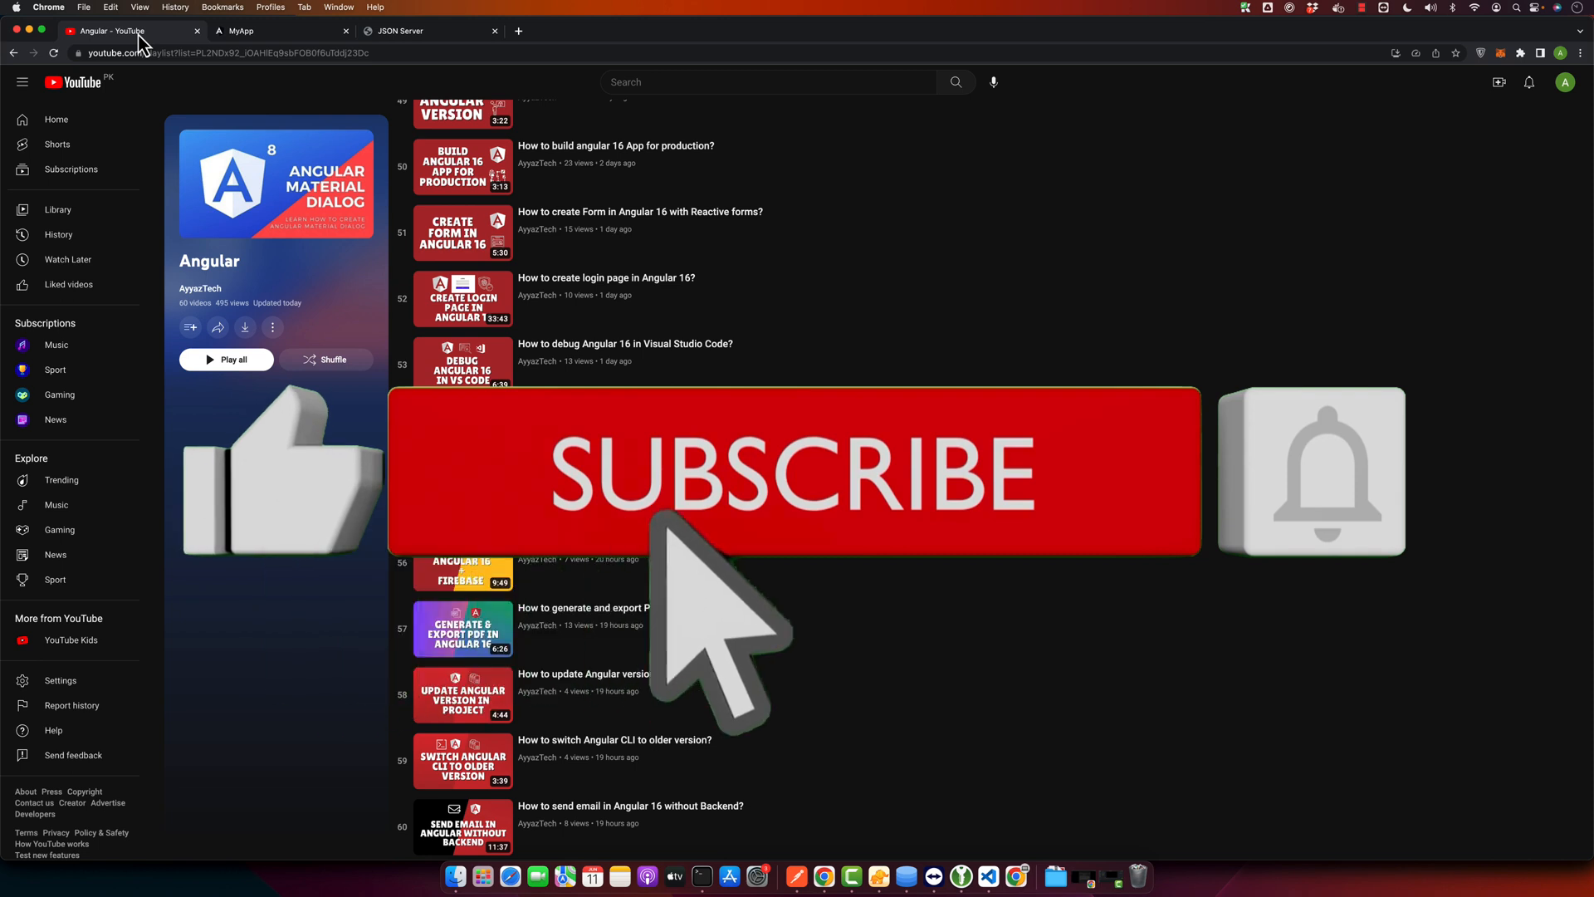
Step: Switch to the 'Angular – YouTube' playlist tab
left_click(1312, 471)
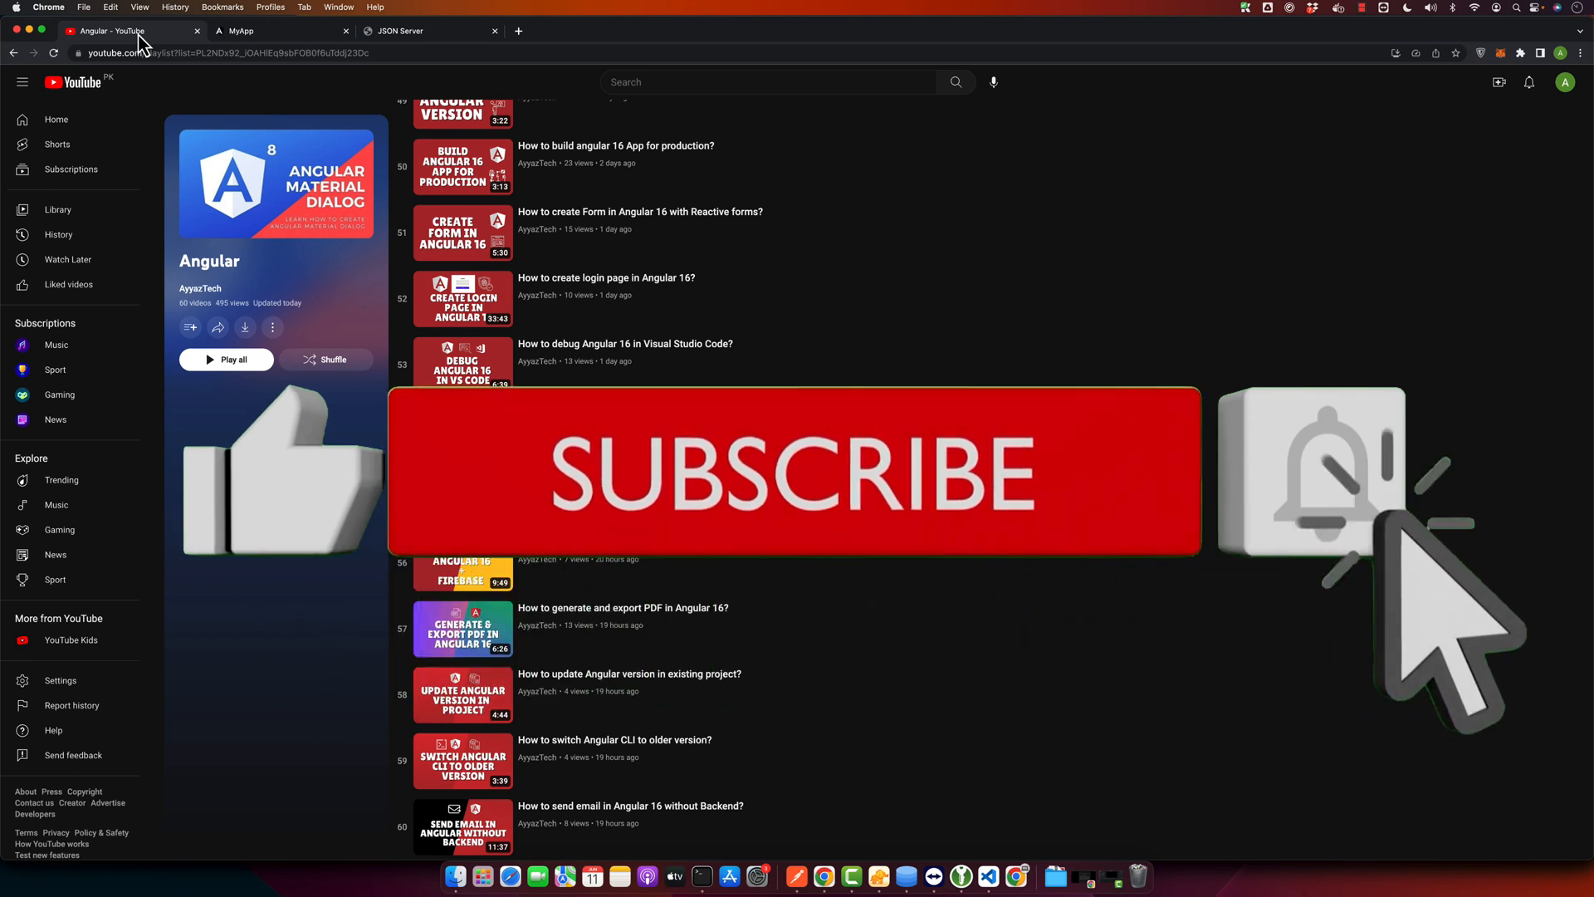